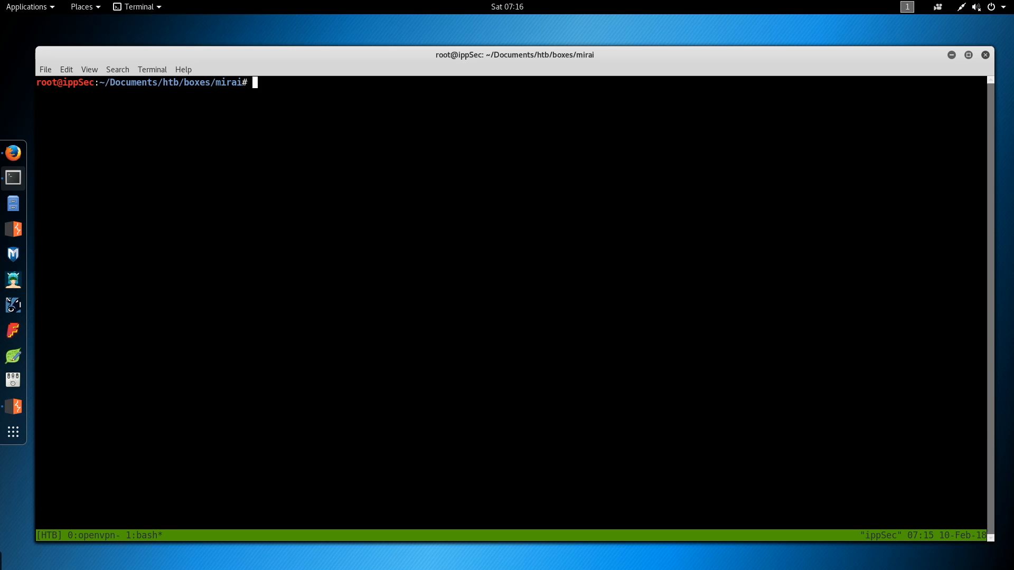
Compose the nmap -sC -sV -oA nmap/initial scan against 10.10.10.48, then cancel it
text(nmap -s)
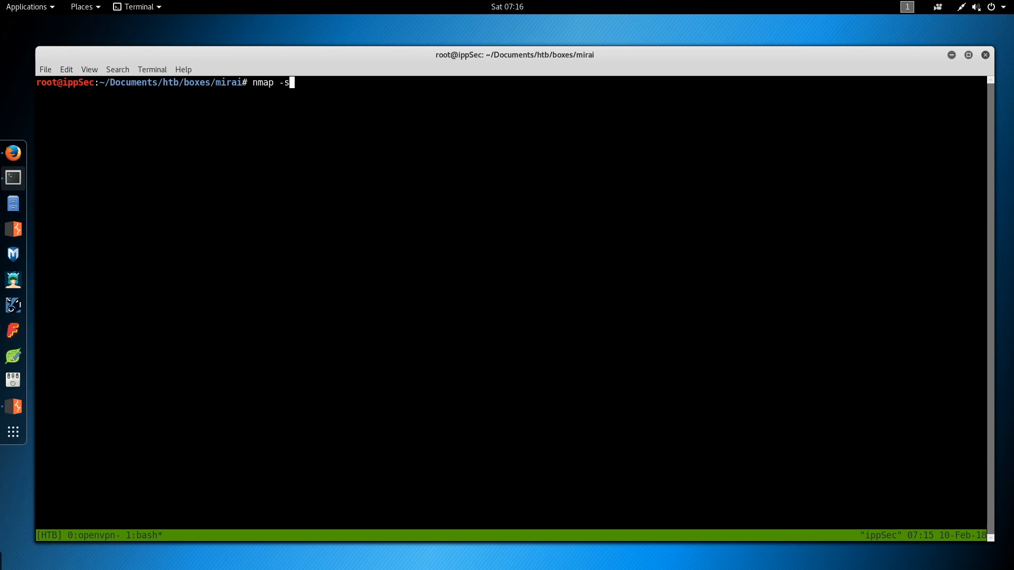
text(C -sV)
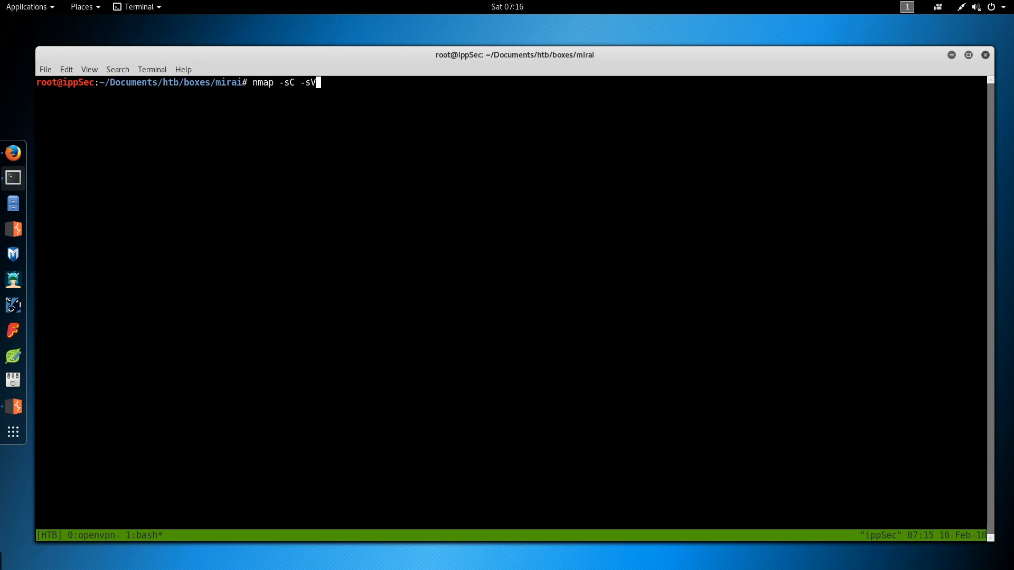
text(-oA)
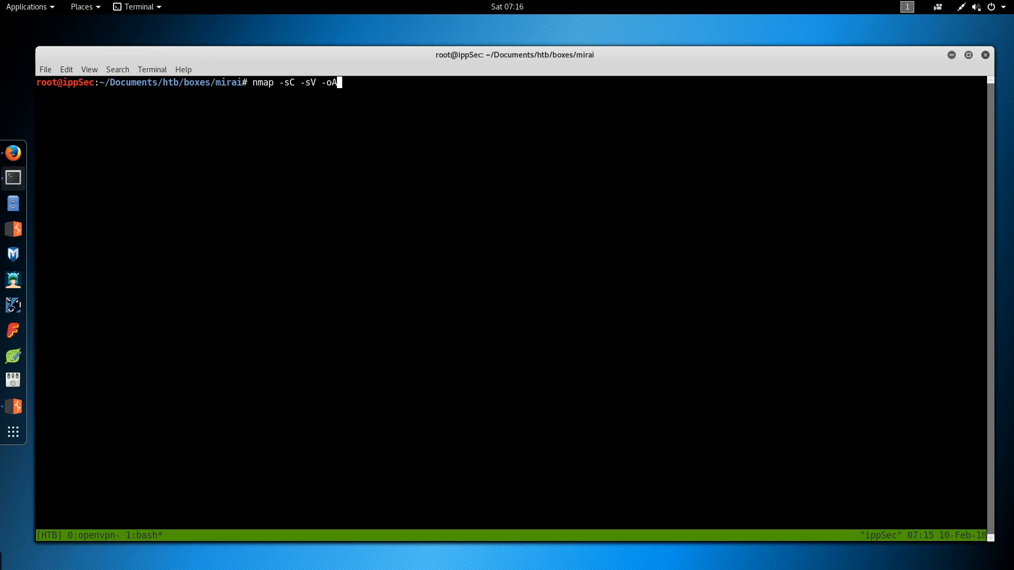
text(nmap)
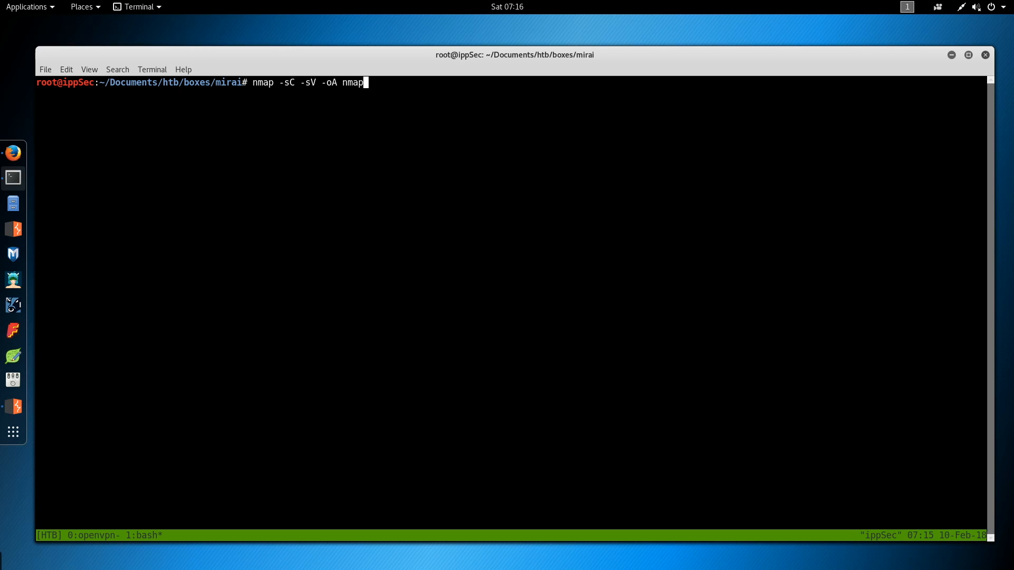
text(/initi)
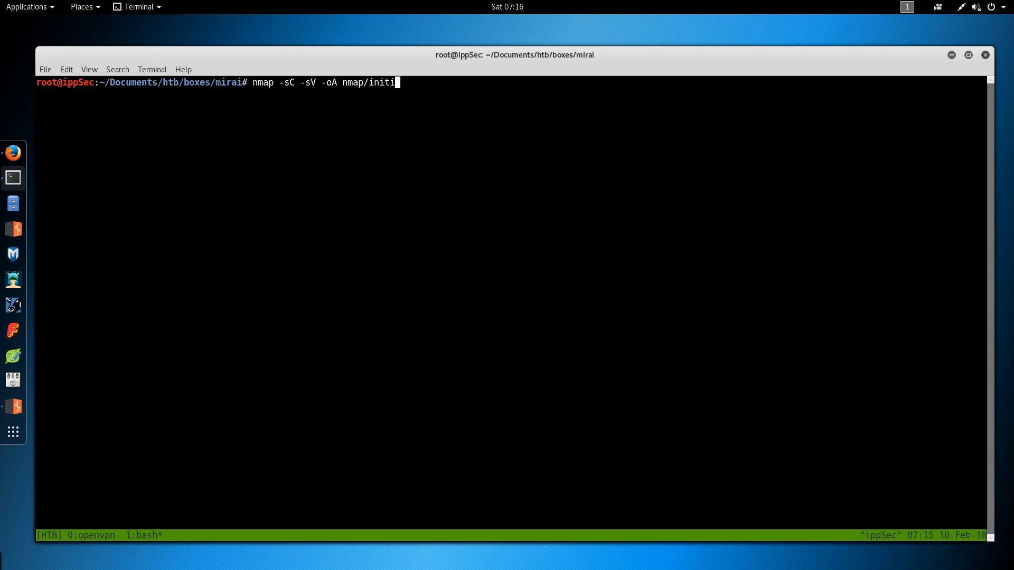
text(al 10)
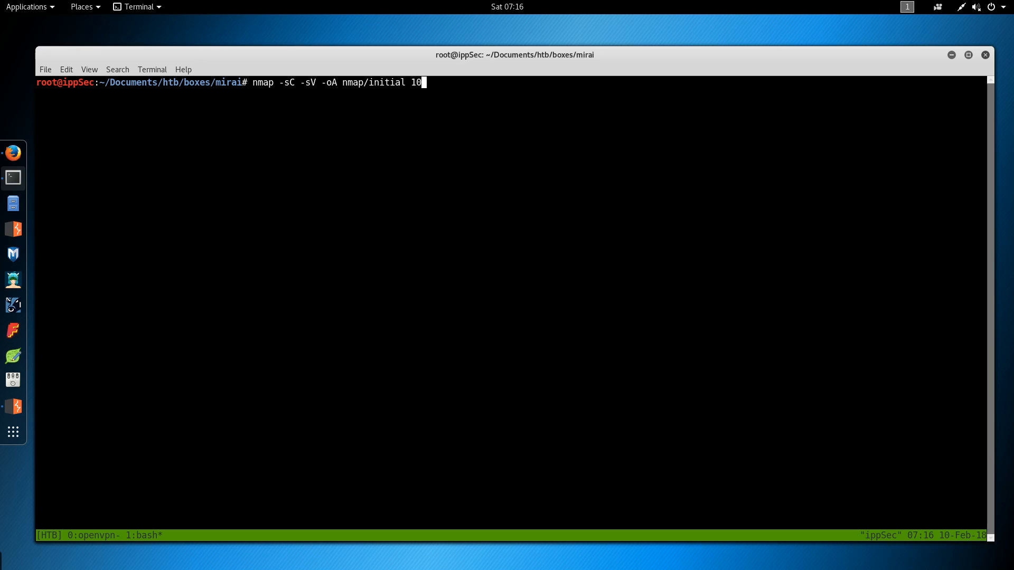
text(.10.10.48^C)
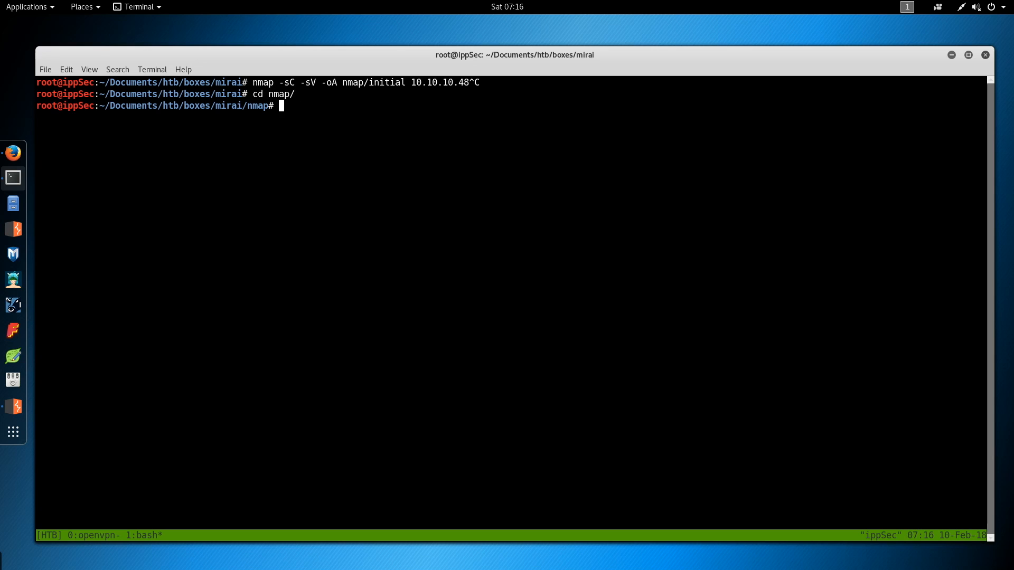
View the saved initial.nmap results with less from the nmap folder
text(less initial.nmap)
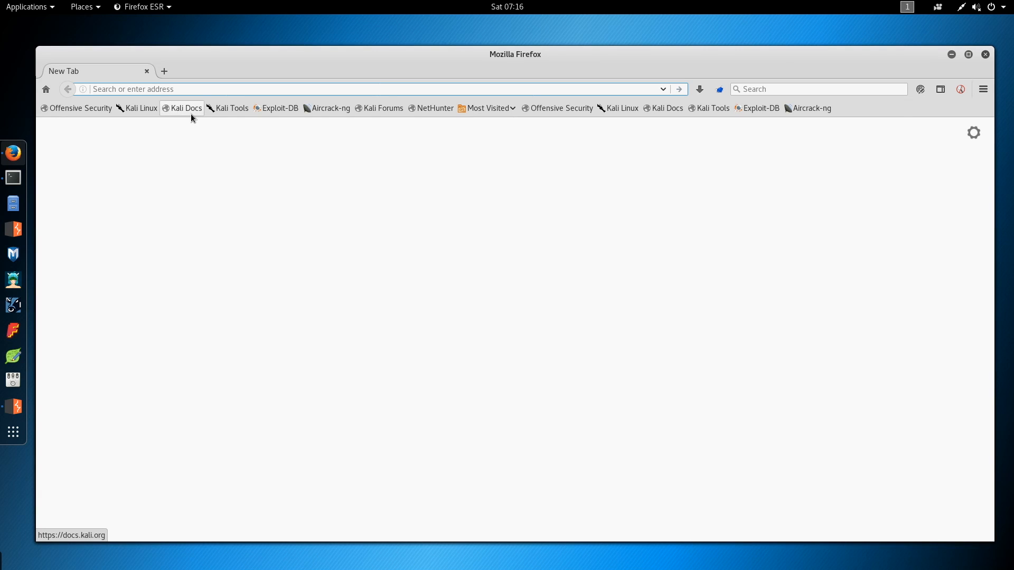
text(10.10.10.48)
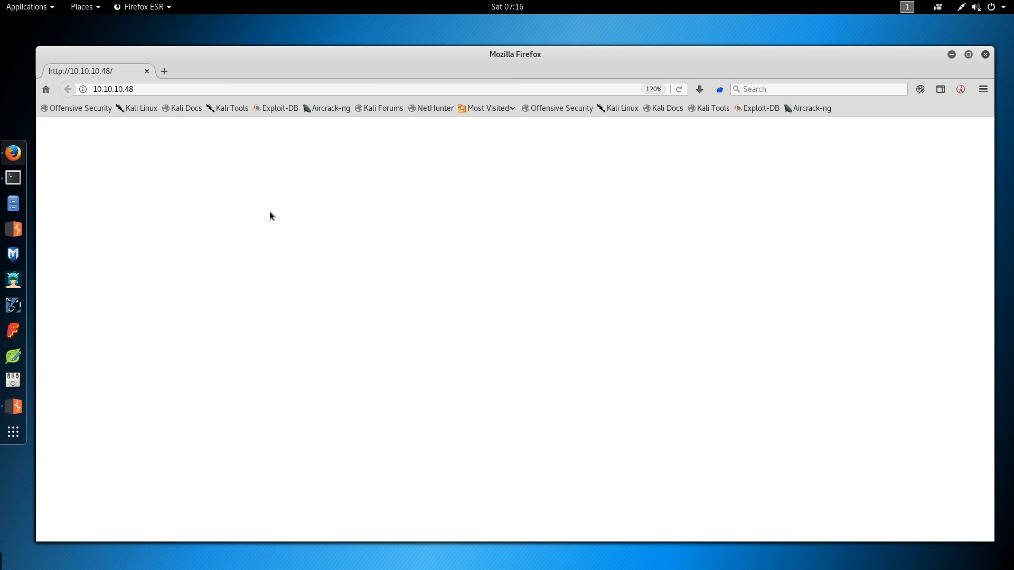
mouse_move(382, 274)
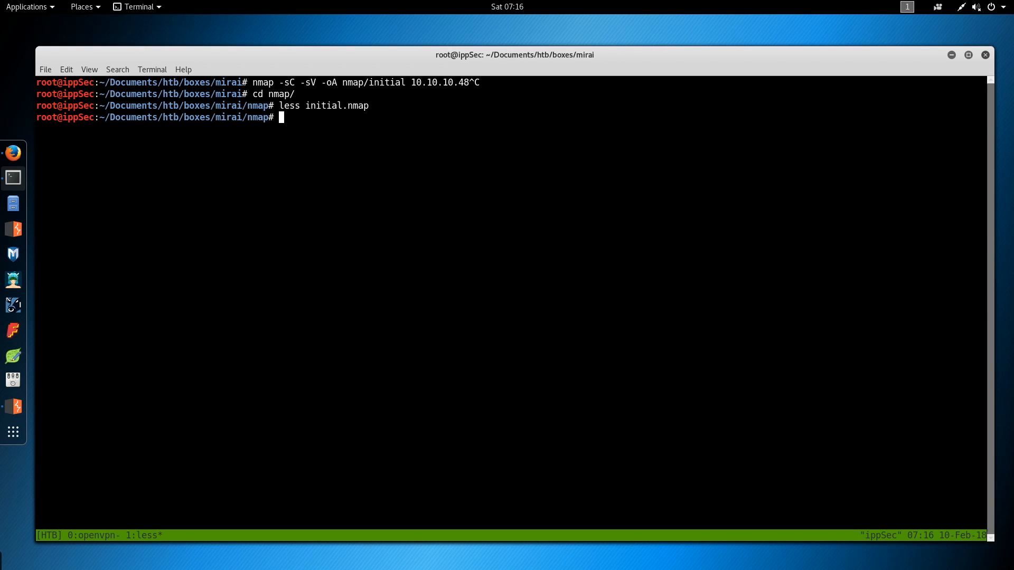
Run curl -vvv 10.10.10.48, revealing a 404 with a Pi-hole header from lighttpd 1.4.35
text(curl -vvv)
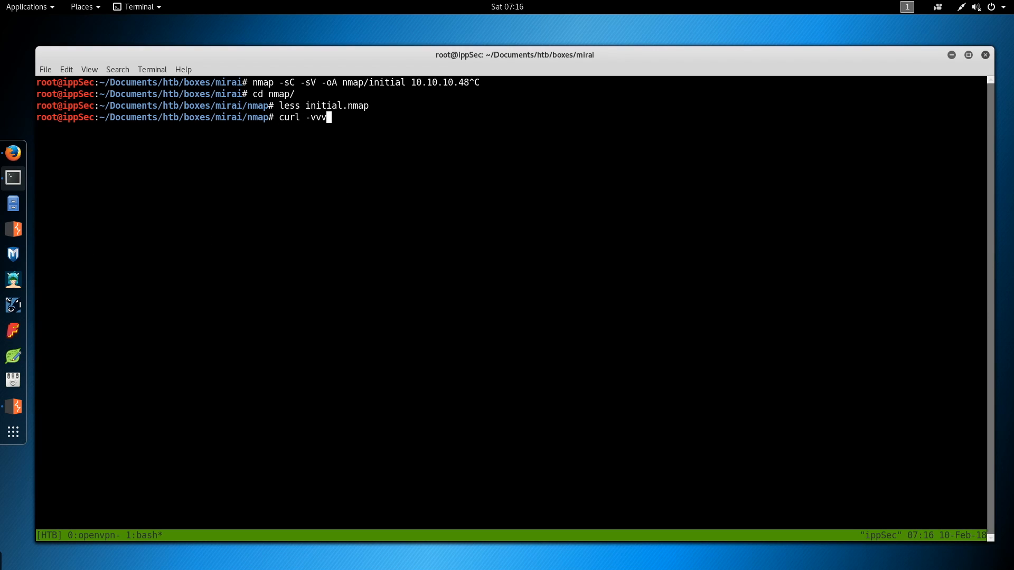
text(10.10.)
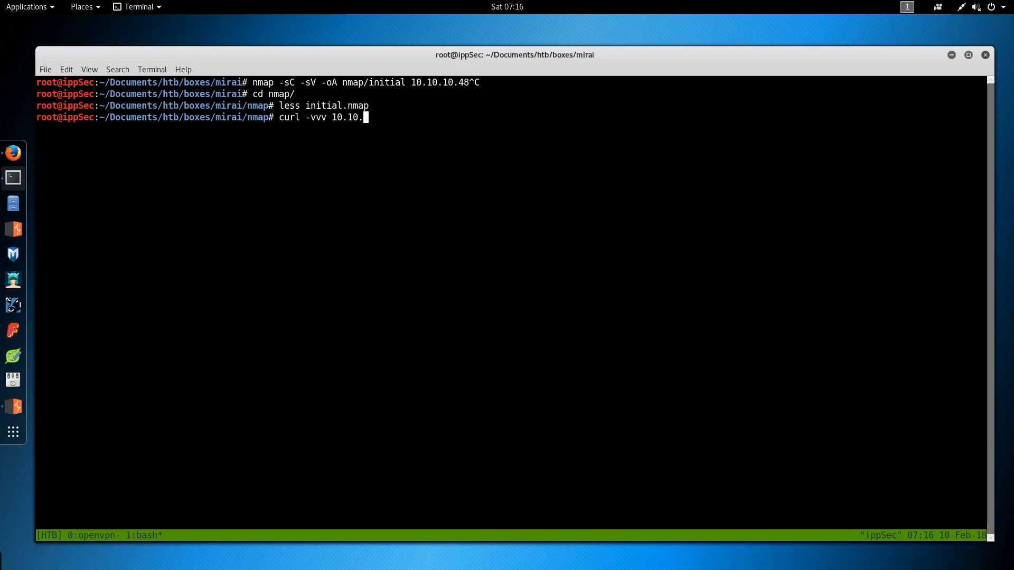
key(Return)
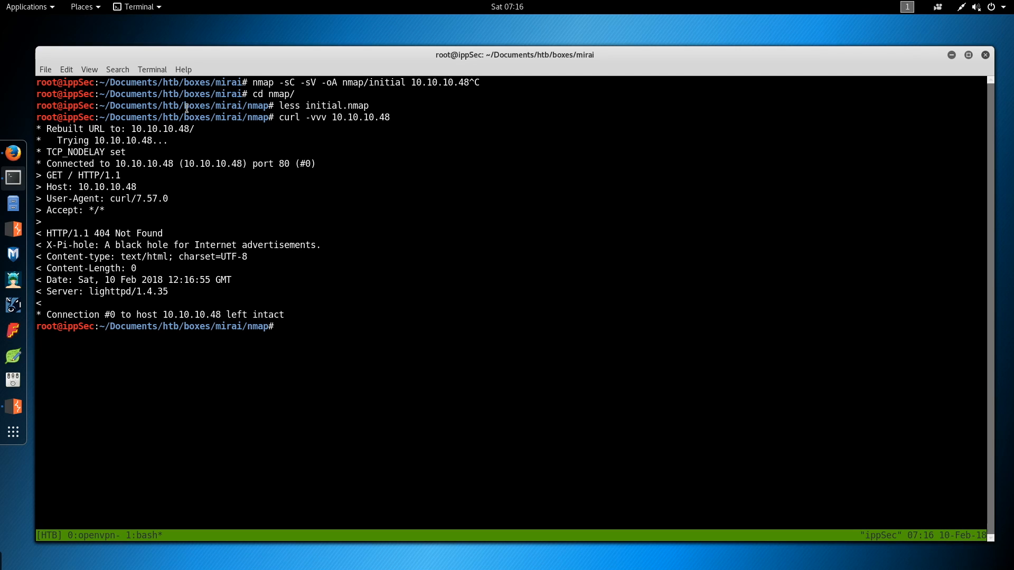
mouse_move(118, 218)
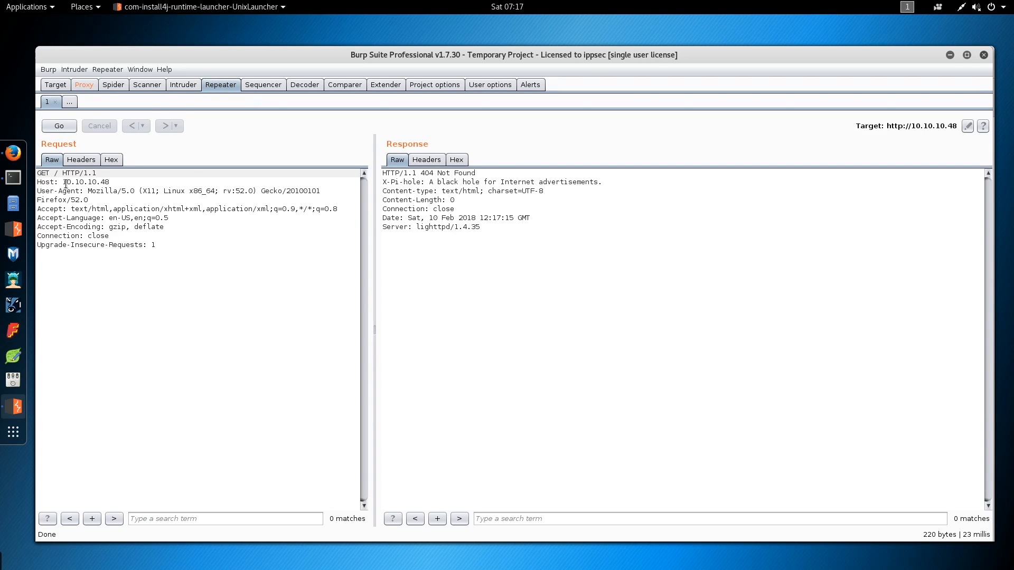
Resend the Repeater request with the Host header set to test
double_click(85, 181)
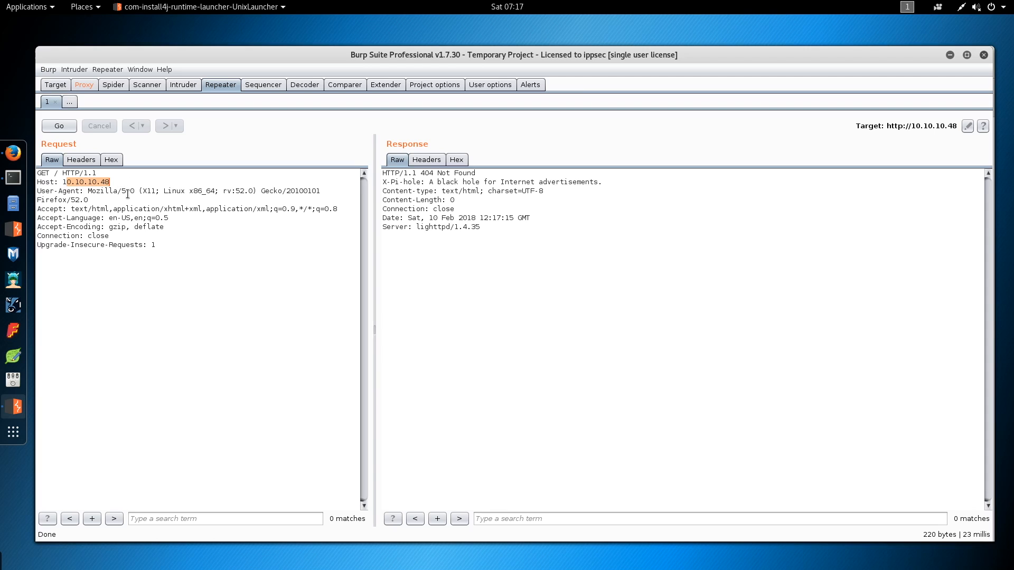
key(Delete)
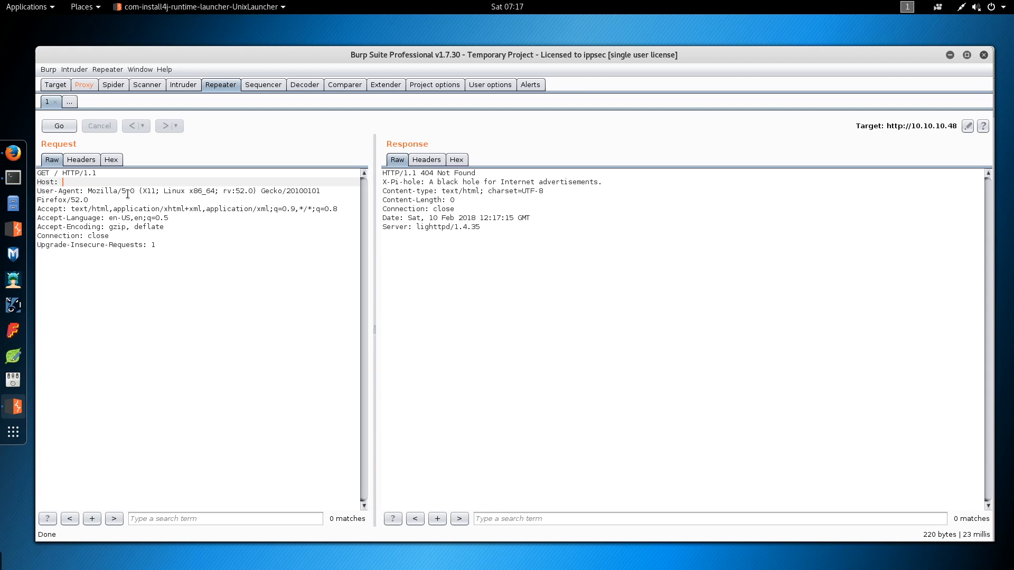
text(test)
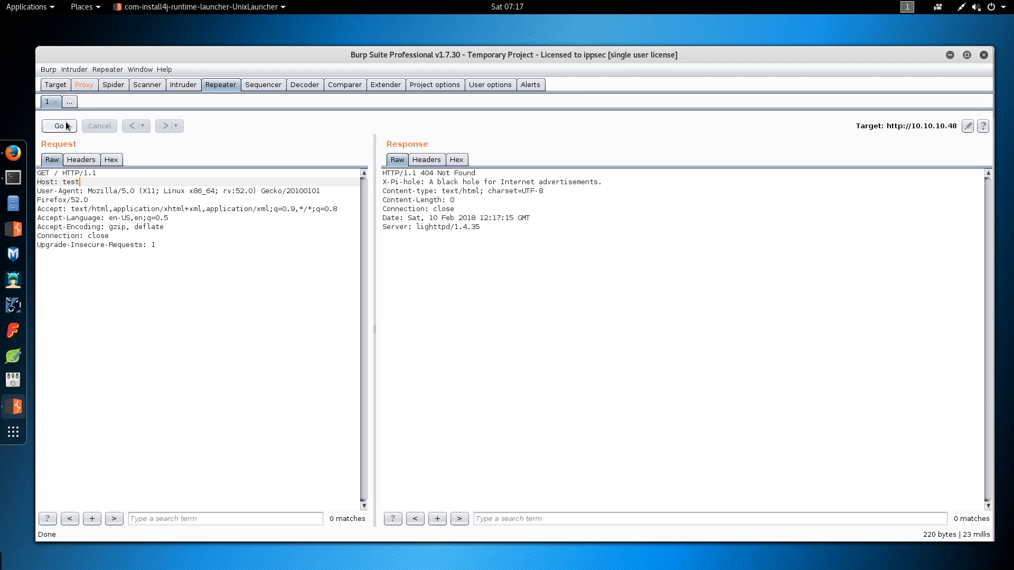
mouse_move(60, 126)
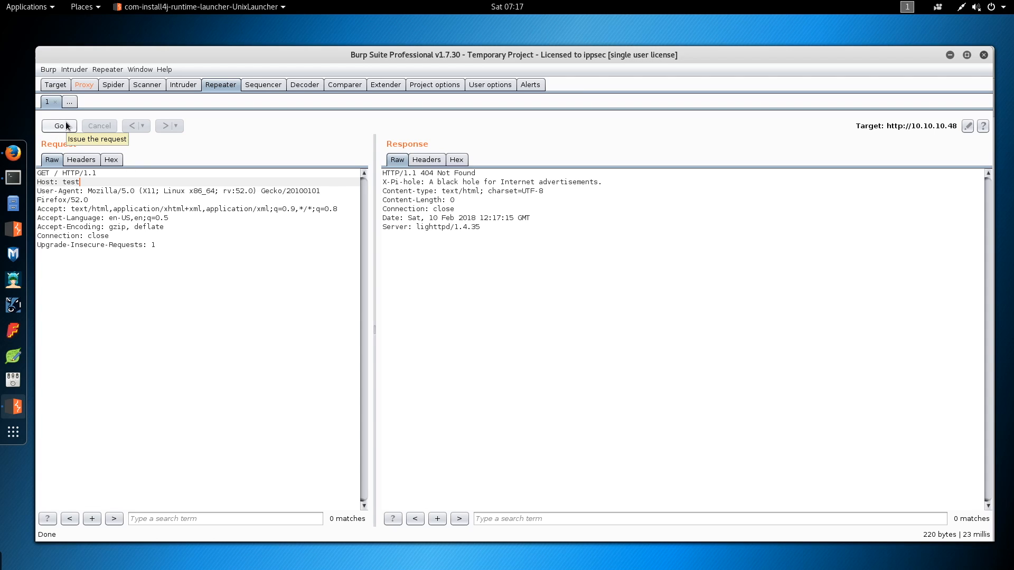
click(58, 125)
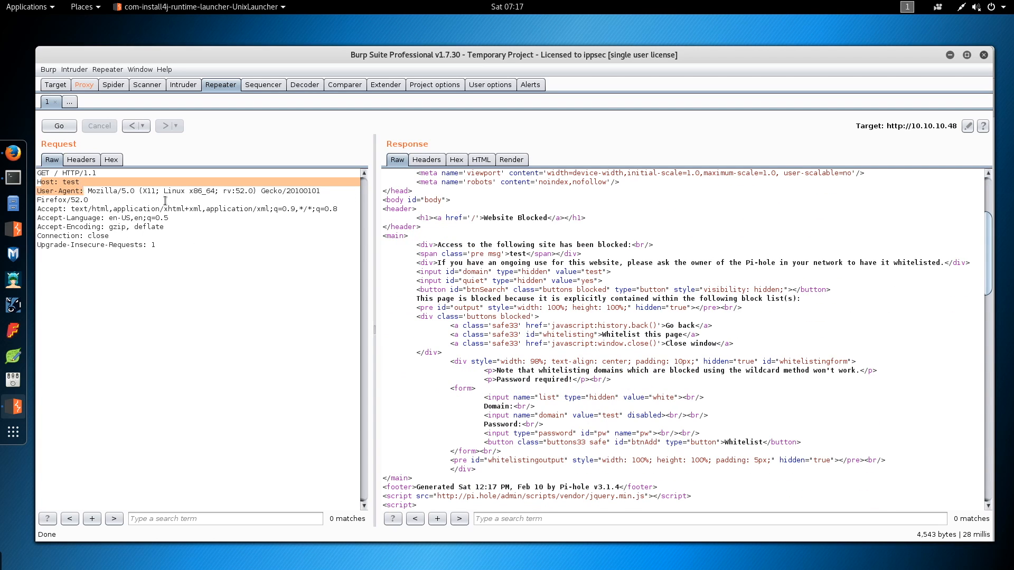
mouse_move(545, 250)
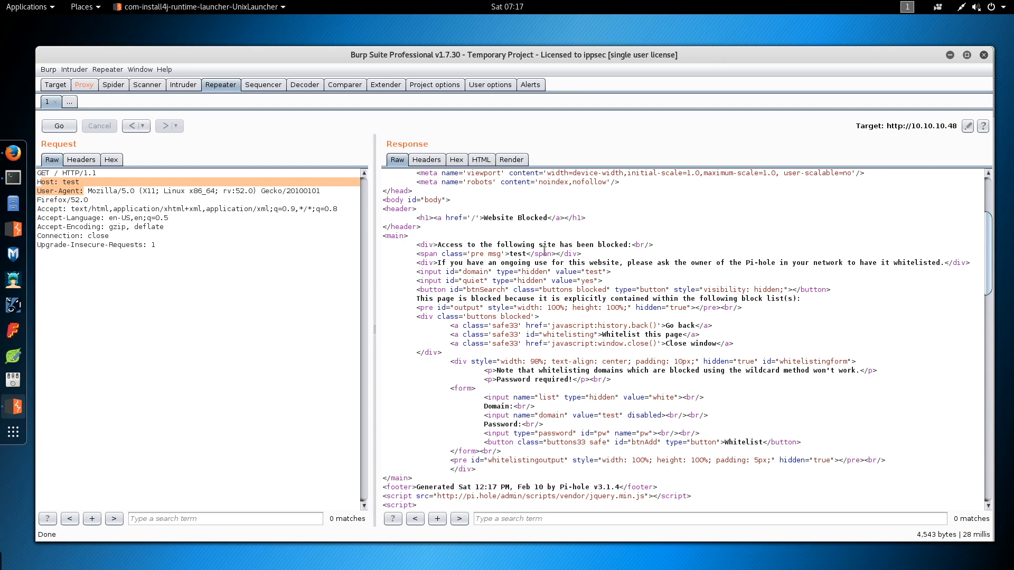
Pick out the pi.hole hostname from the Website Blocked response
scroll(down, 3)
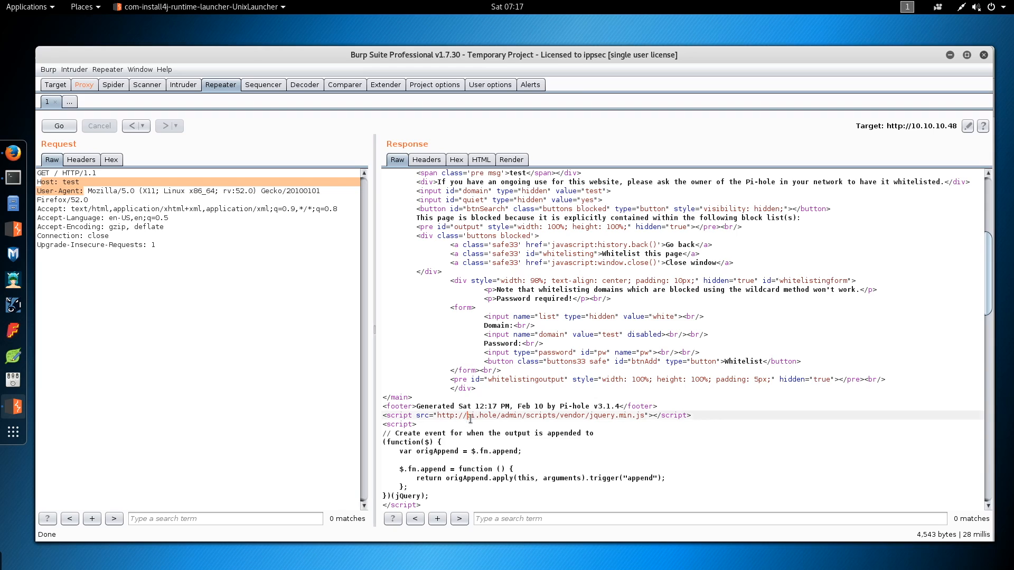
double_click(469, 415)
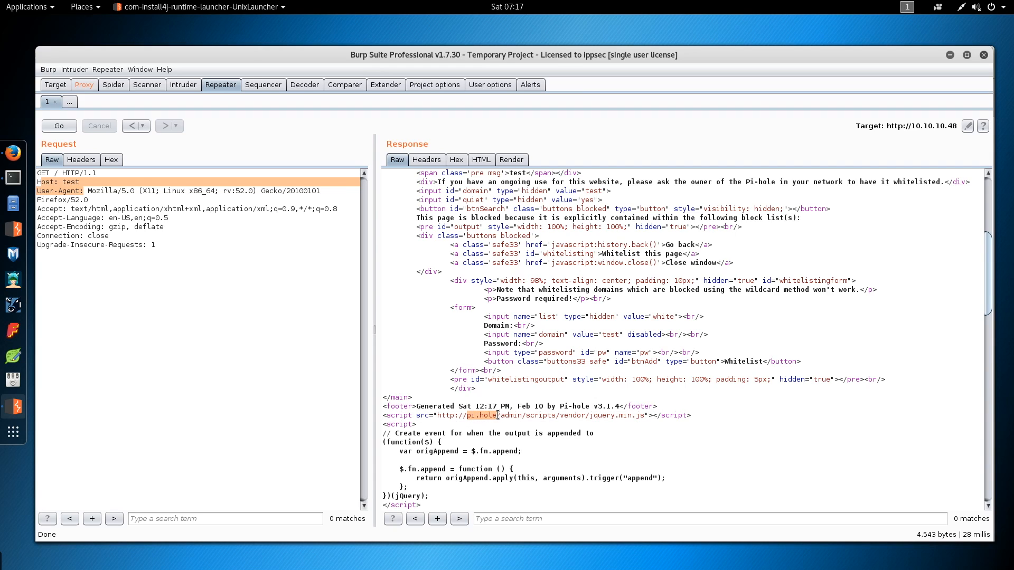
key(alt+Tab)
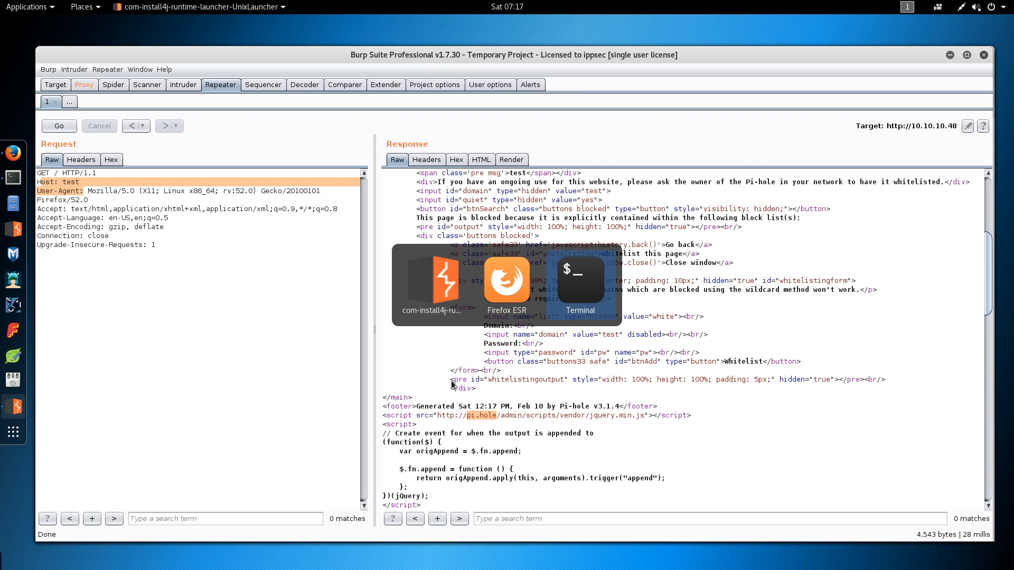
click(580, 281)
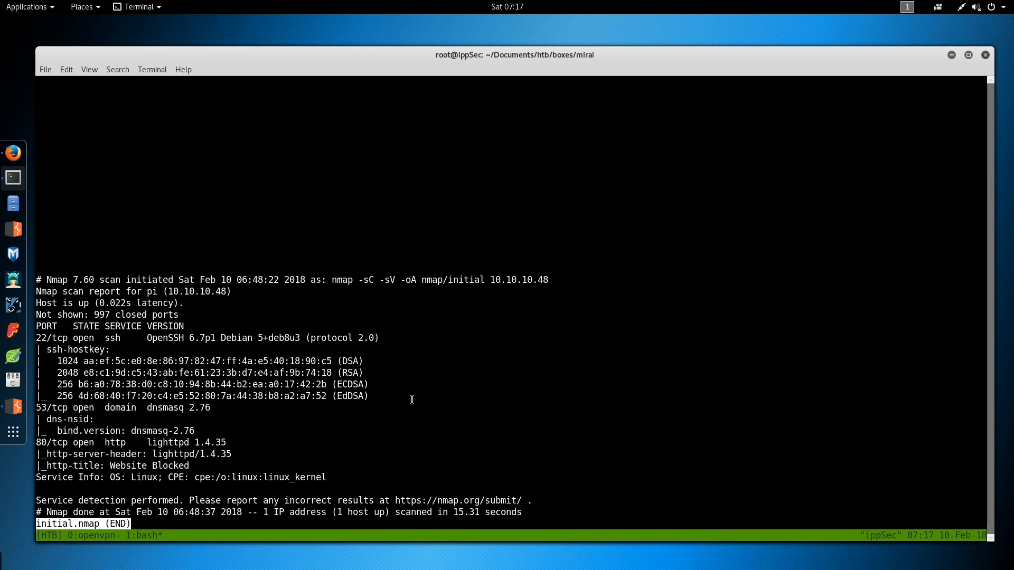
mouse_move(232, 431)
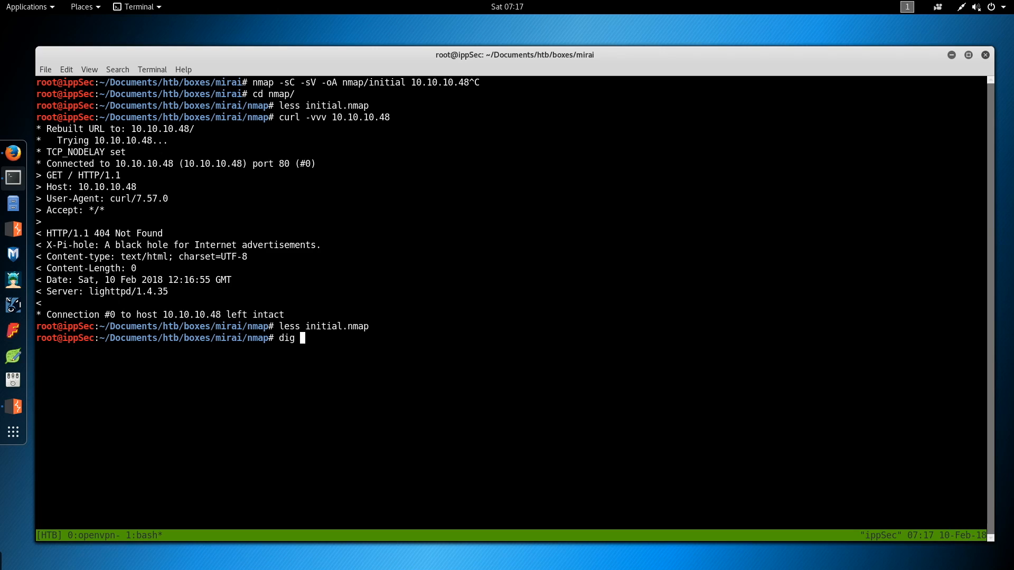
text(@10.10)
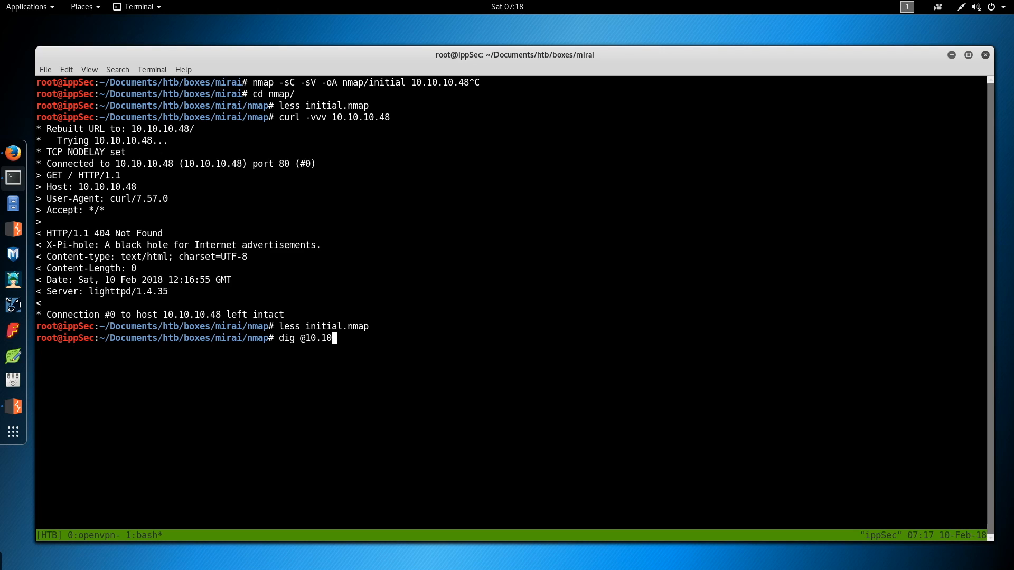
text(.10.48)
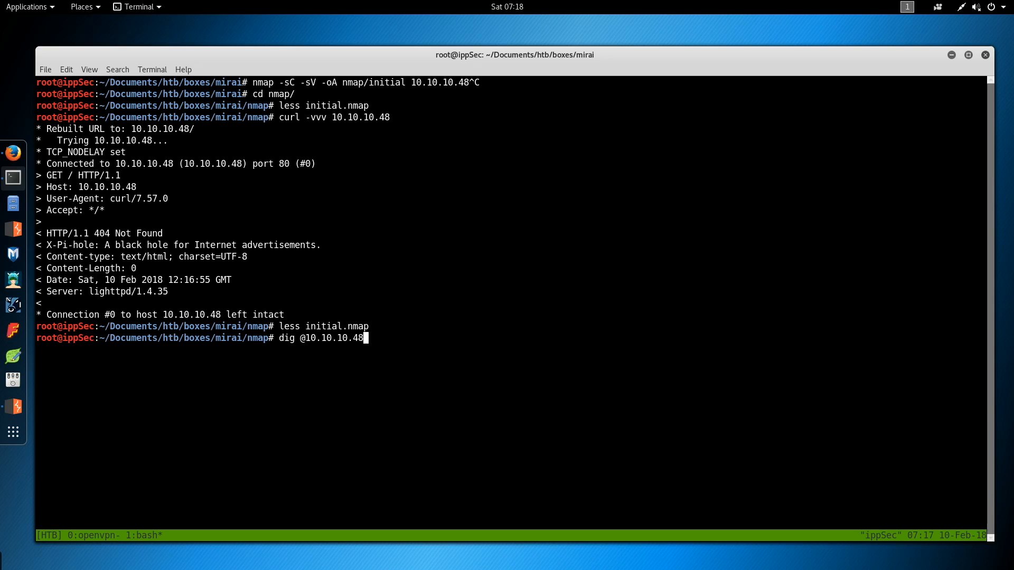
text(pi.hole)
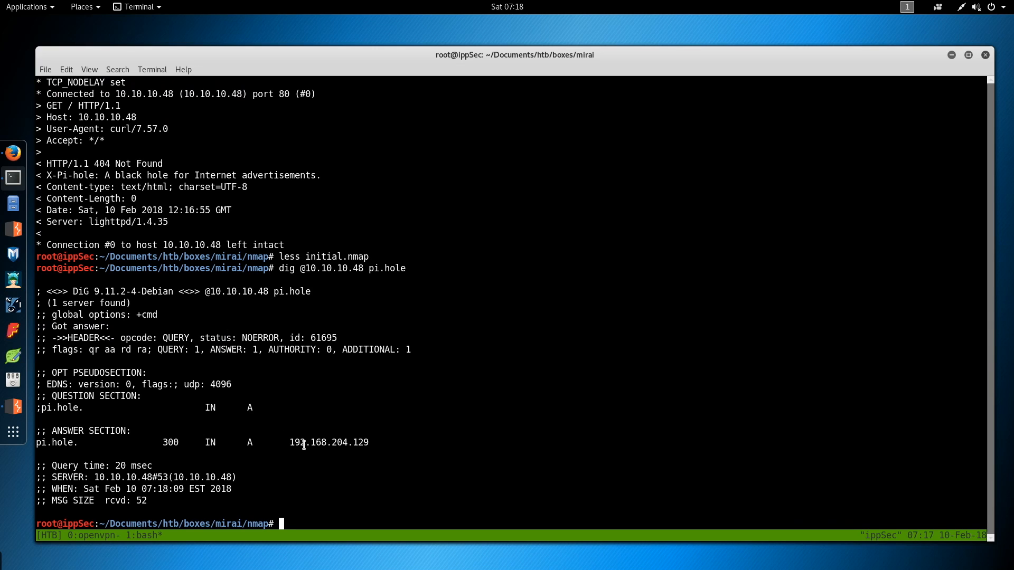
double_click(329, 443)
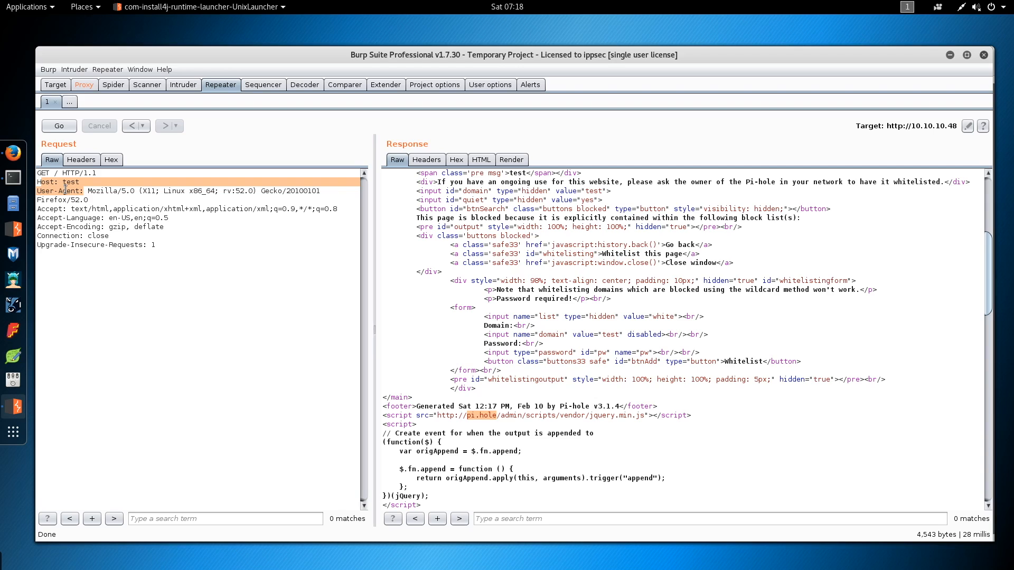
Resend the request with Host pi.hole, getting a 301 redirect to /admin/
text(pi)
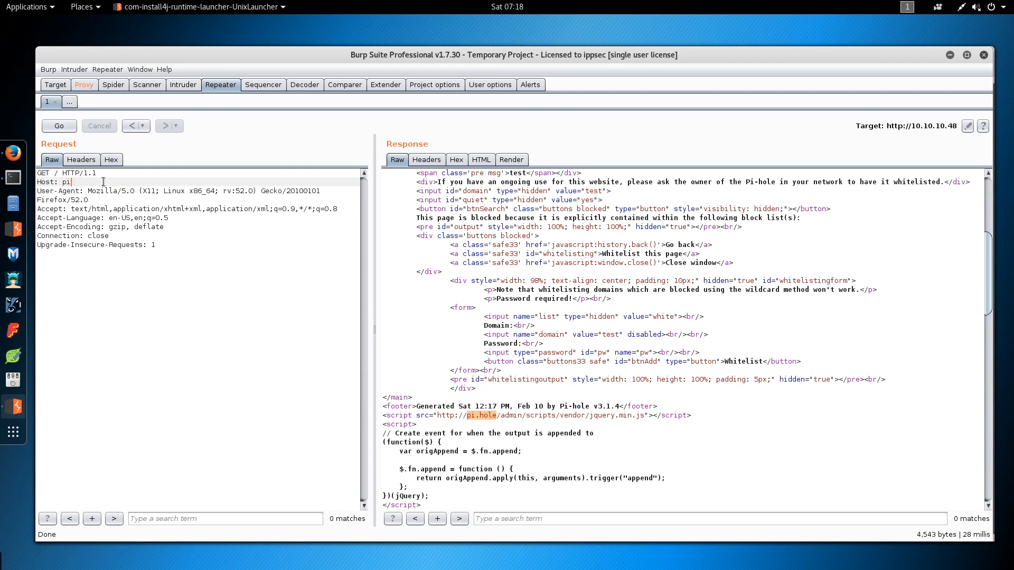
text(.hole)
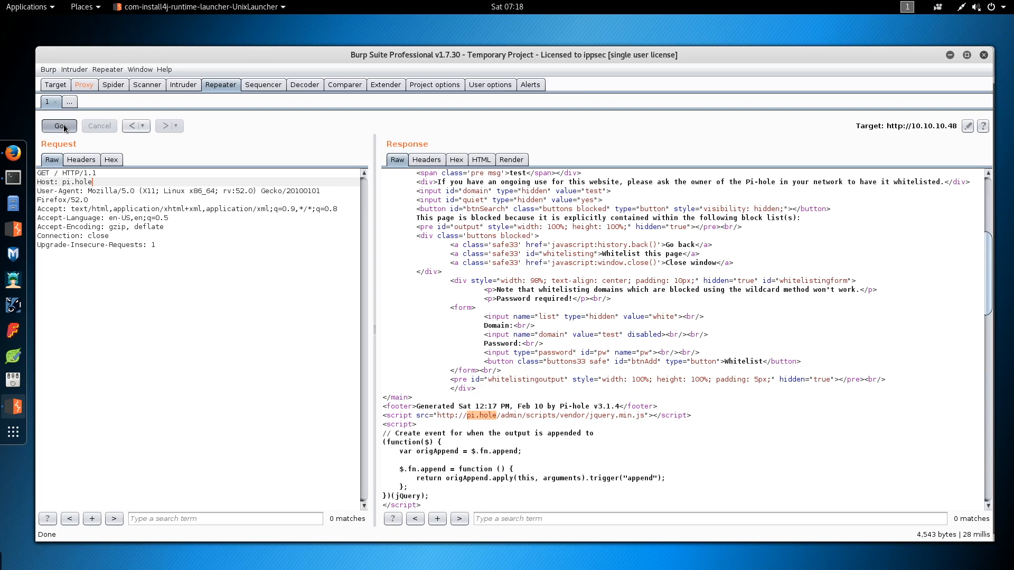
click(60, 126)
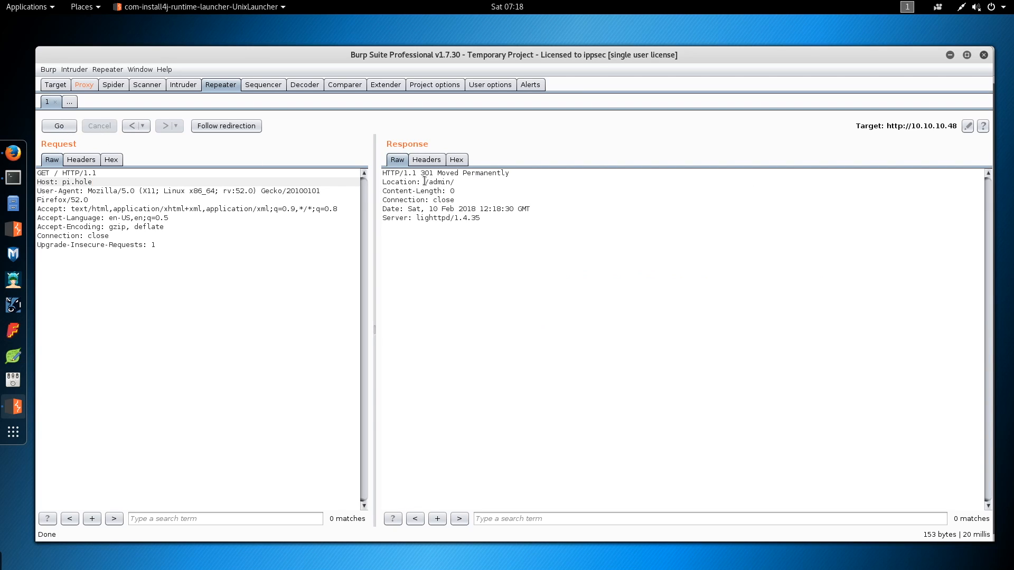
double_click(439, 182)
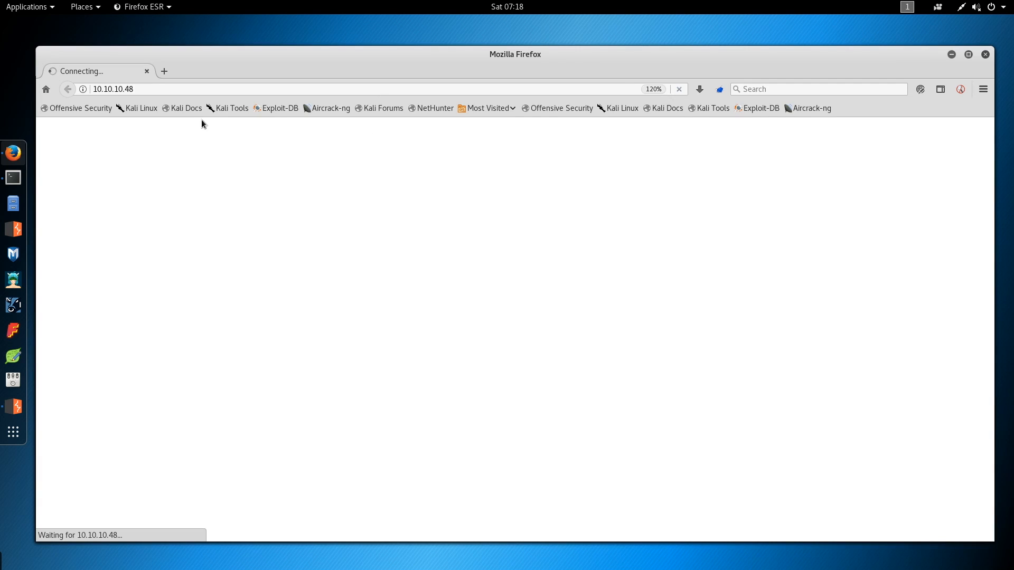
Add the line '10.10.10.48 pi.hole' to /etc/hosts and save it
key(alt+Tab)
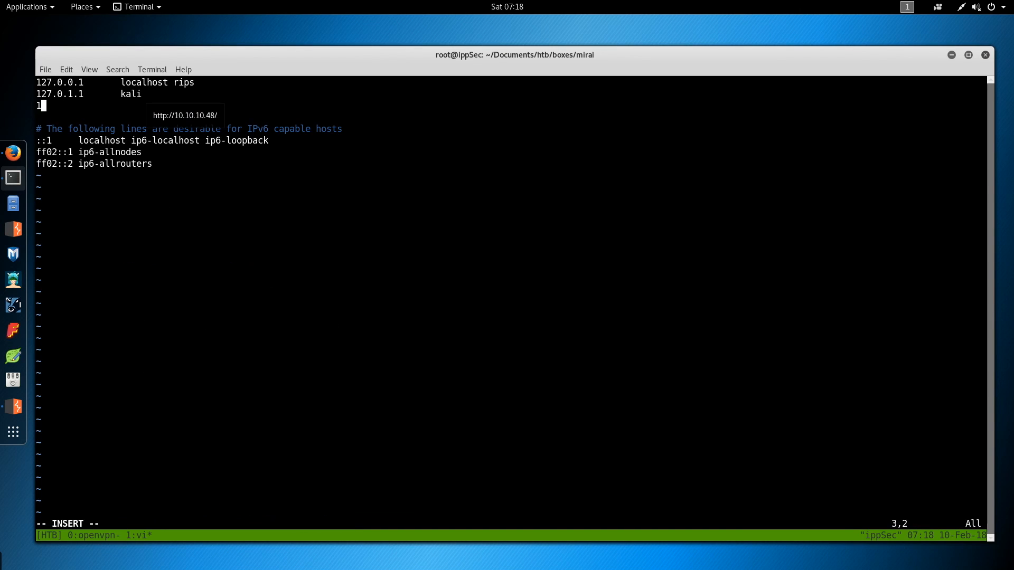
text(0.10.10.48)
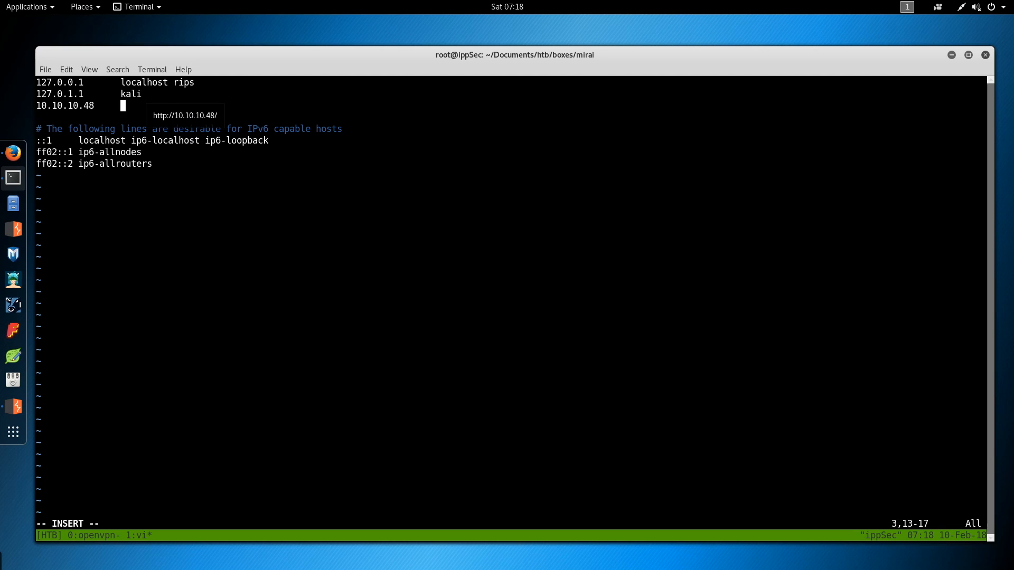
text(pi.hole)
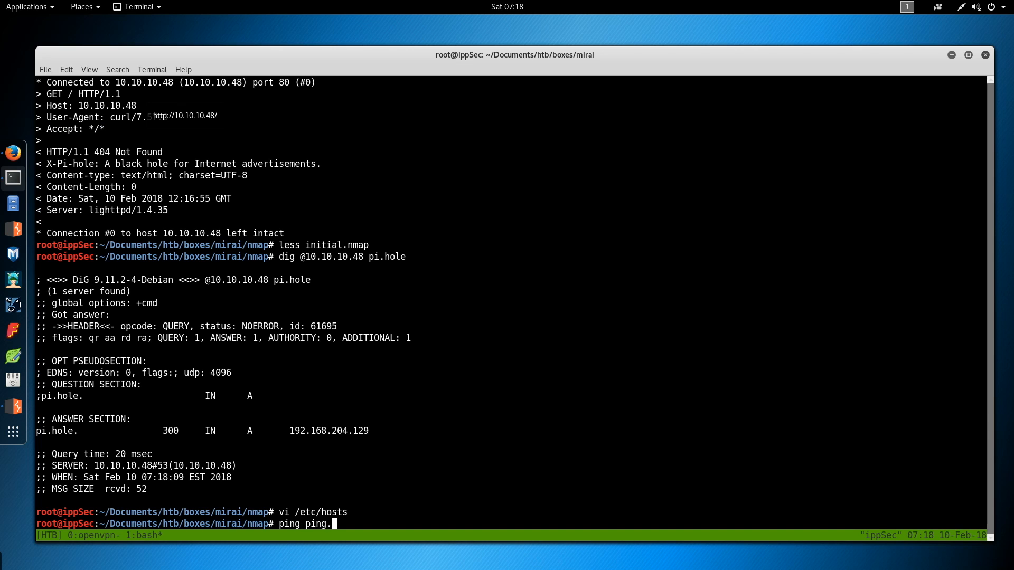
Ping pi.hole to confirm replies from 10.10.10.48, then stop the ping
key(BackSpace)
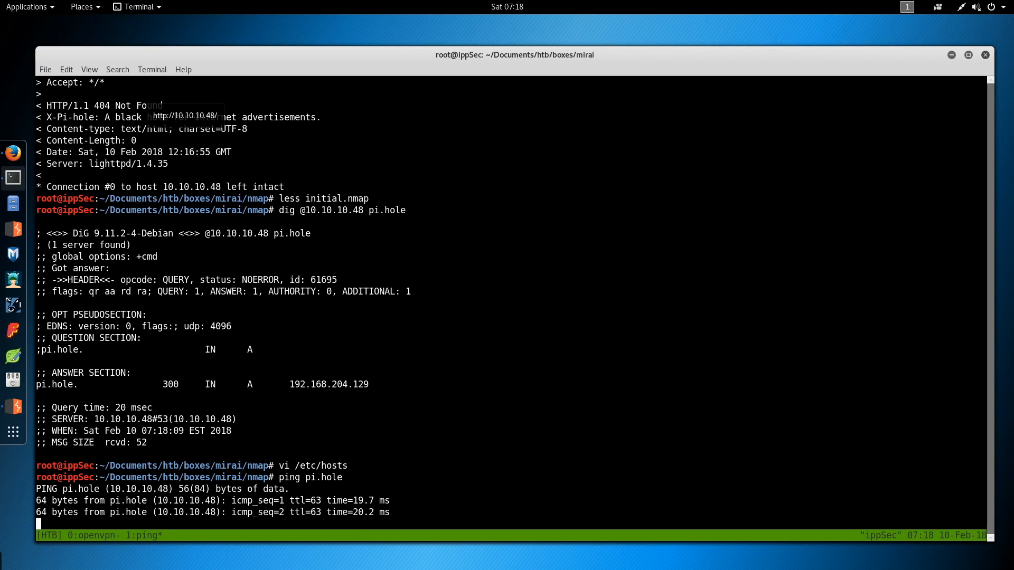
key(ctrl+c)
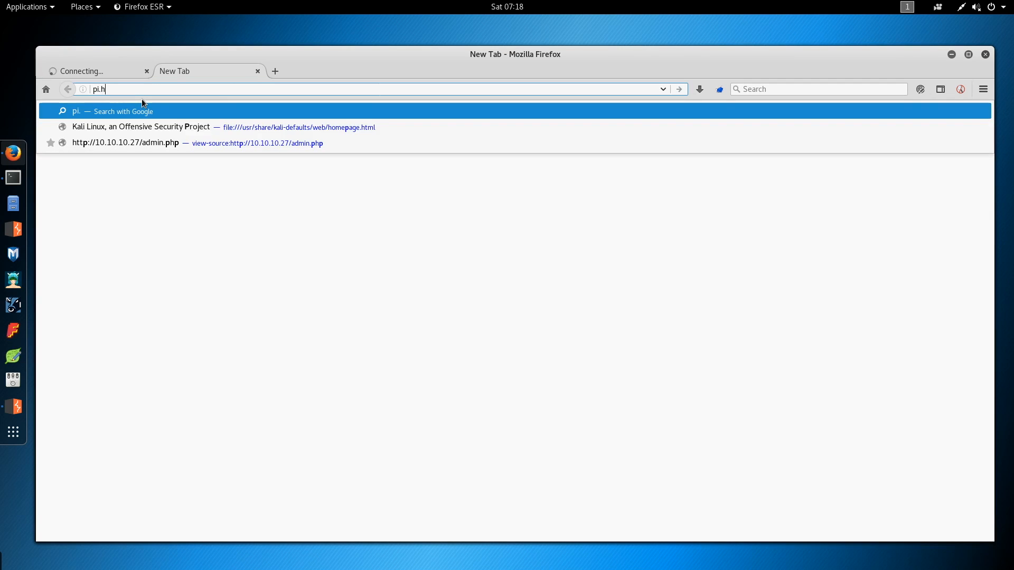
Browse to pi.hole and forward the intercepted requests, rewriting the path to /admin/
key(Return)
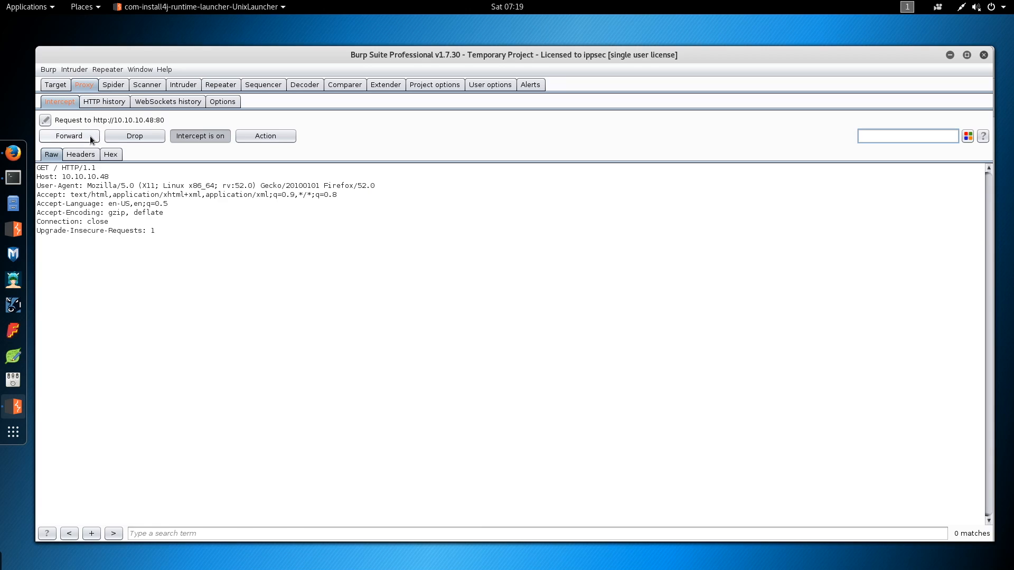
click(69, 136)
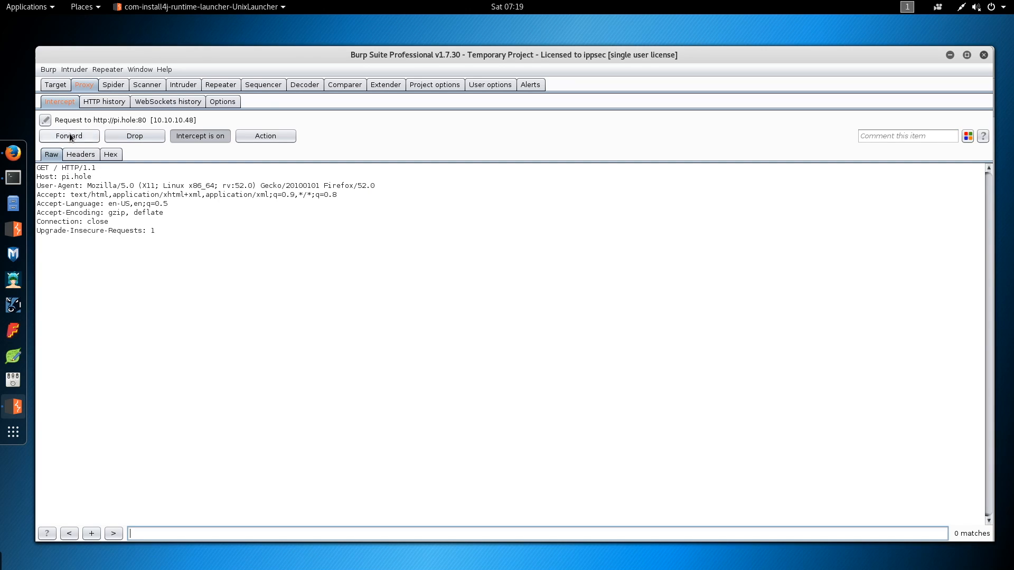
text(admin/)
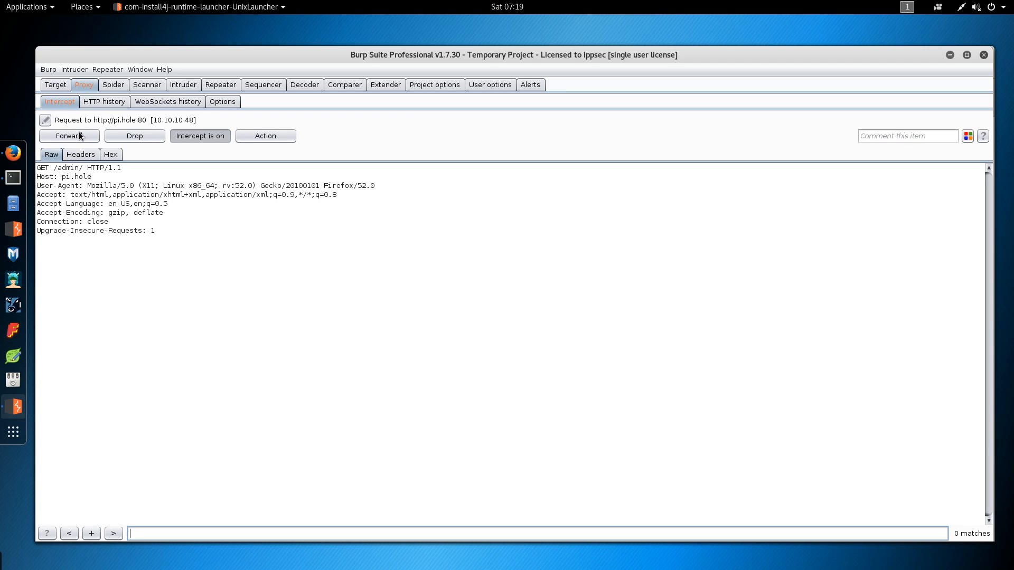
click(199, 136)
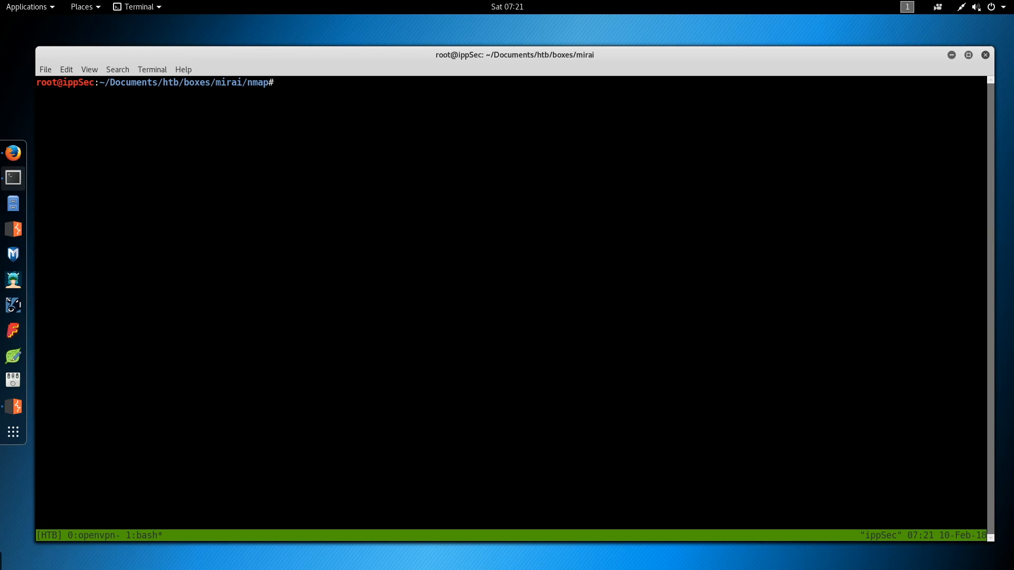
Review the initial.nmap scan results again with less
text(less n)
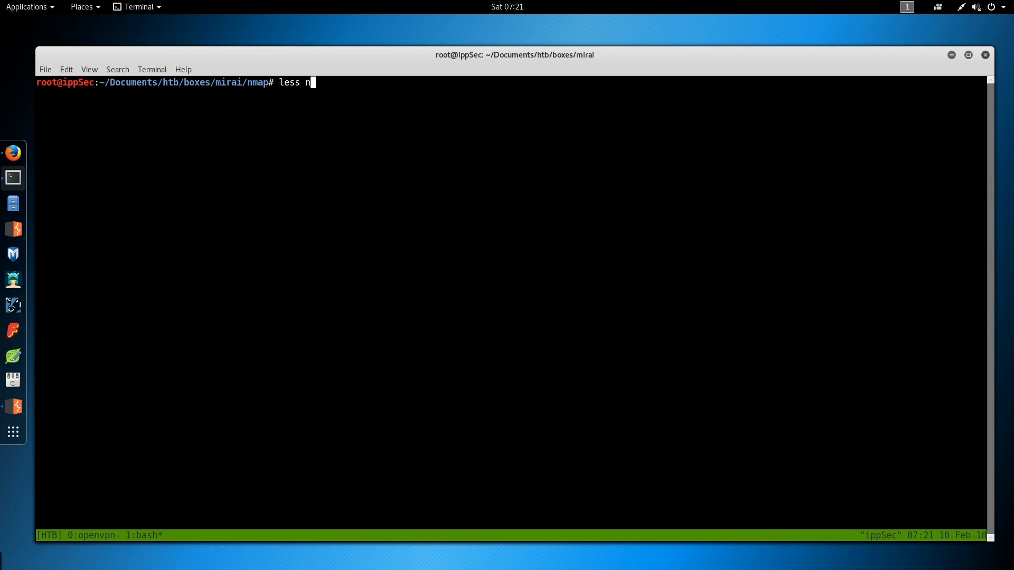
key(Return)
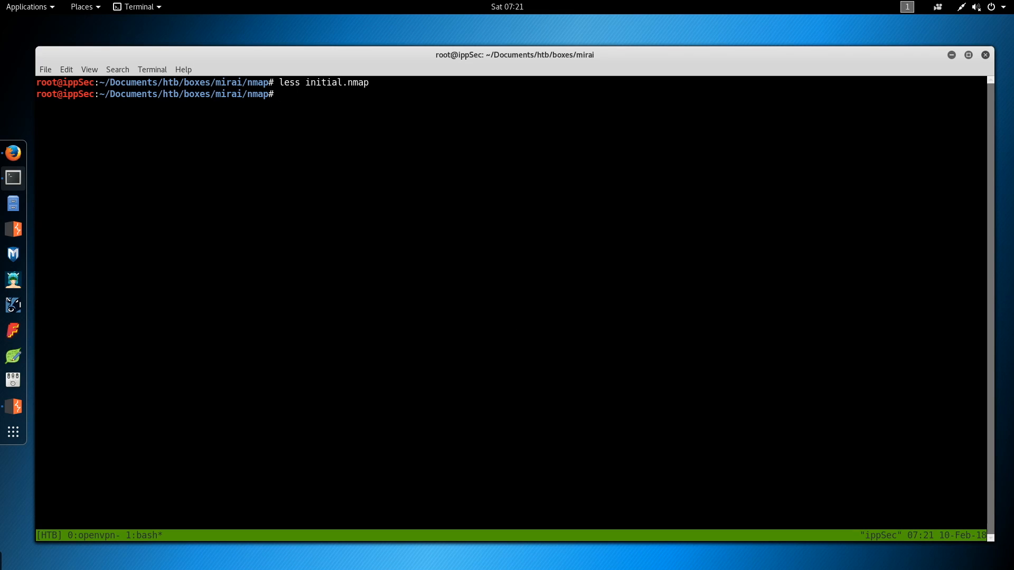
Try dig axfr zone transfers against 10.10.10.48 for hole and pi.hole, aborting each
text(dig @10)
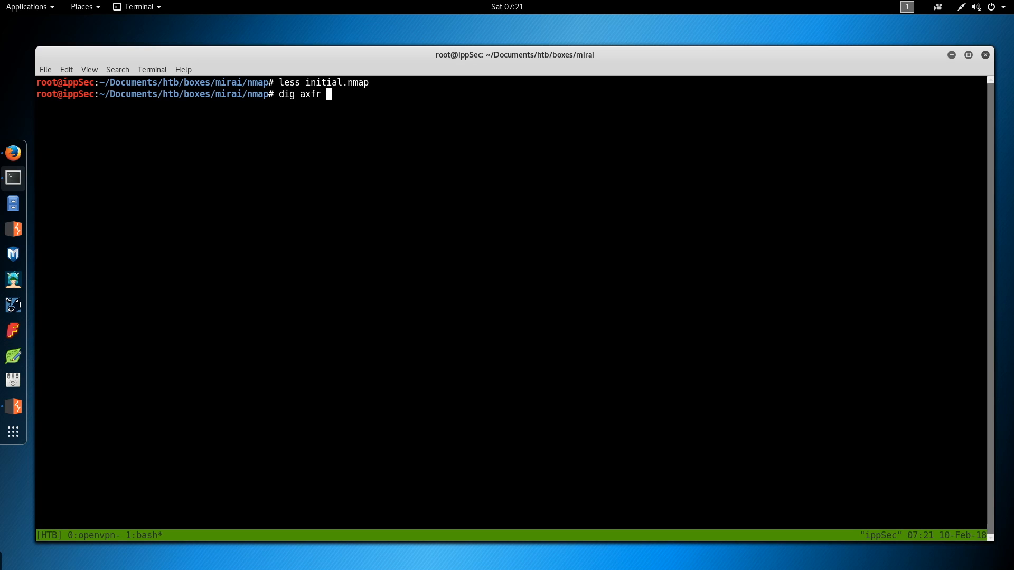
text(@10.10.10.)
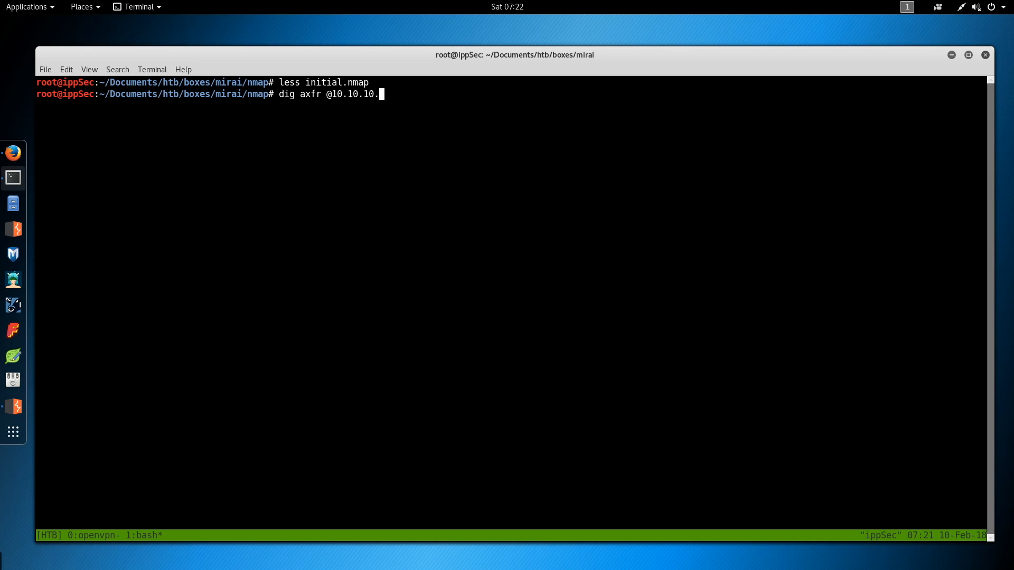
text(48 .)
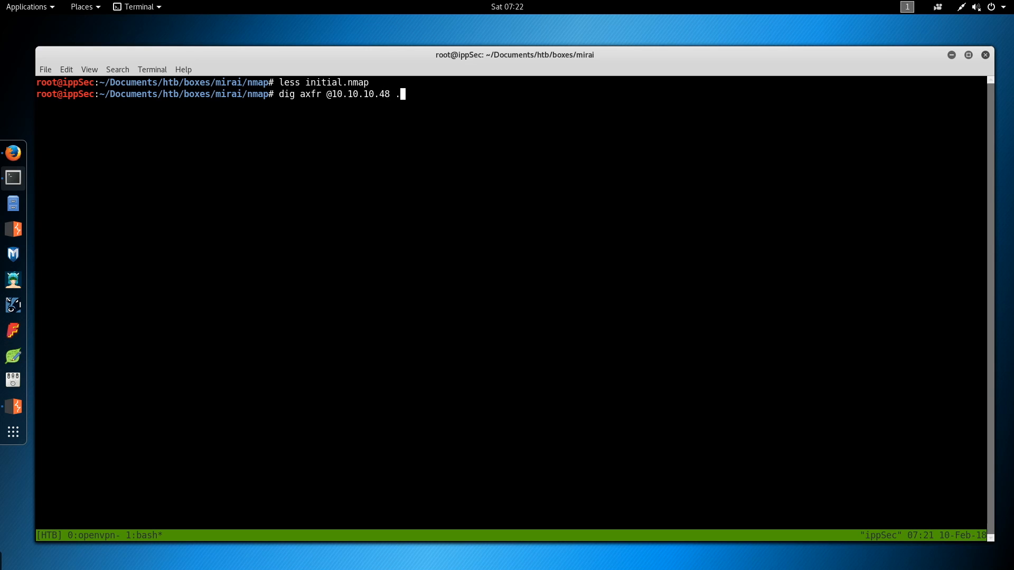
text(ho)
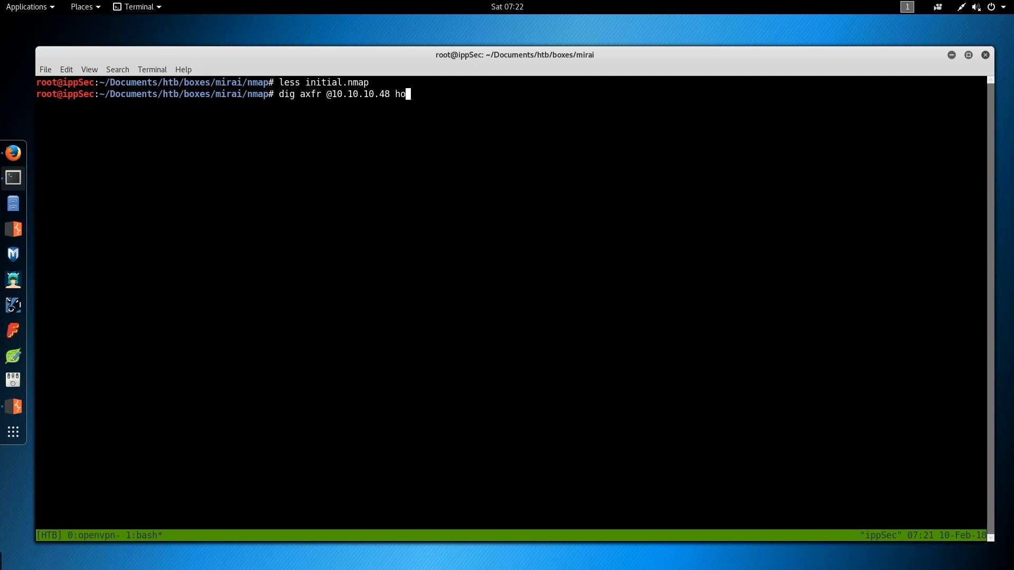
text(le)
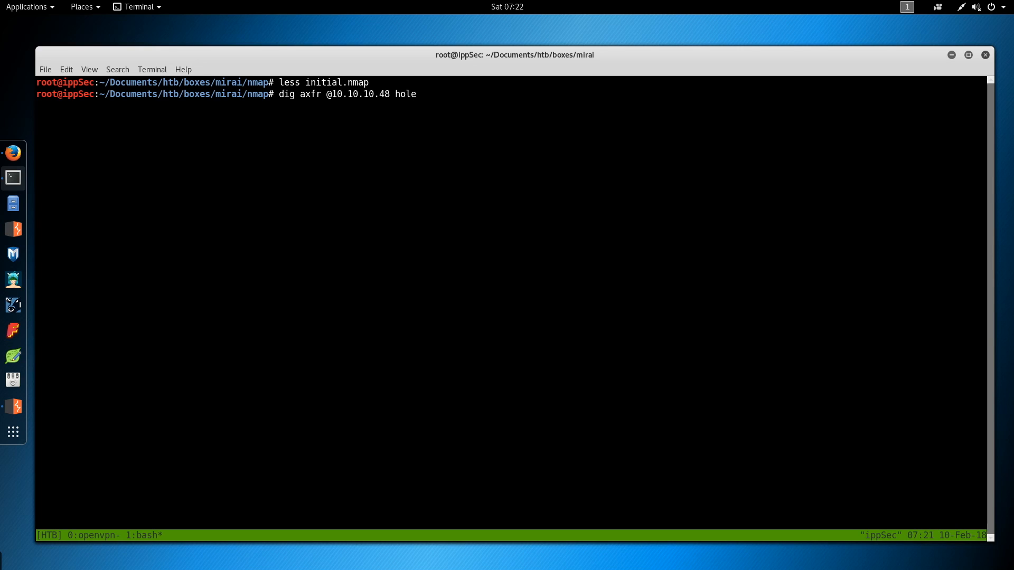
key(Return)
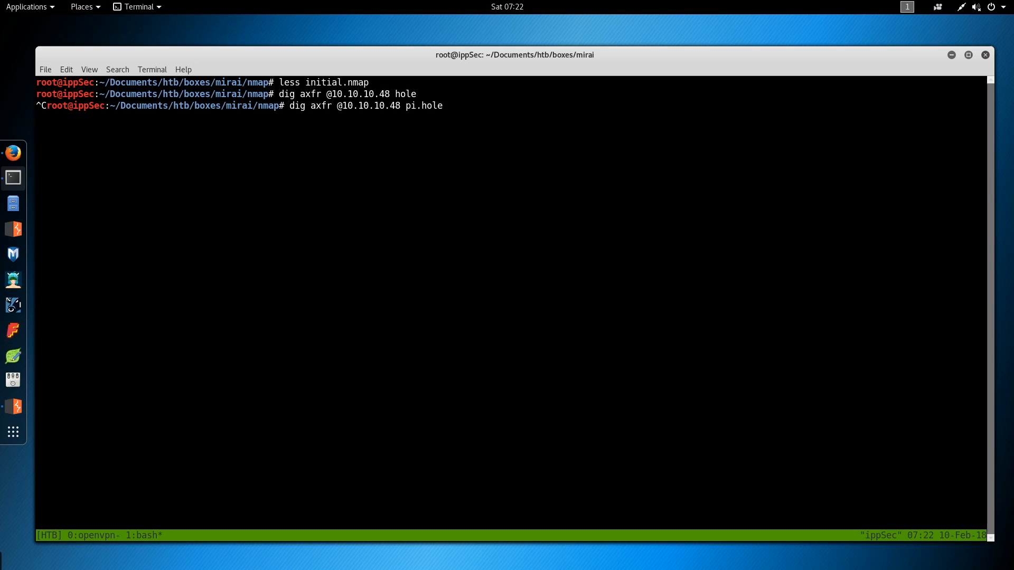
text(dig axfr @10.10.10.48)
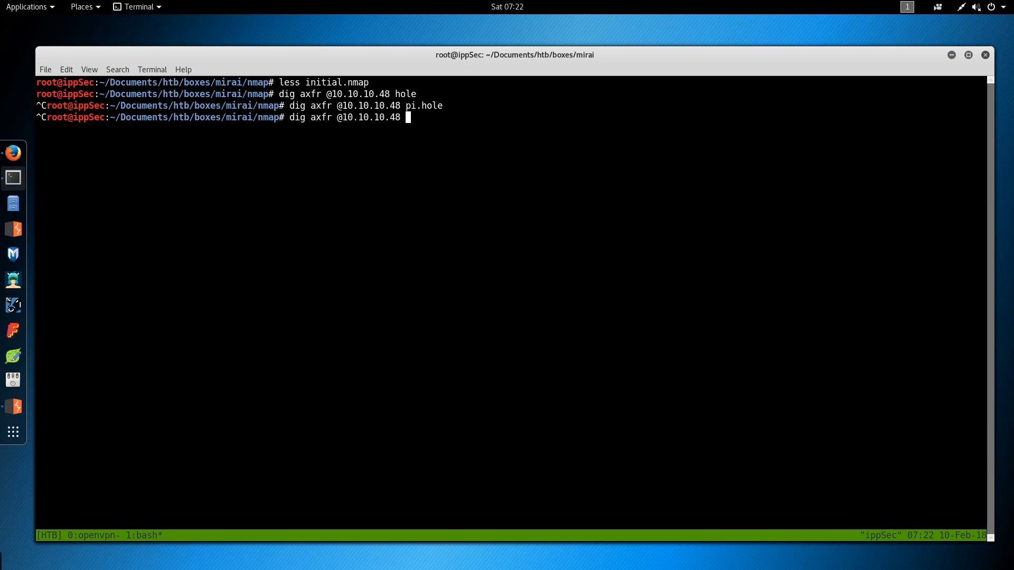
text(htb)
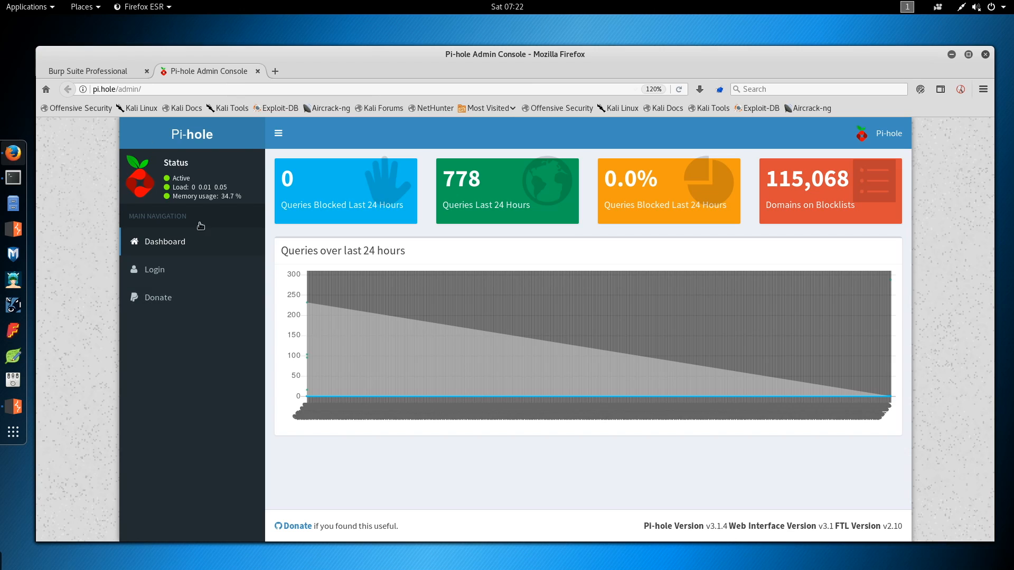
Attempt a Pi-hole Admin Console login, which fails with Wrong password!
click(150, 270)
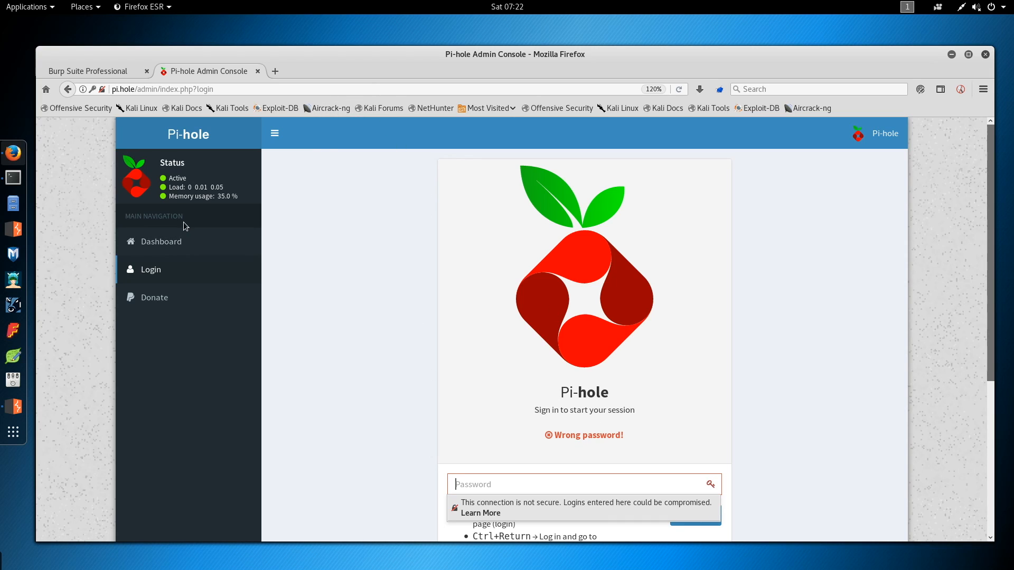
mouse_move(200, 154)
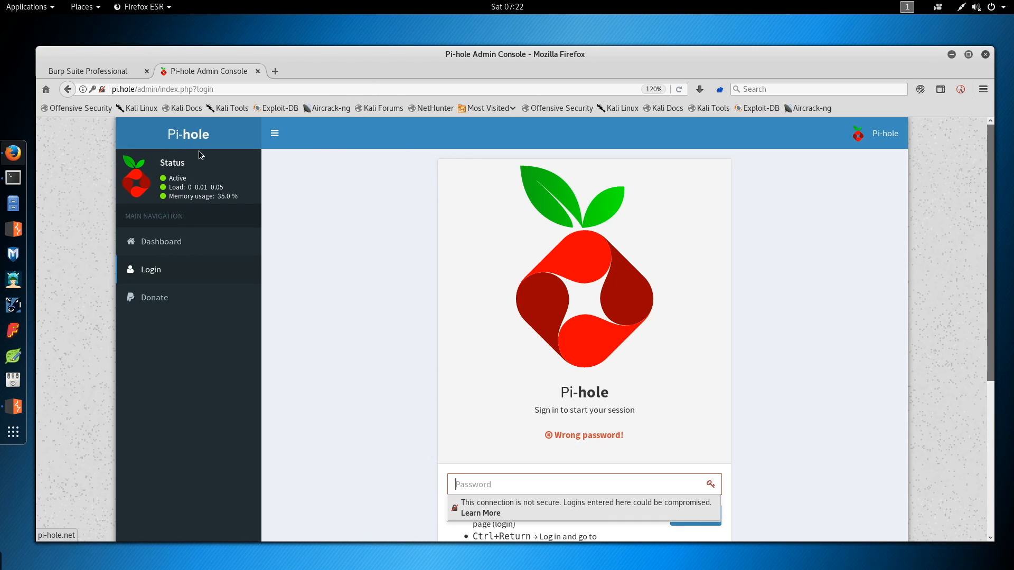
mouse_move(583, 319)
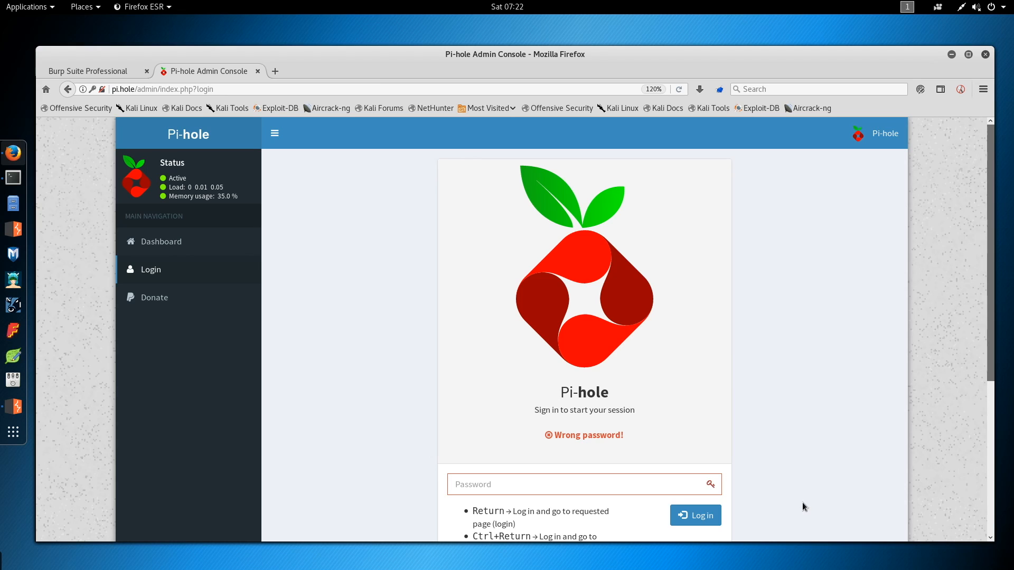
scroll(down, 3)
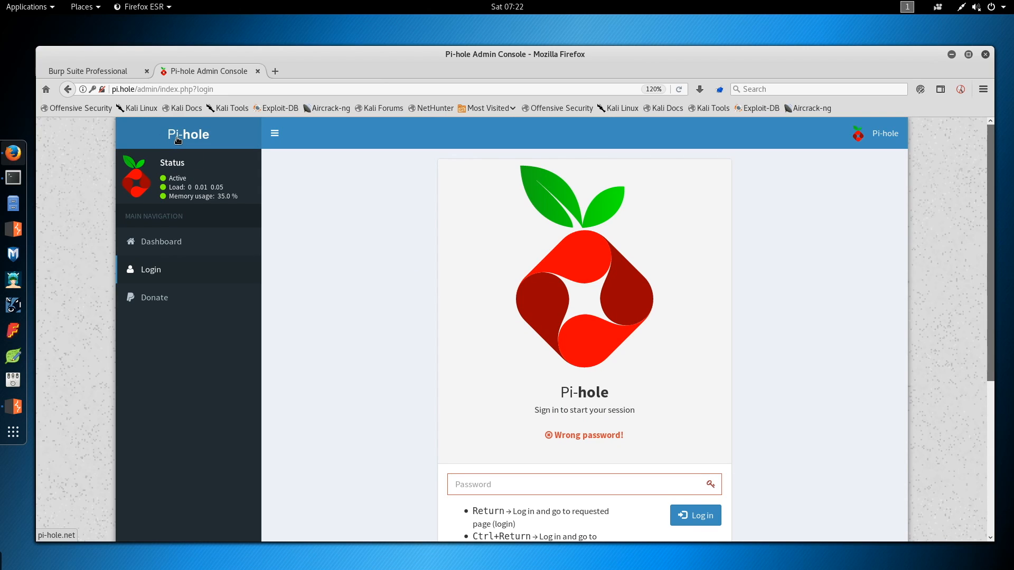
mouse_move(310, 244)
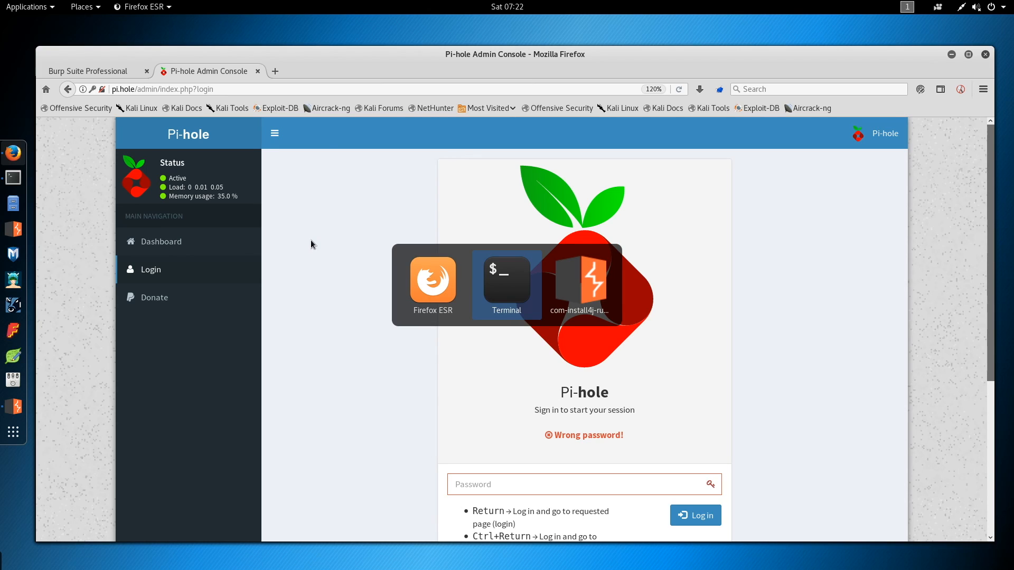
mouse_move(335, 183)
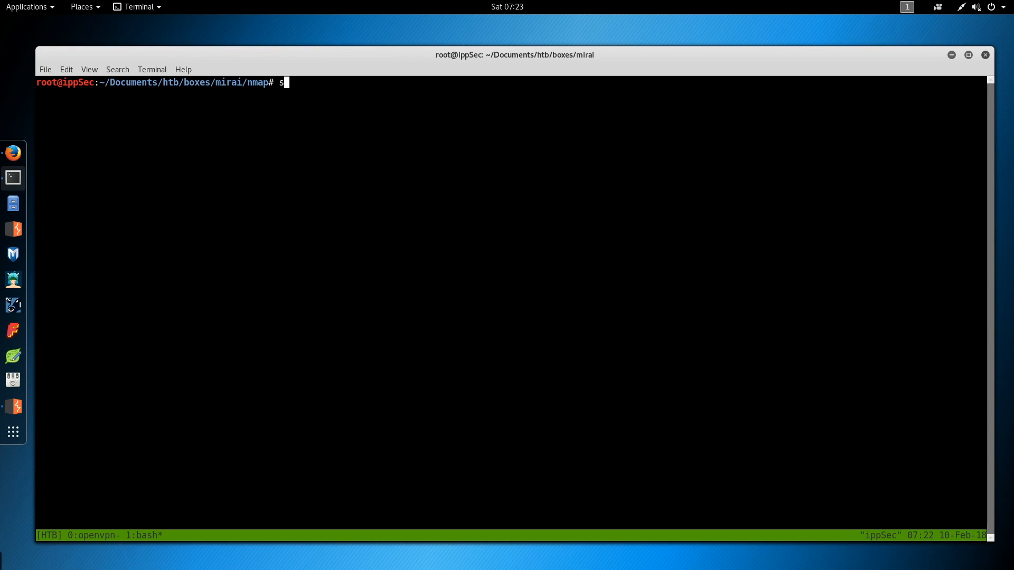
text(sh)
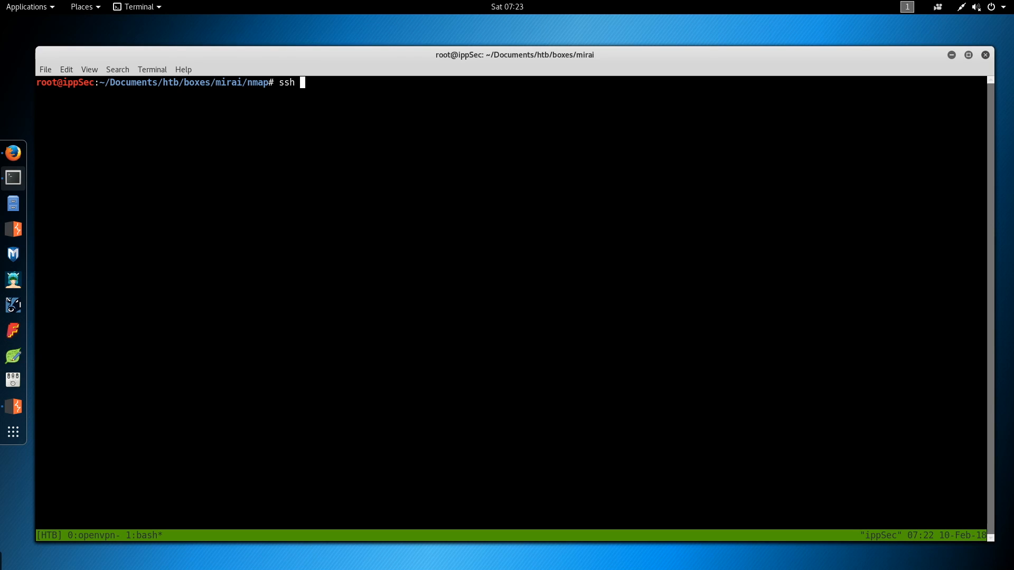
text(pi)
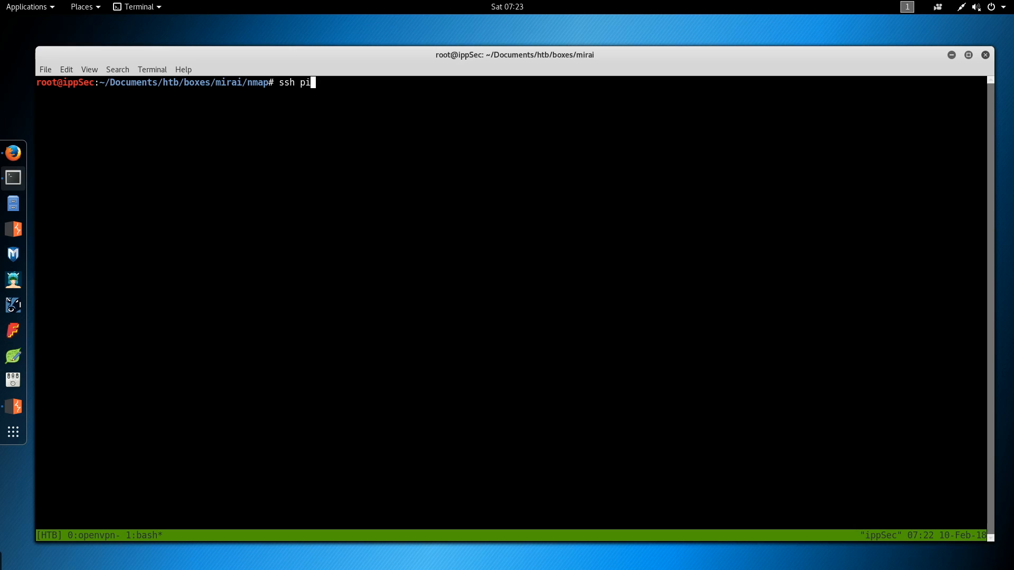
text(@10.10.10.48)
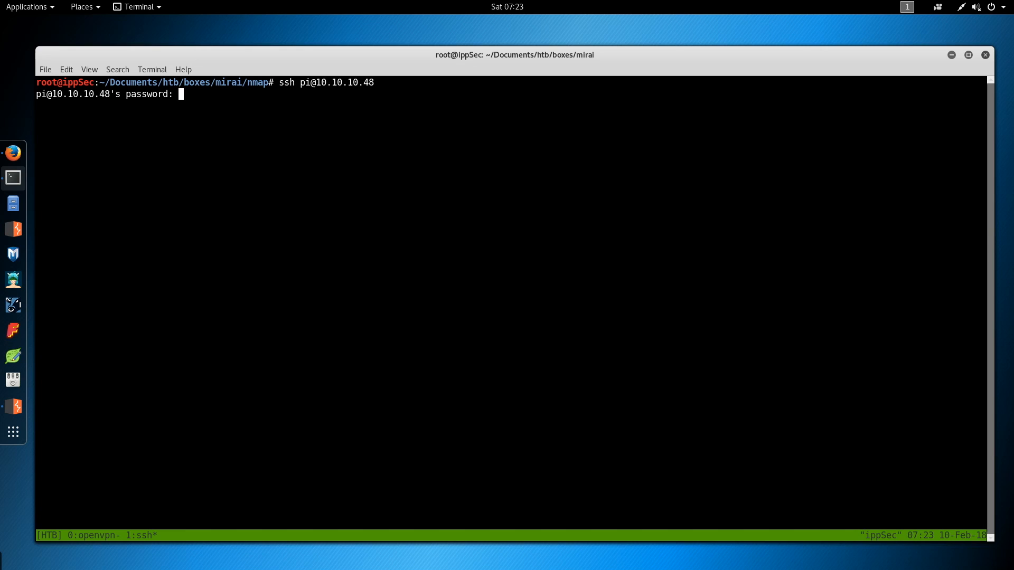
text(raspberrypi:~ $ ra)
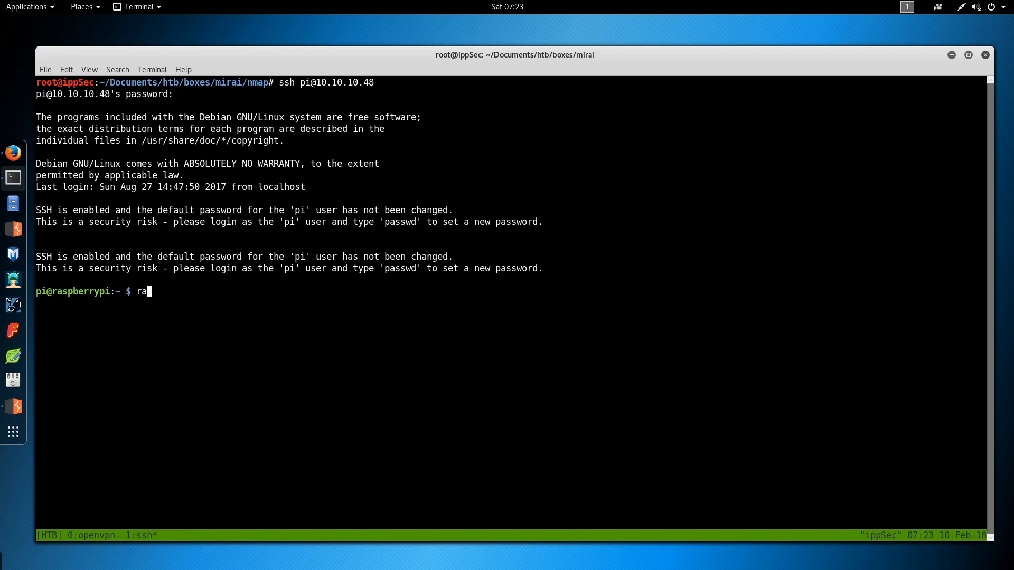
key(ctrl+c)
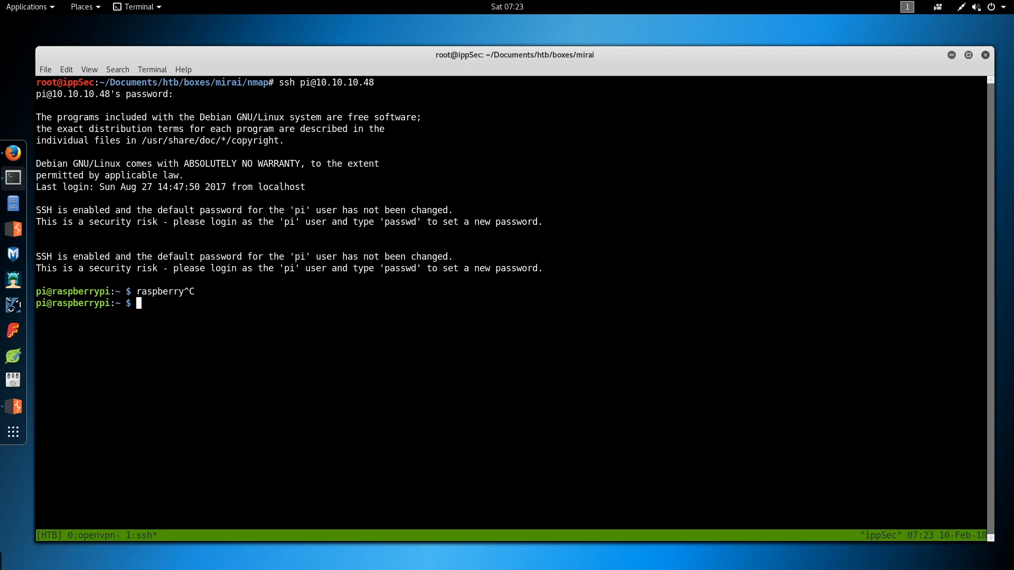
List the Desktop (Plex, user.txt), return home and check sudo -l shows passwordless root for pi
text(ls)
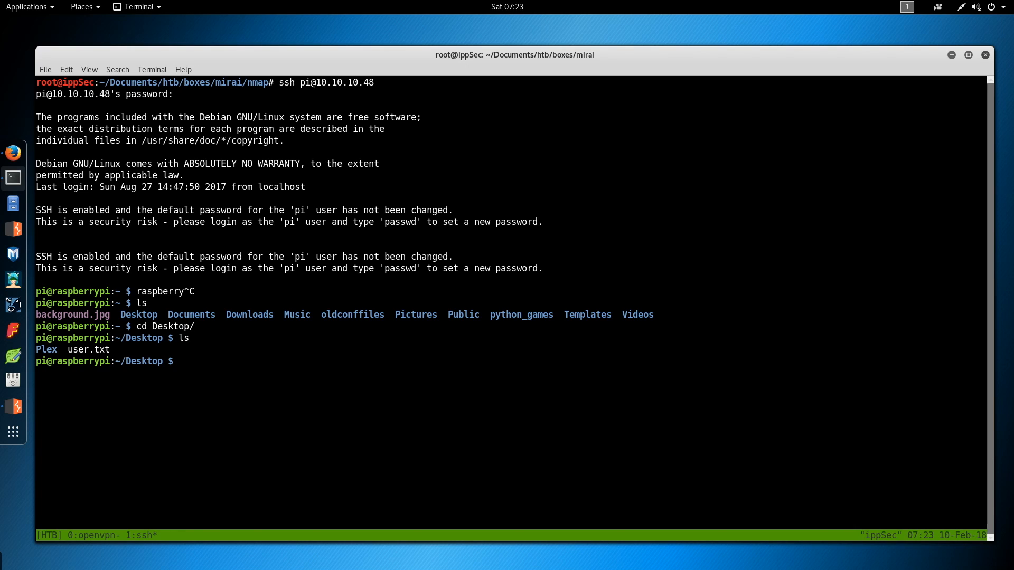
text(cd ..)
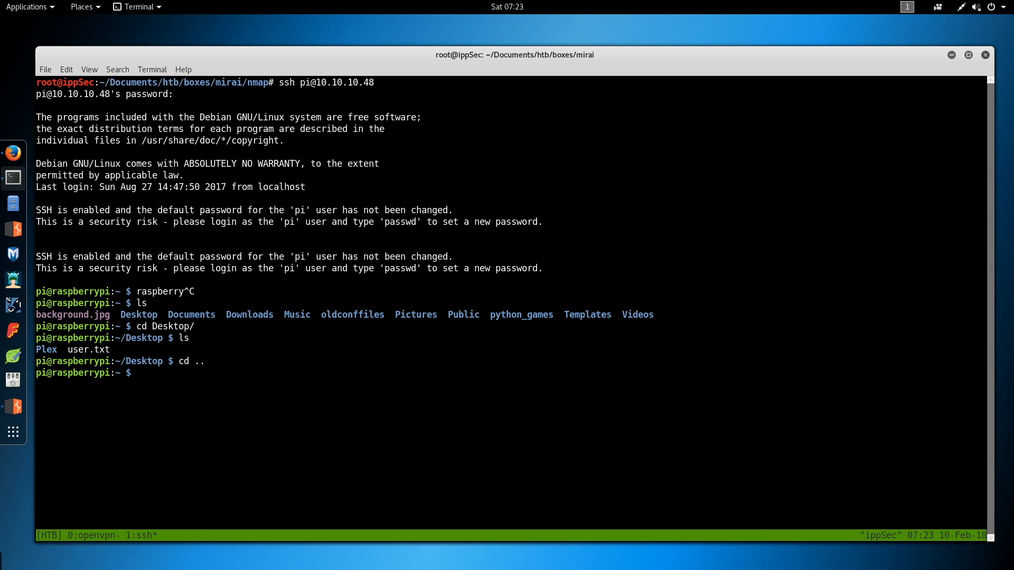
text(sudo -l)
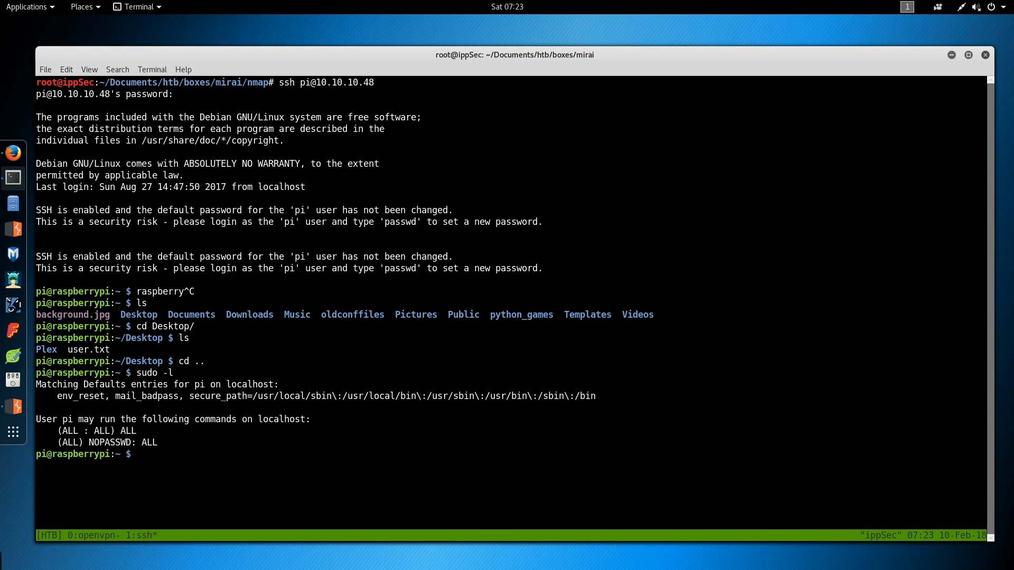
Become root with sudo su - and read root.txt, which says the flag may be backed up on a USB stick
text(sudo su -)
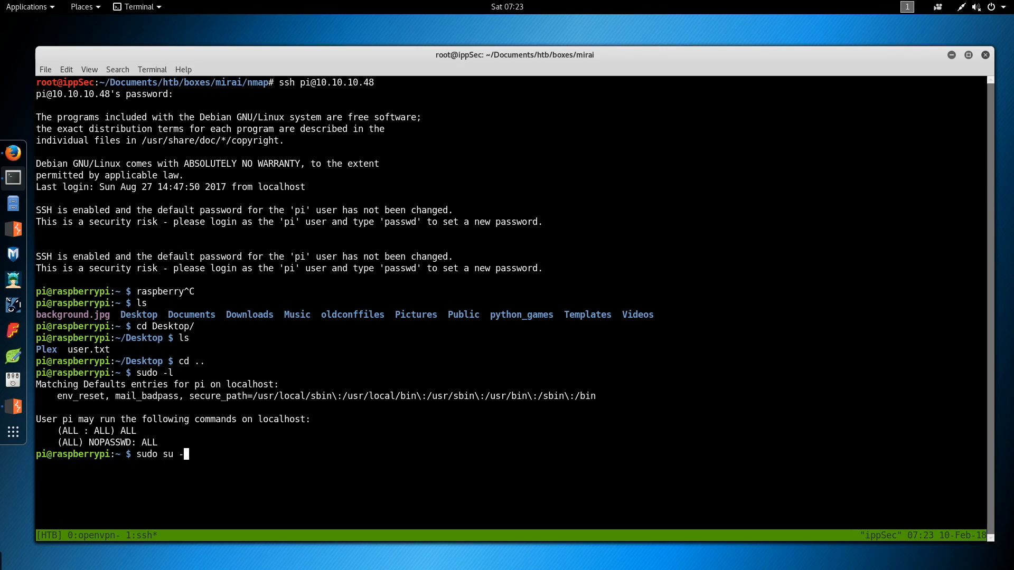
key(Return)
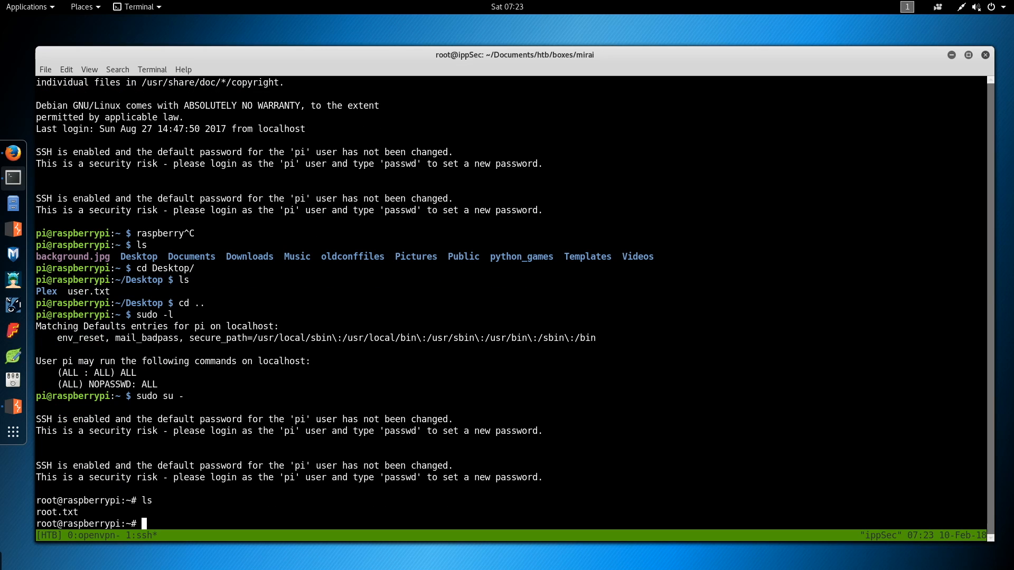
text(cat roo)
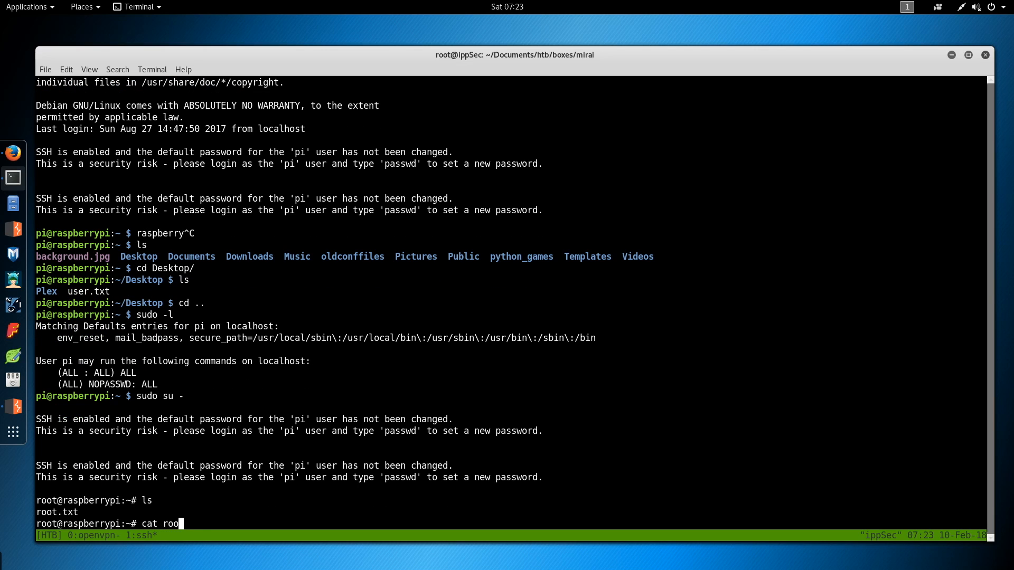
key(Return)
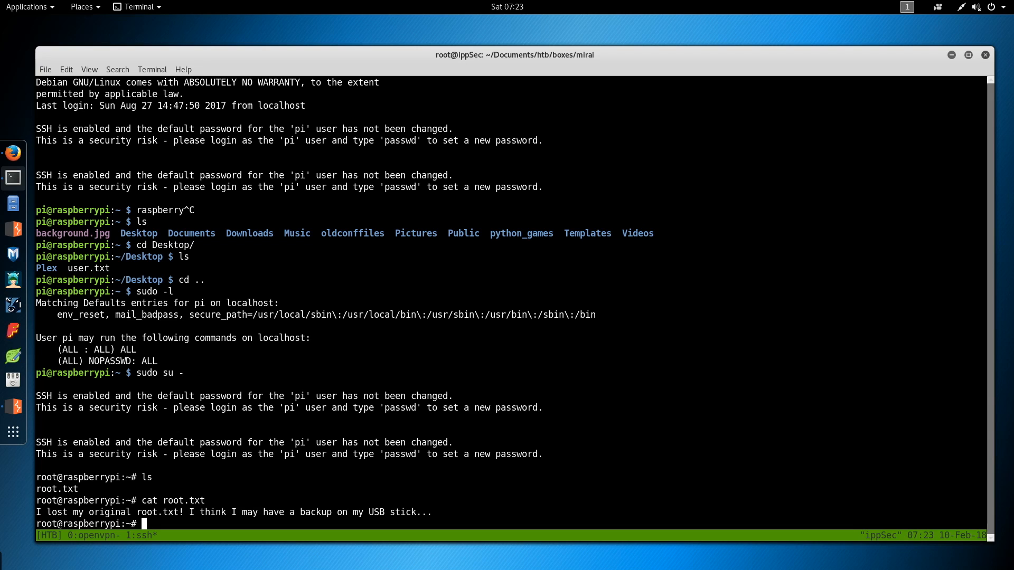
Check df -lh and mount for the USB stick, then list /media/usbstick
text(df -lh)
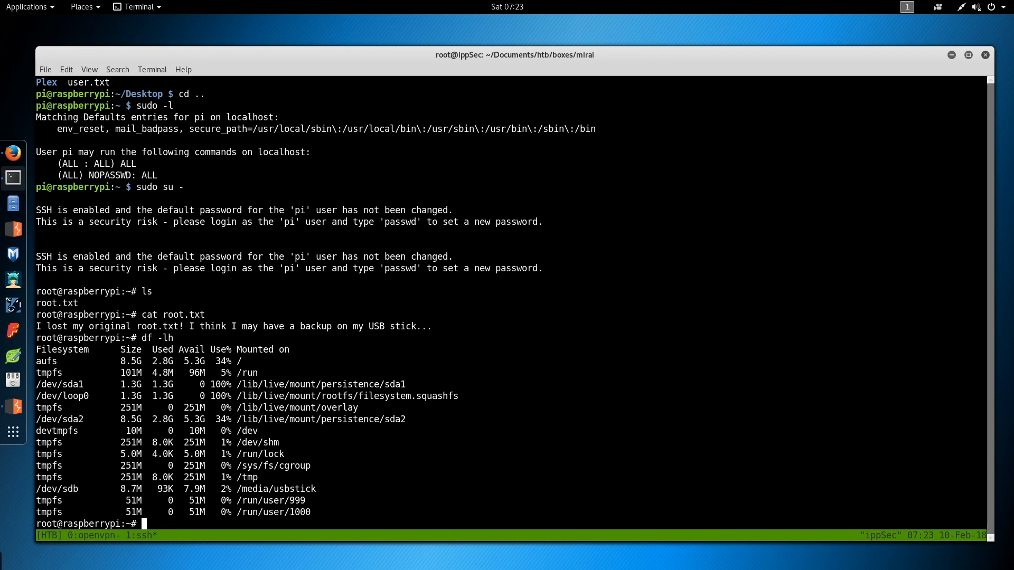
text(m)
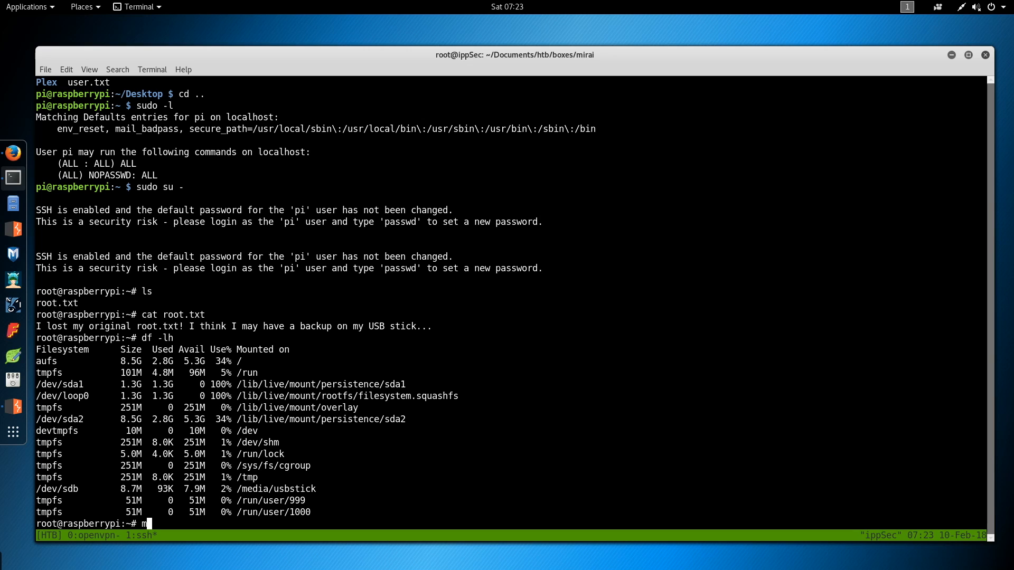
text(ount)
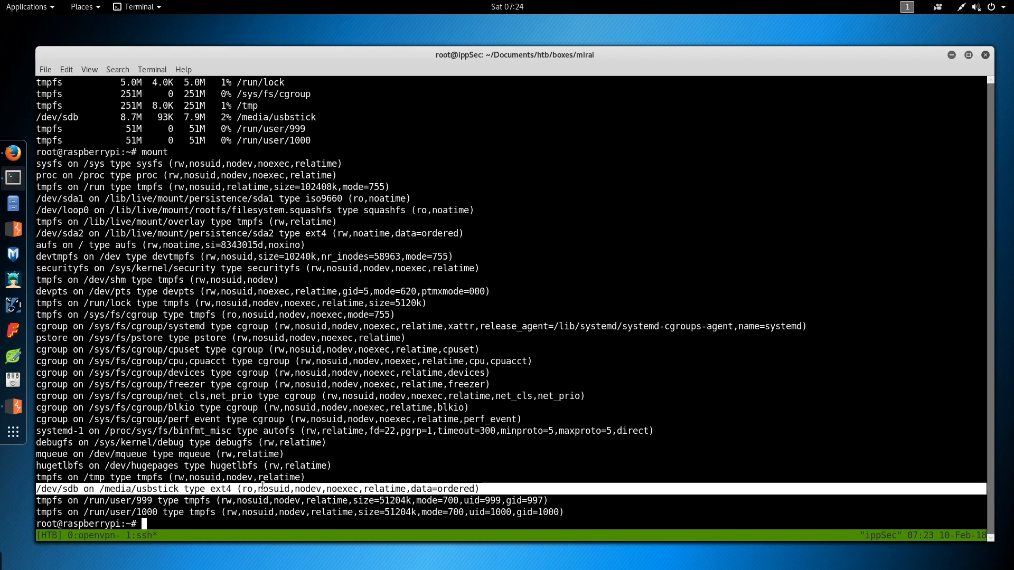
text(cd /media/usbstick/)
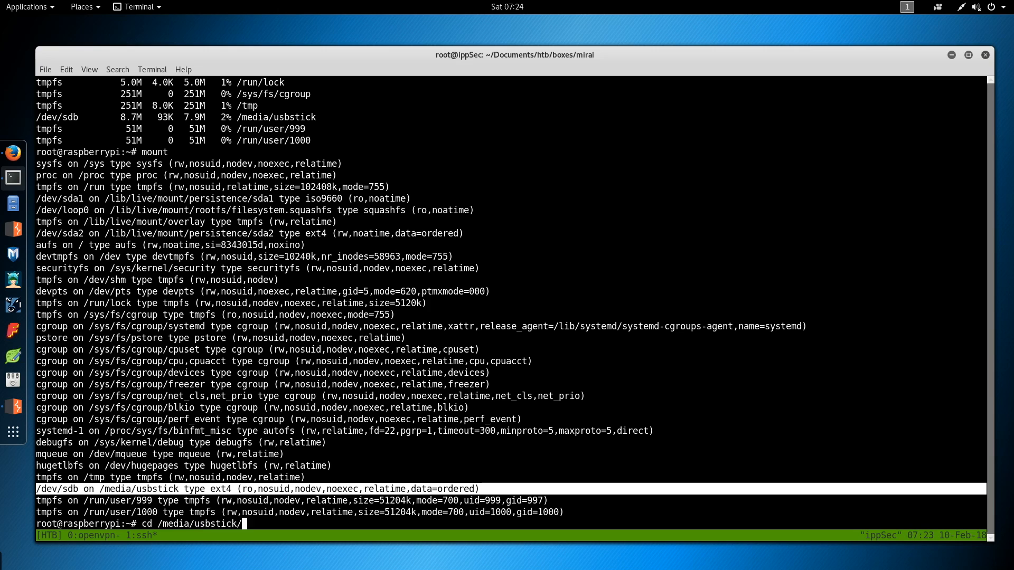
text(ls)
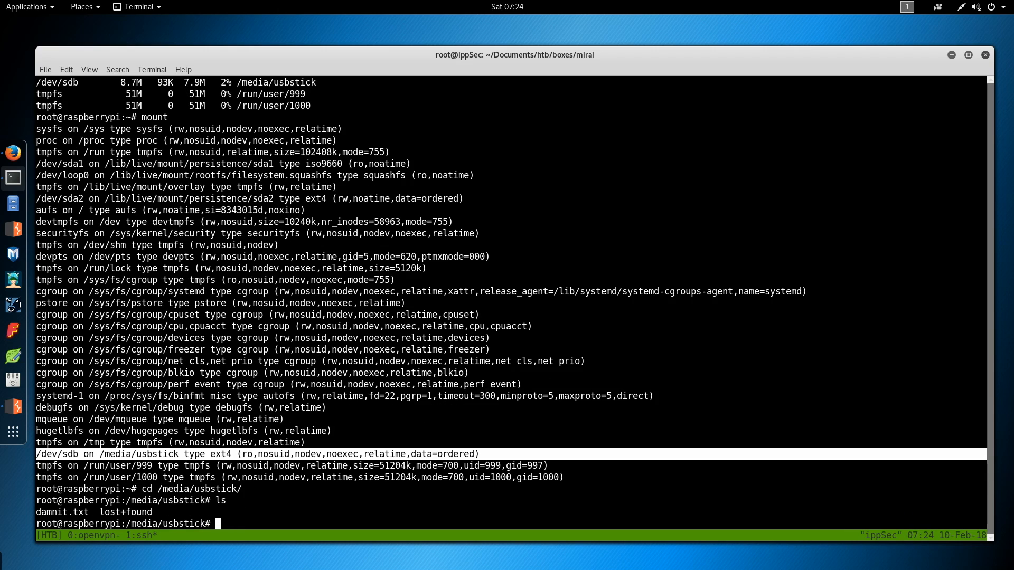
Read damnit.txt about the deleted files, confirm lost+found is empty with ls and find ., and return home
text(cat damnit.txt)
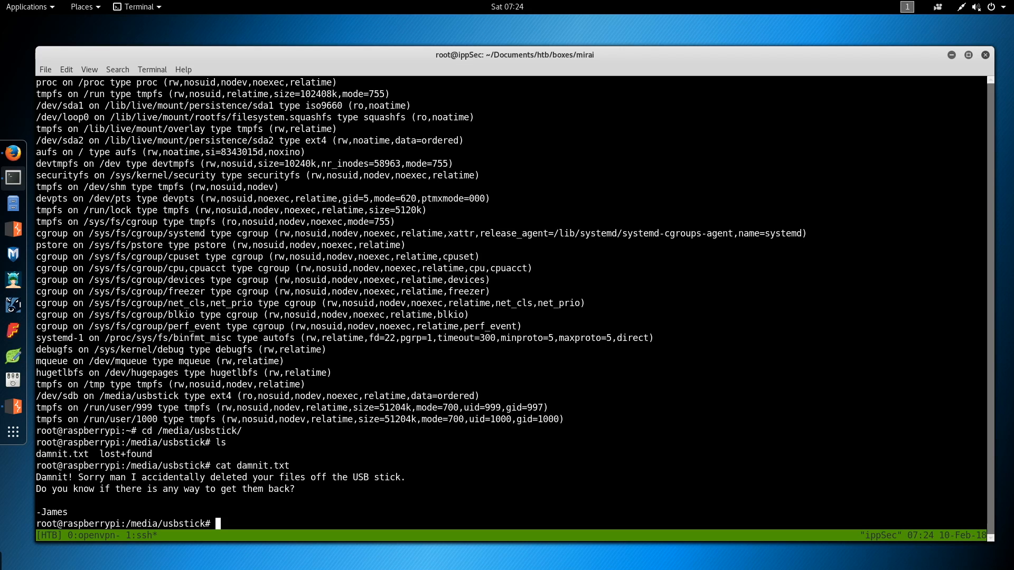
text(ls lost+found/)
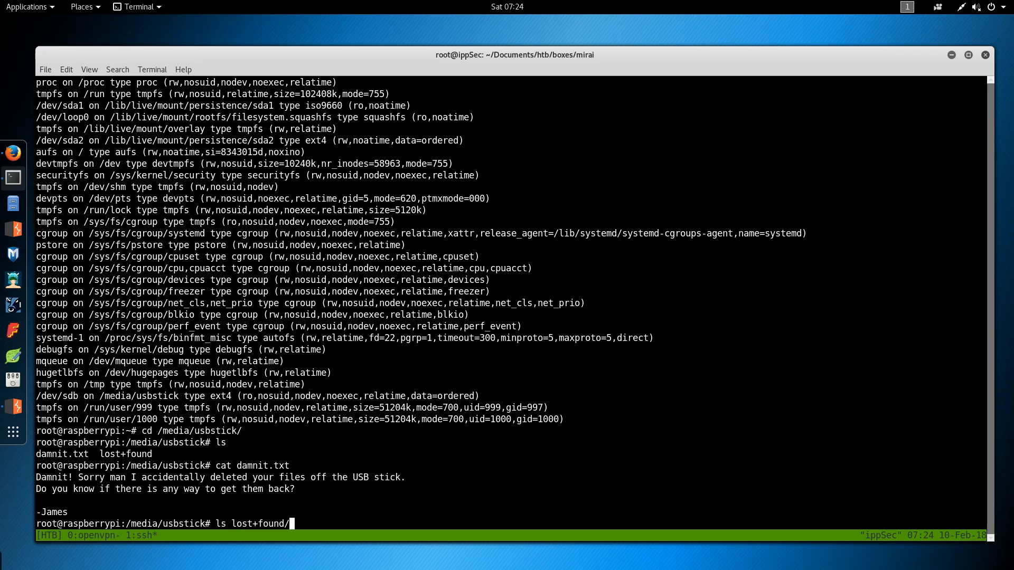
text(find .)
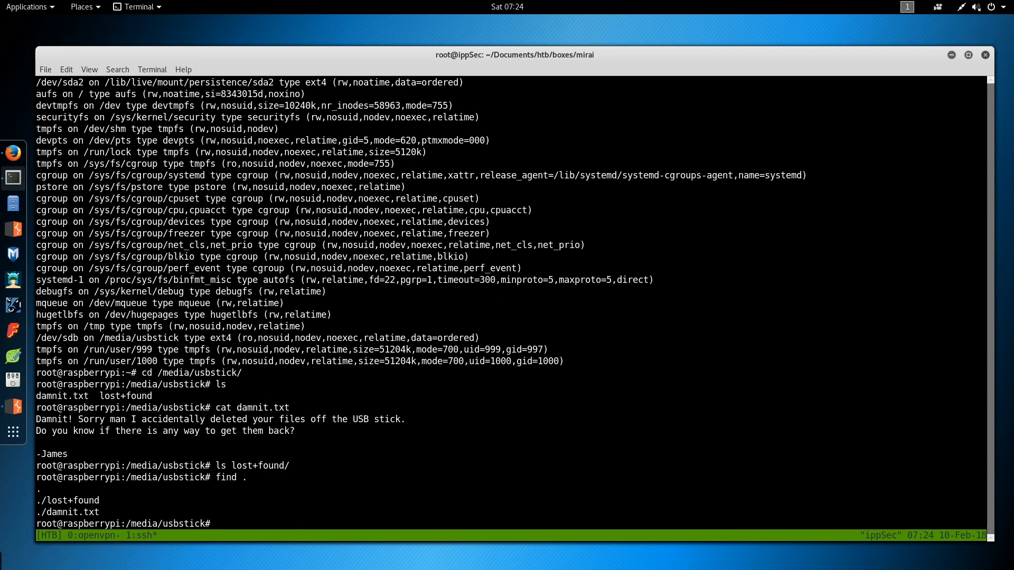
text(cd)
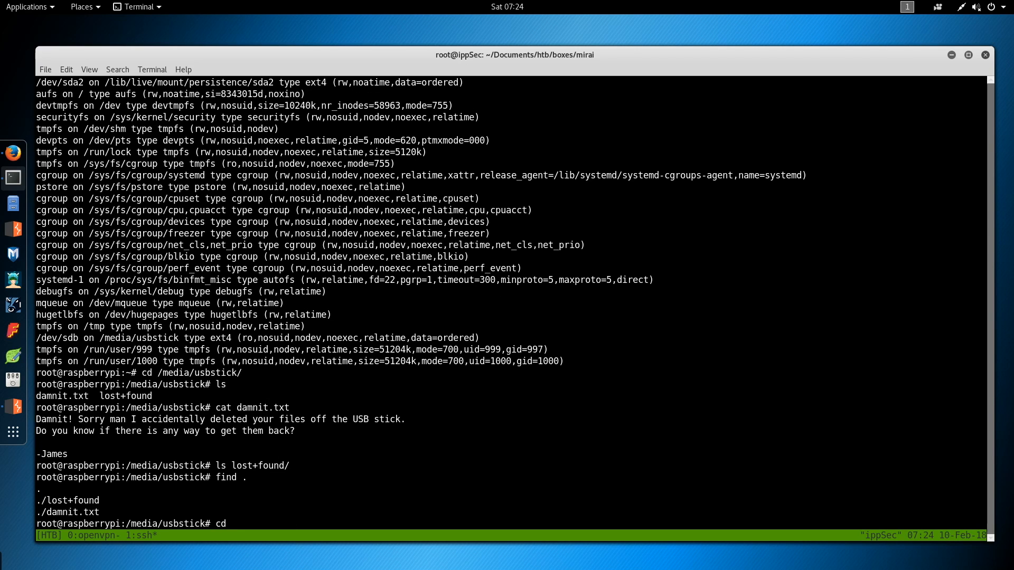
text(at lost+found/)
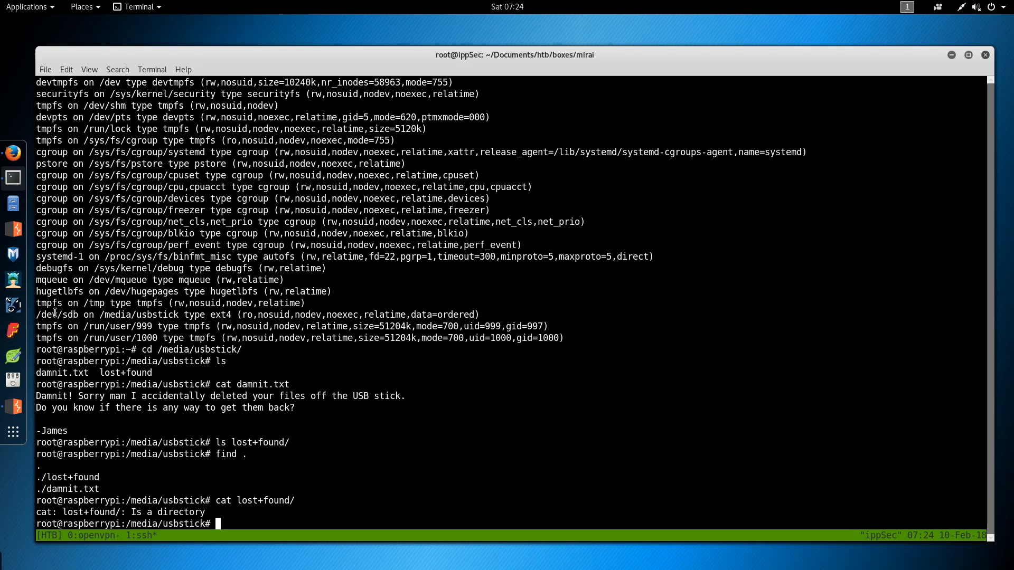
Run strings /dev/sdb to pull the 32-character hex flag out of the raw USB device
double_click(55, 315)
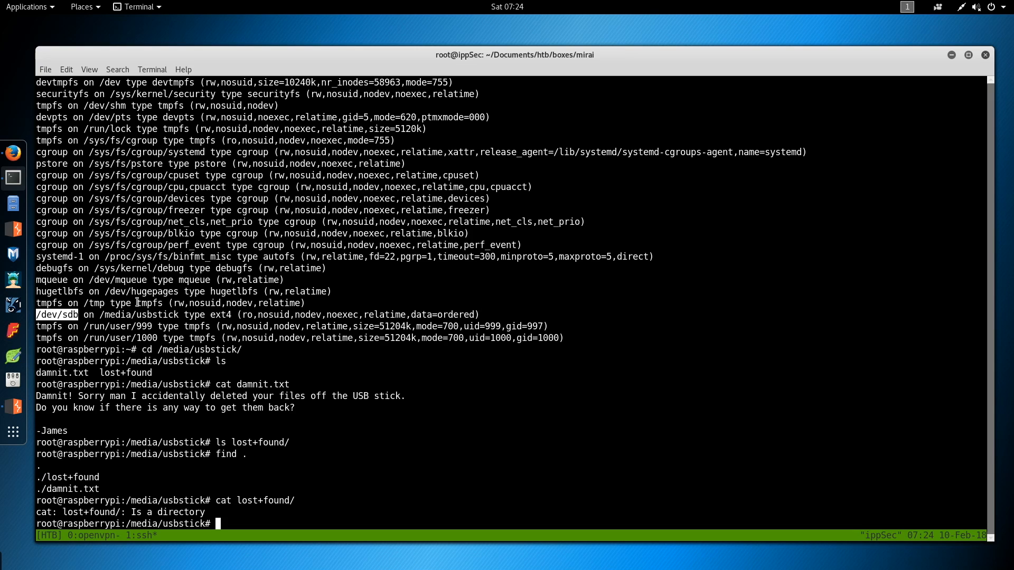
text(si)
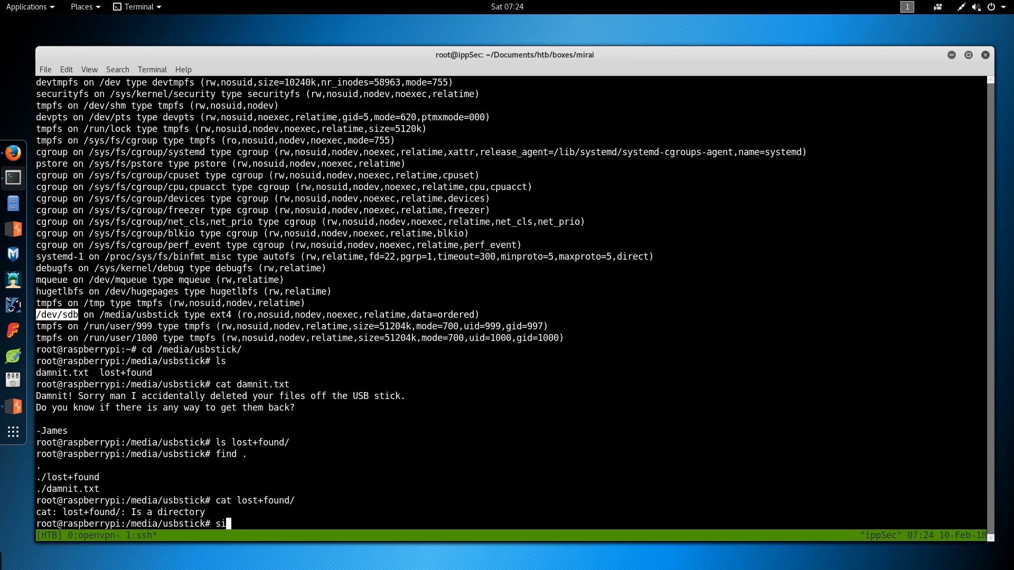
text(tri)
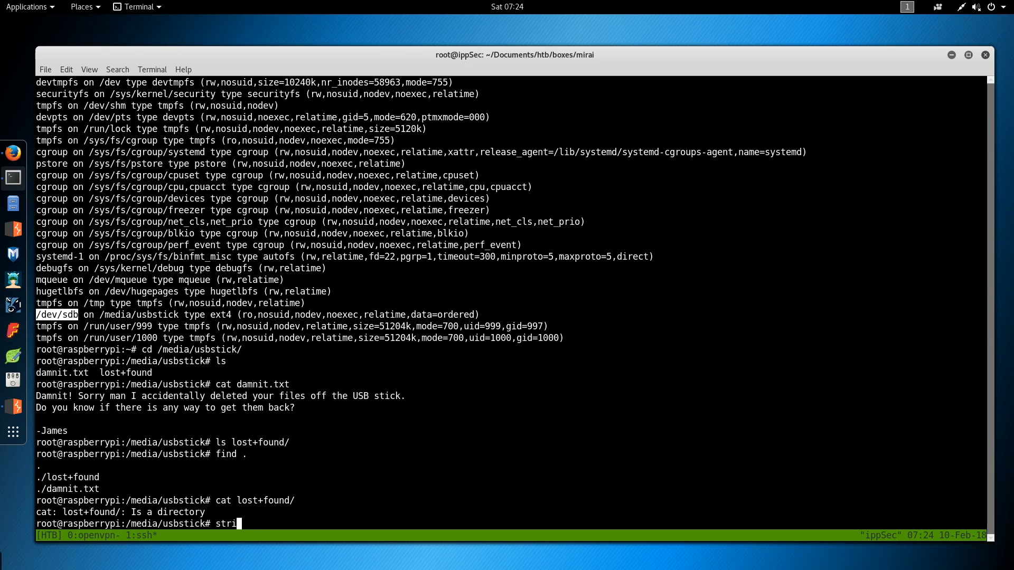
key(Return)
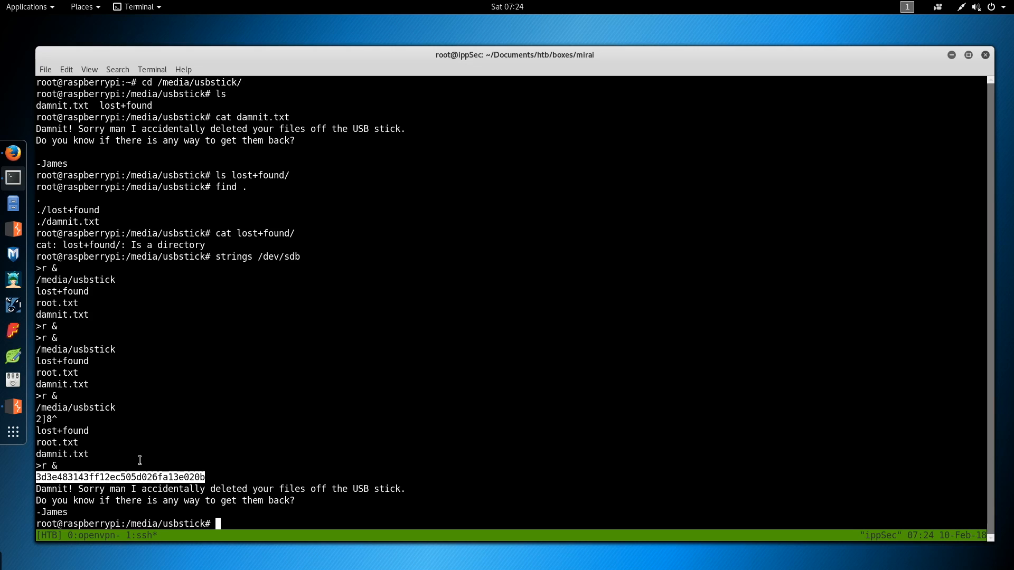
Hex dump the whole USB device with xxd /dev/sdb
text(x)
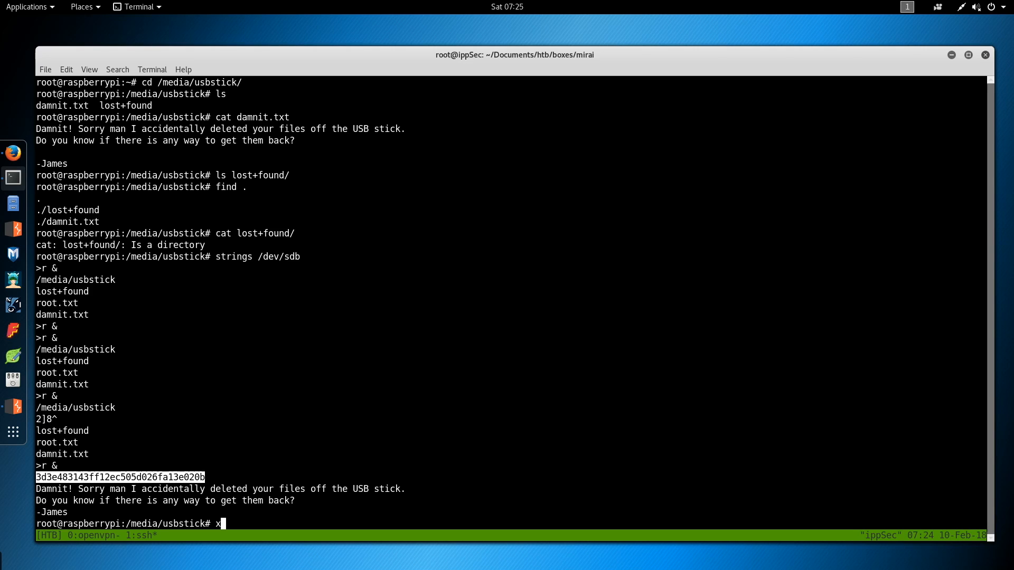
text(xd /dev/s)
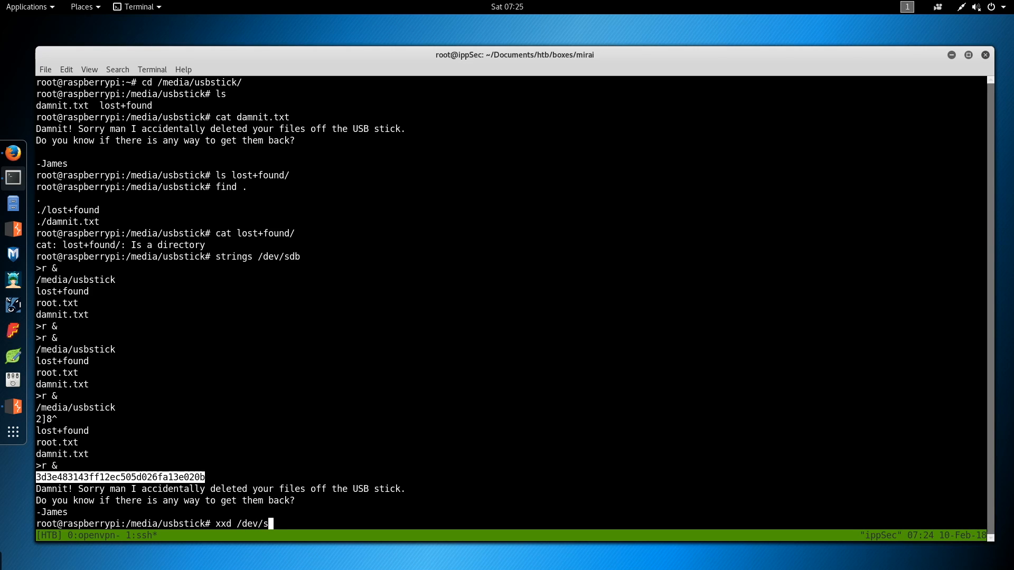
key(Return)
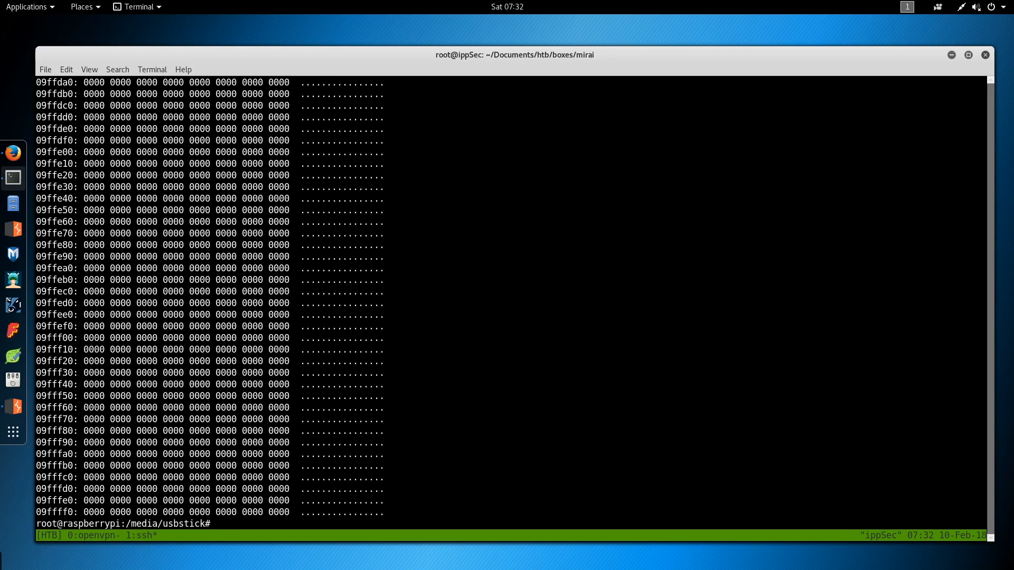
Rerun xxd /dev/sdb with grep -v filtering all-zero lines into less and page through the non-empty blocks
text(xxd /dev/sdb | grep)
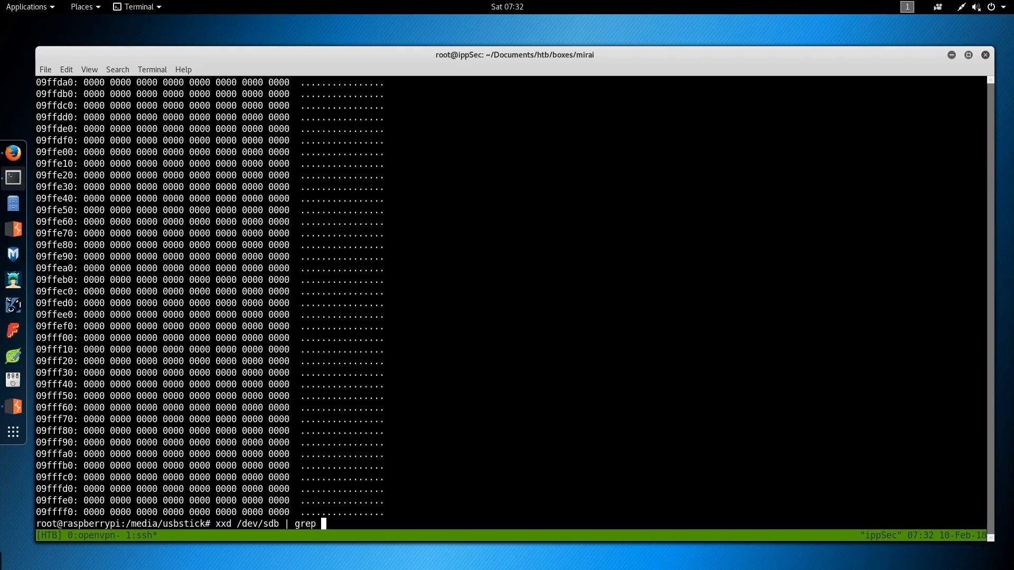
text(-v '0000 0000 0000 0000 0000 0000 0000 0000)
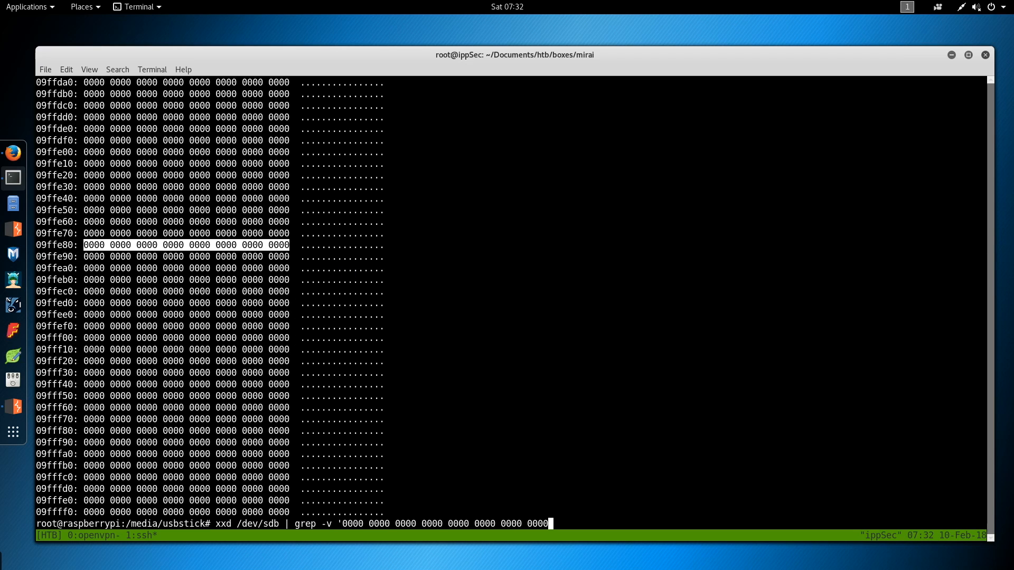
key(Return)
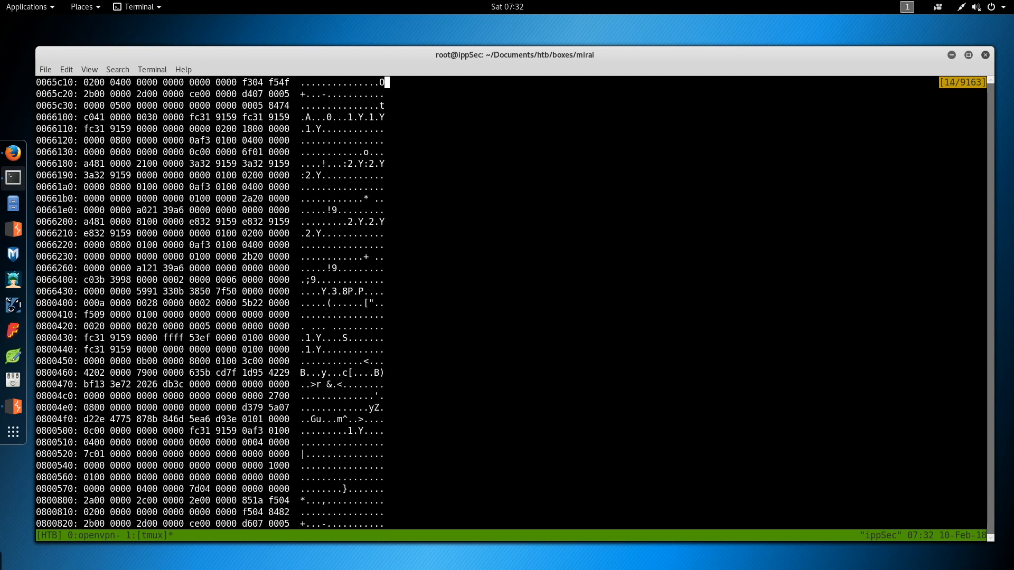
scroll(down, 3)
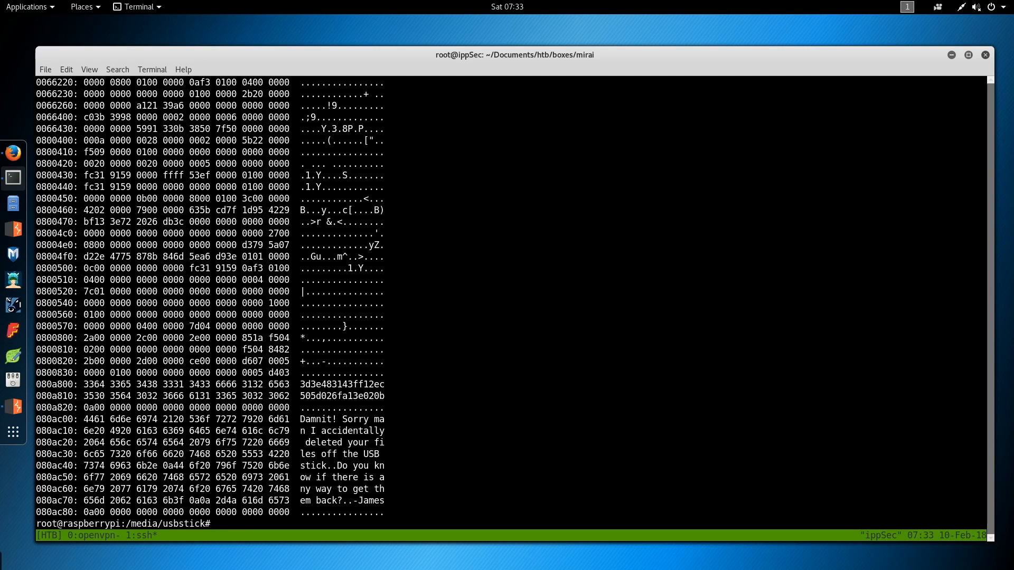
Grep /dev/sdb for '[a-z0-9]\{32\}' to search the device for 32-character strings
text(grep)
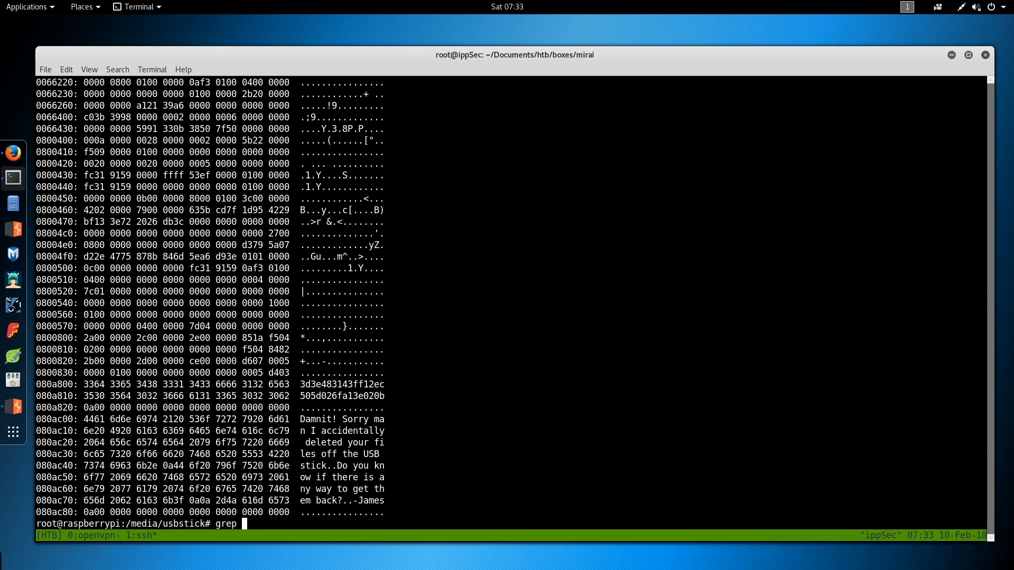
text(')
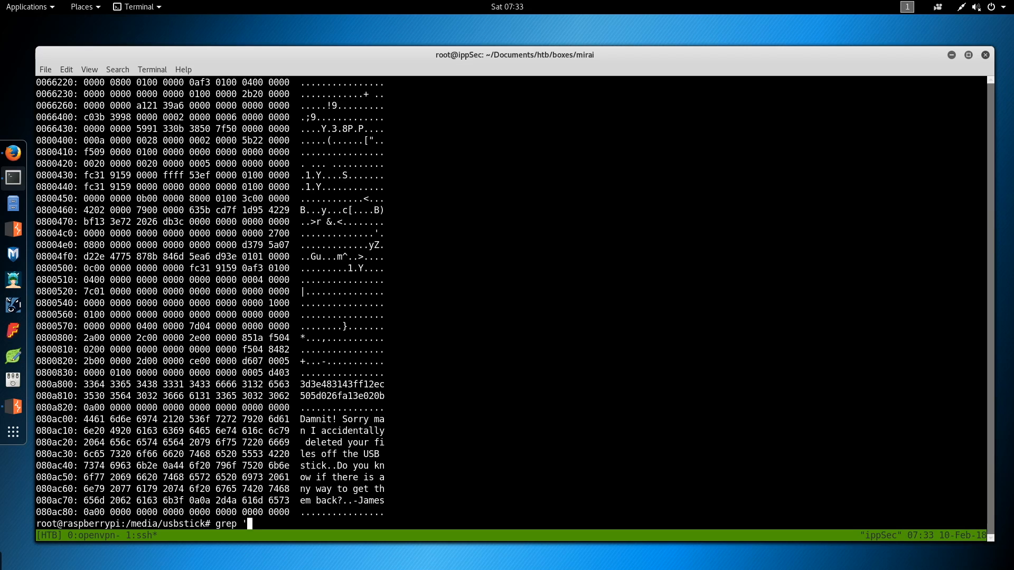
text([a-)
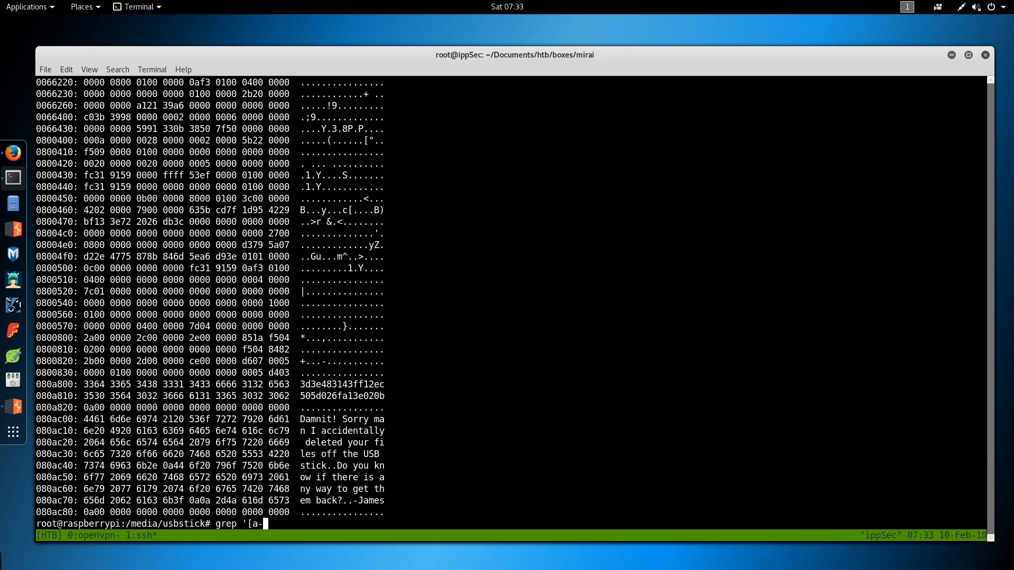
text(z)
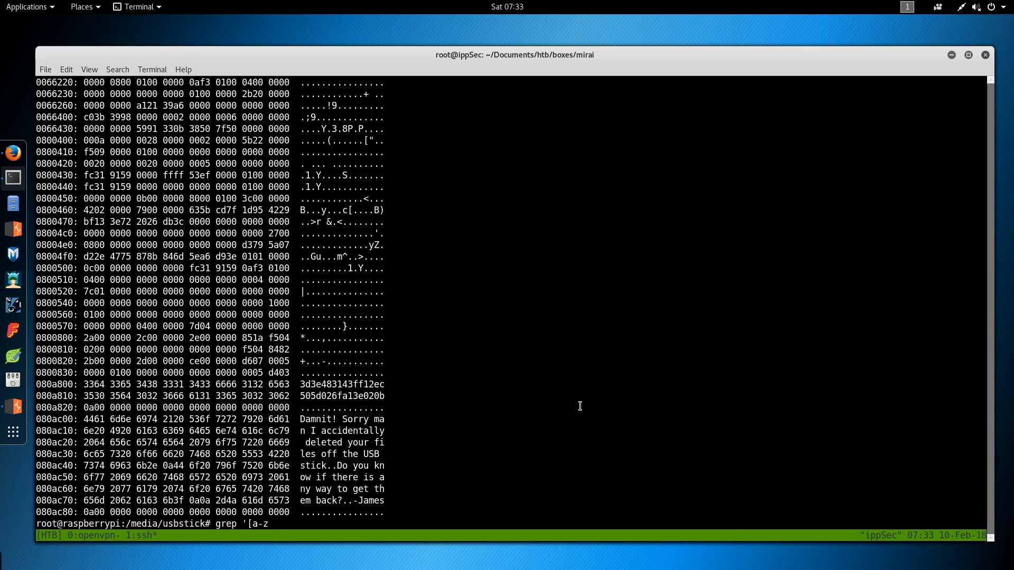
text(0-90)
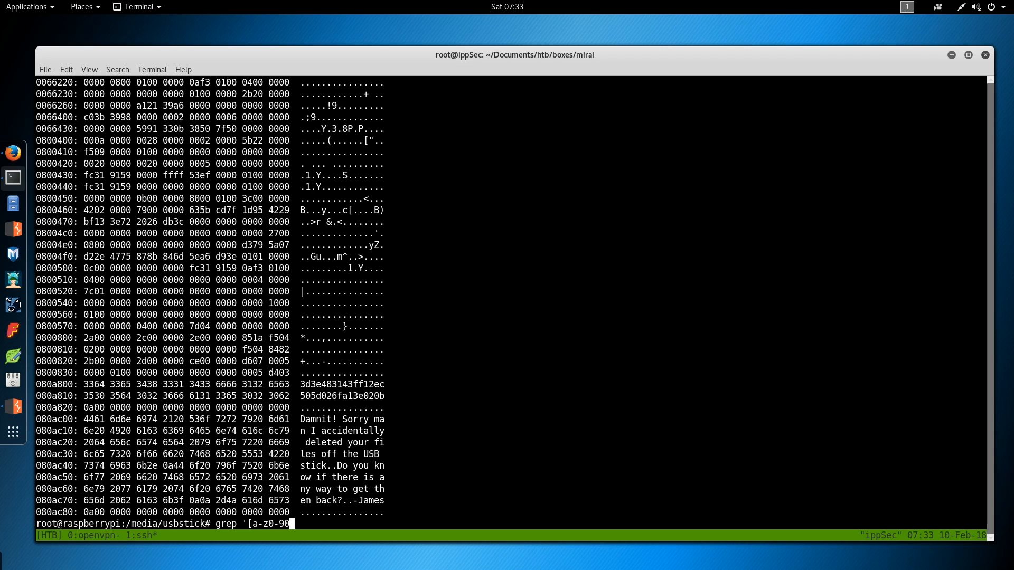
text(])
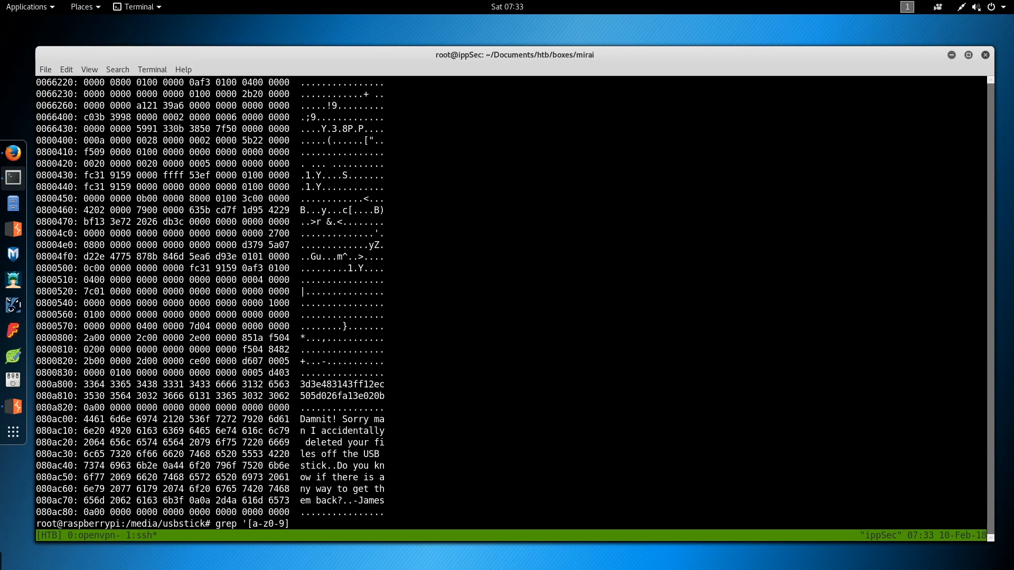
text(\{)
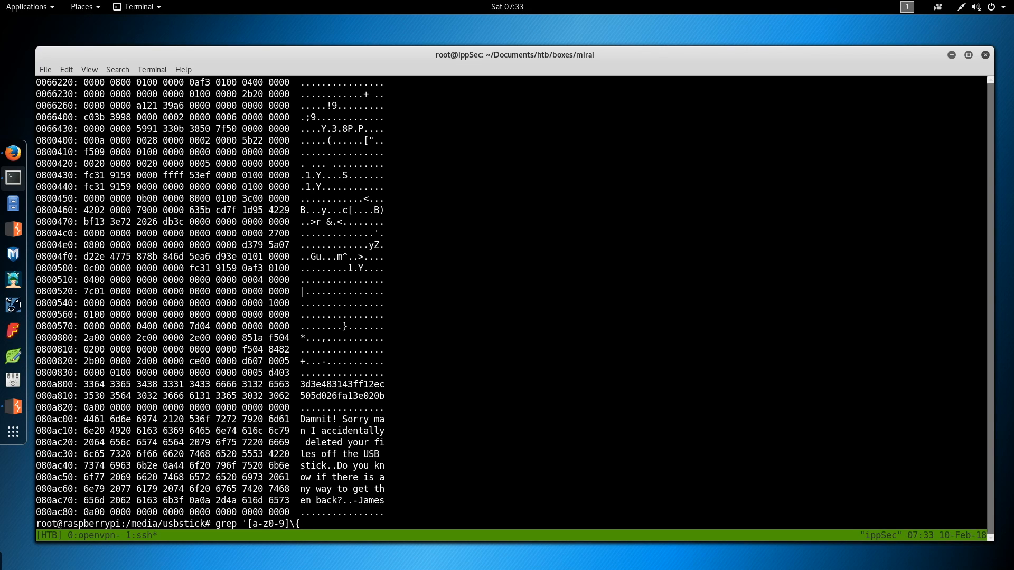
text(32\})
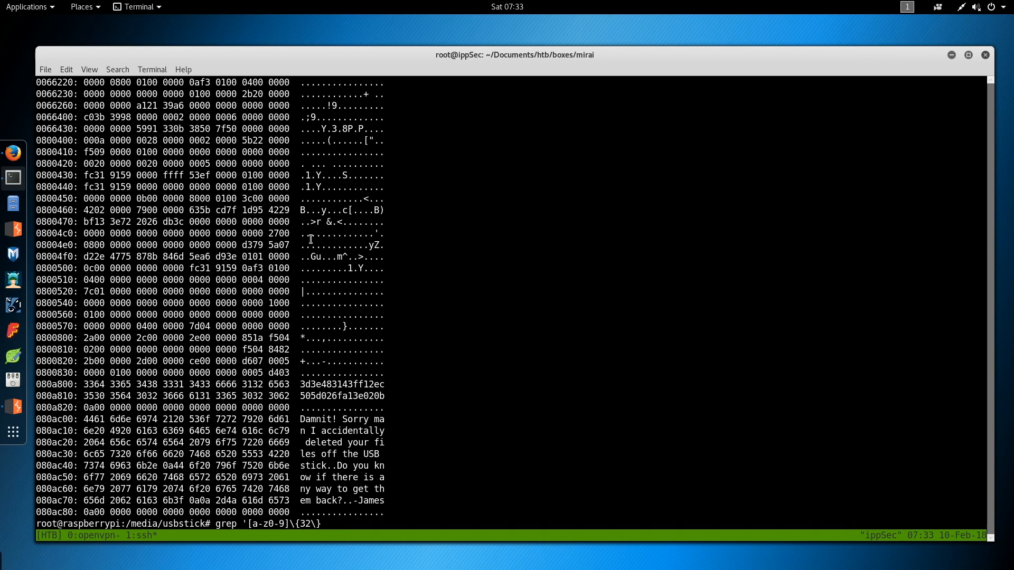
mouse_move(305, 295)
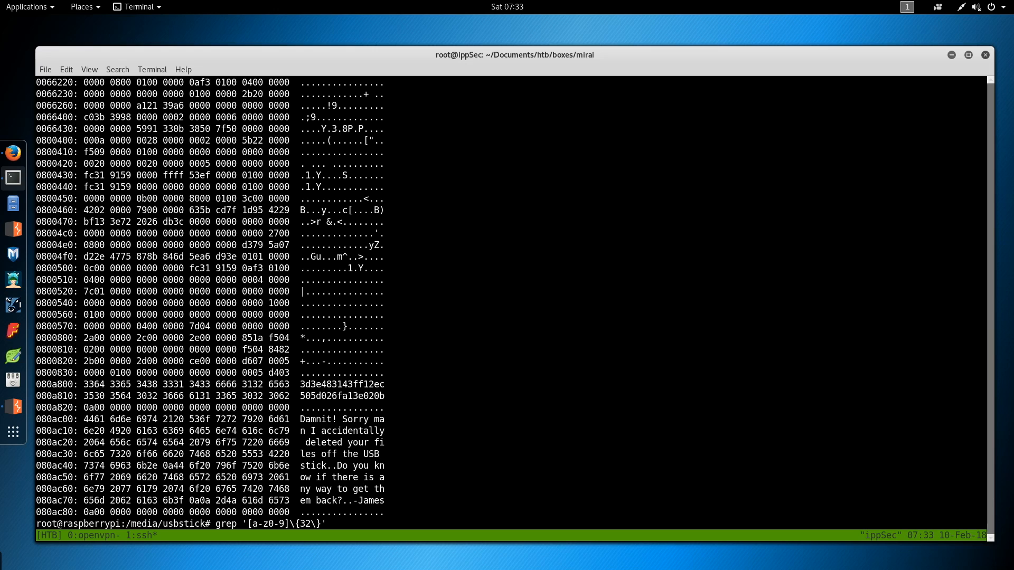
text(/dev/sdb)
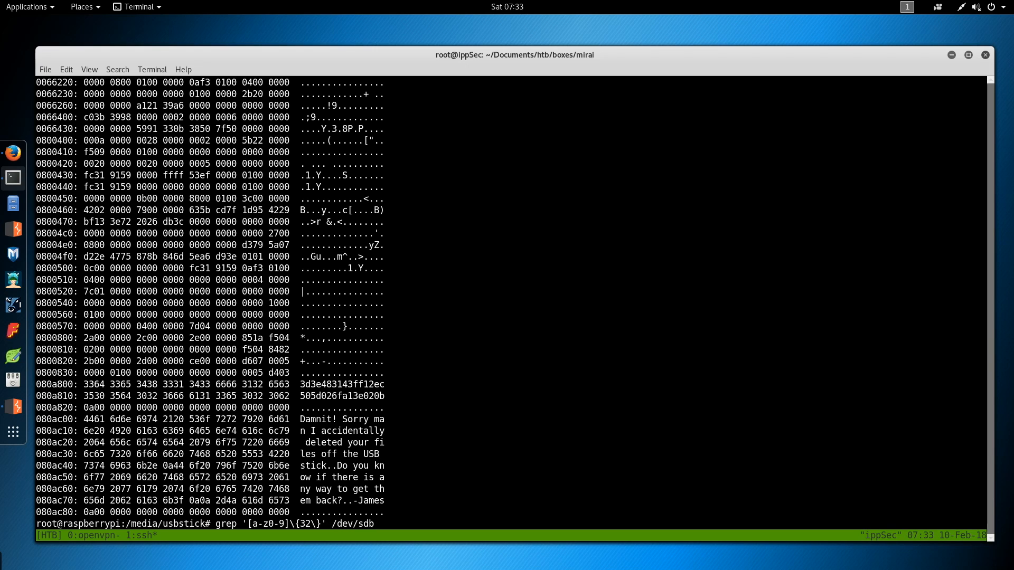
key(Return)
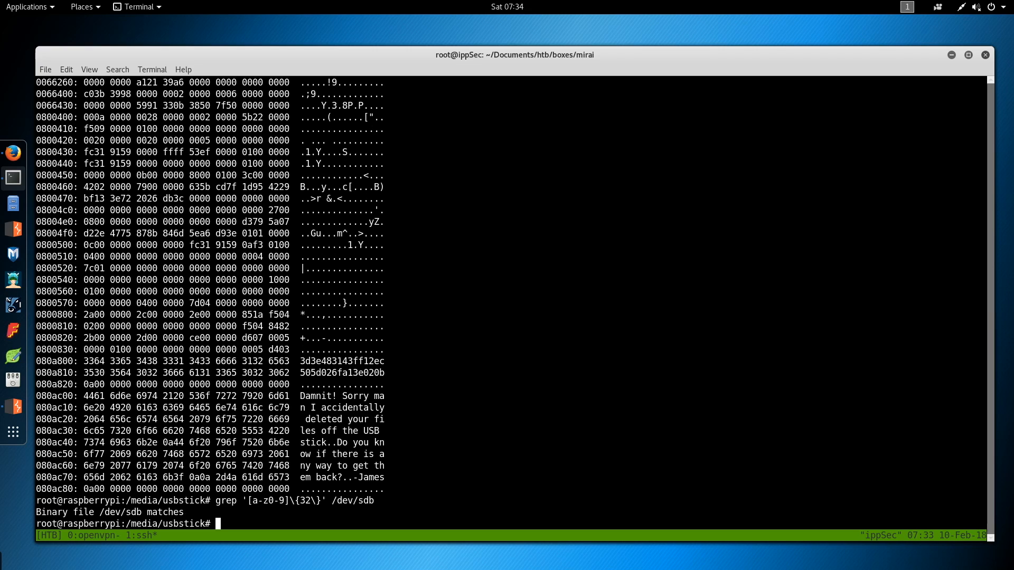
Add -a then -B2 -A2 so the hash 3d3e483143ff12ec505d026fa13e020b prints with surrounding lines
text(grep '[a-z0-9]\{32\}' /dev/sdb)
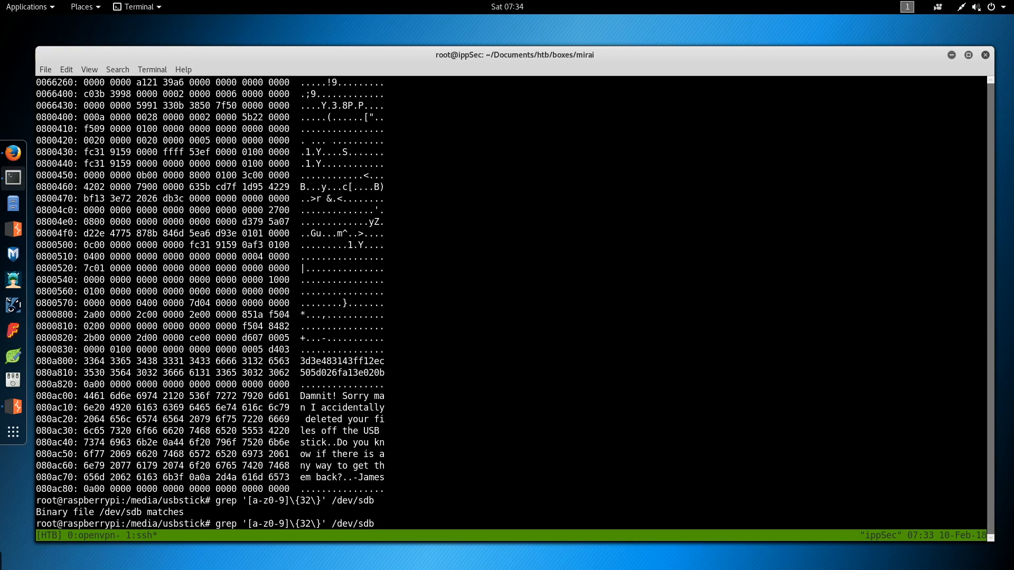
text(-a)
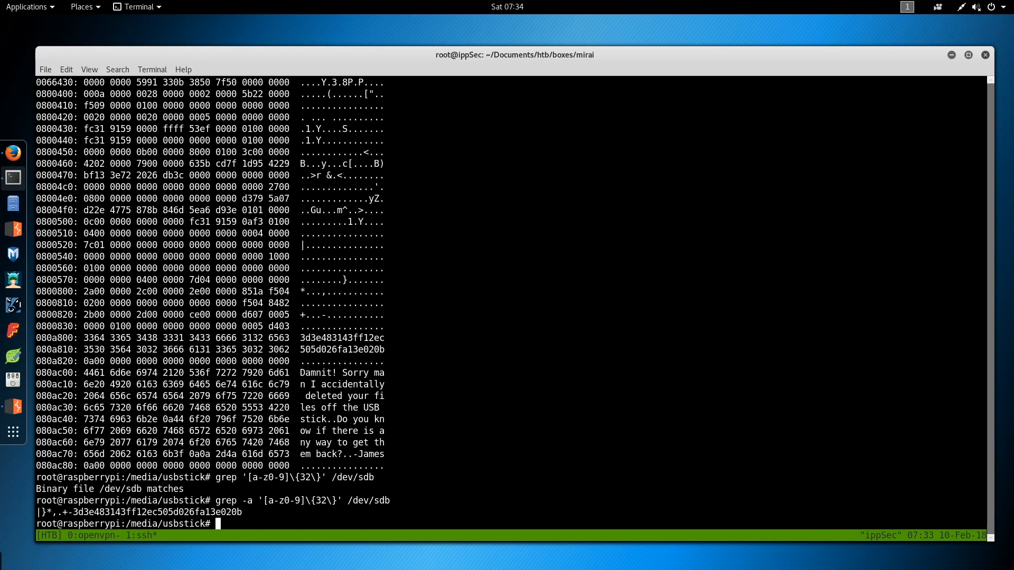
text(grep -a '[a-z0-9]\{32\}' /dev/sdb)
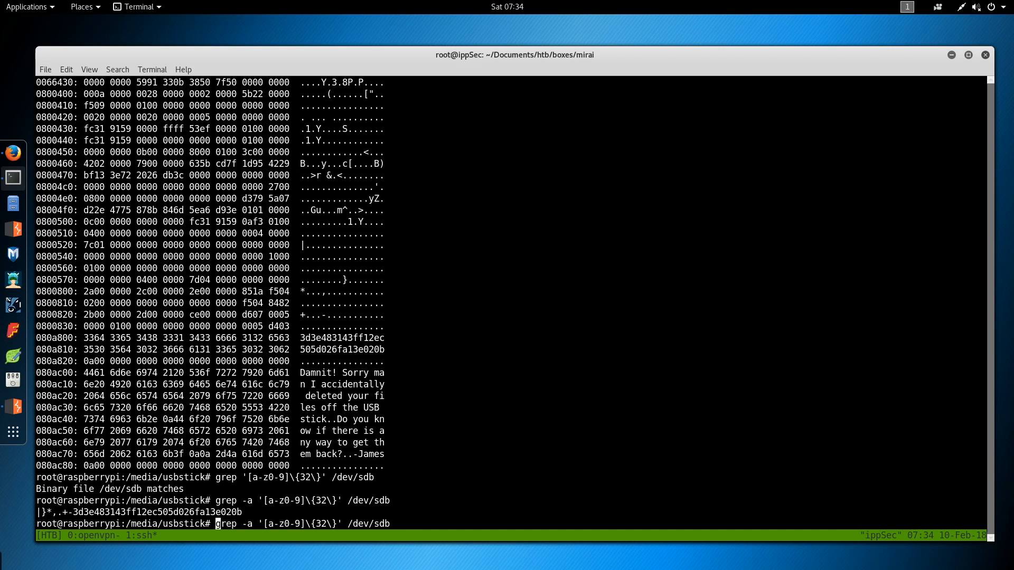
text(-B2 -A2 -)
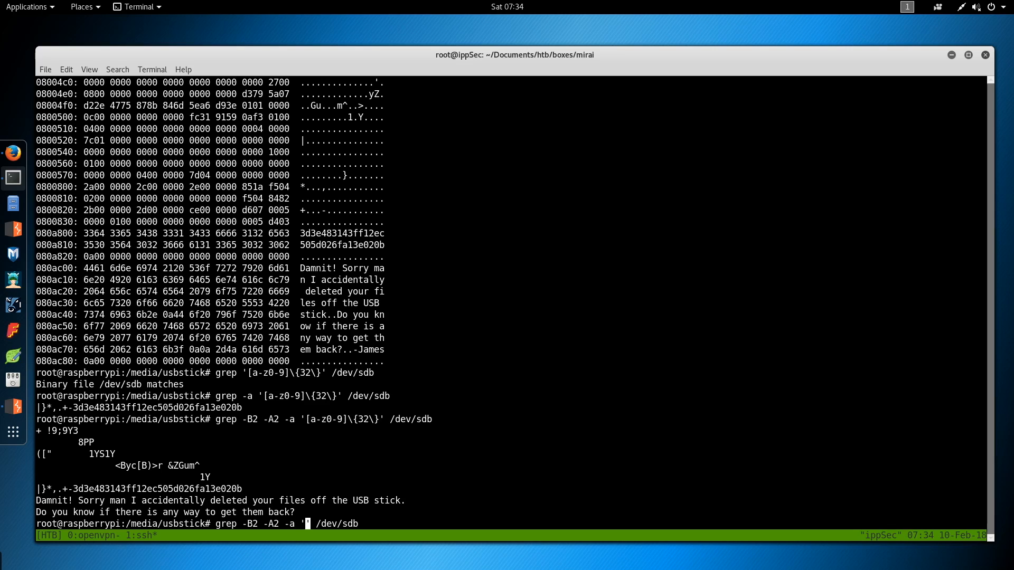
Grep /dev/sdb in text mode for 'off the USB' to locate the deleted-files note
text(off the USB)
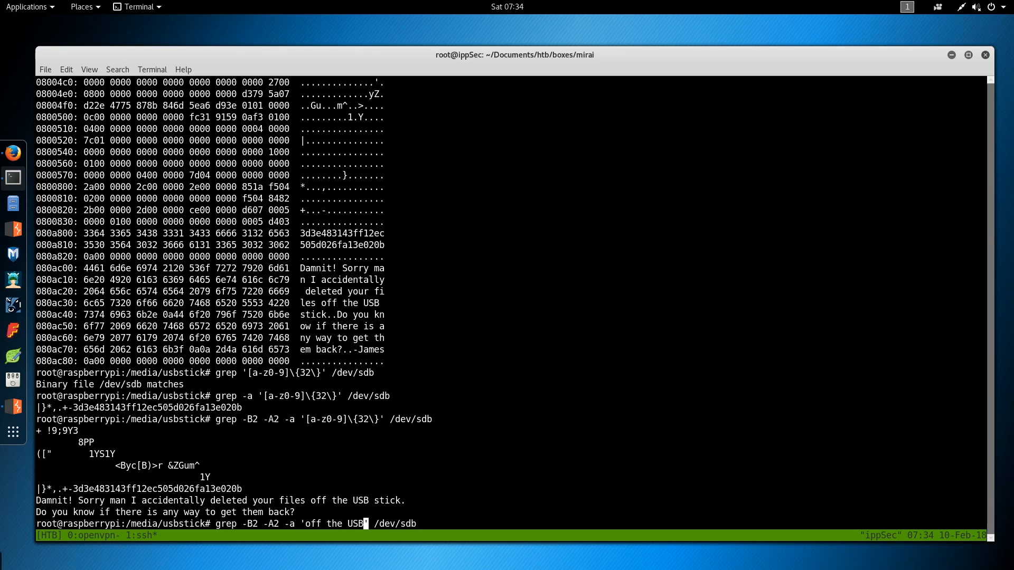
key(BackSpace)
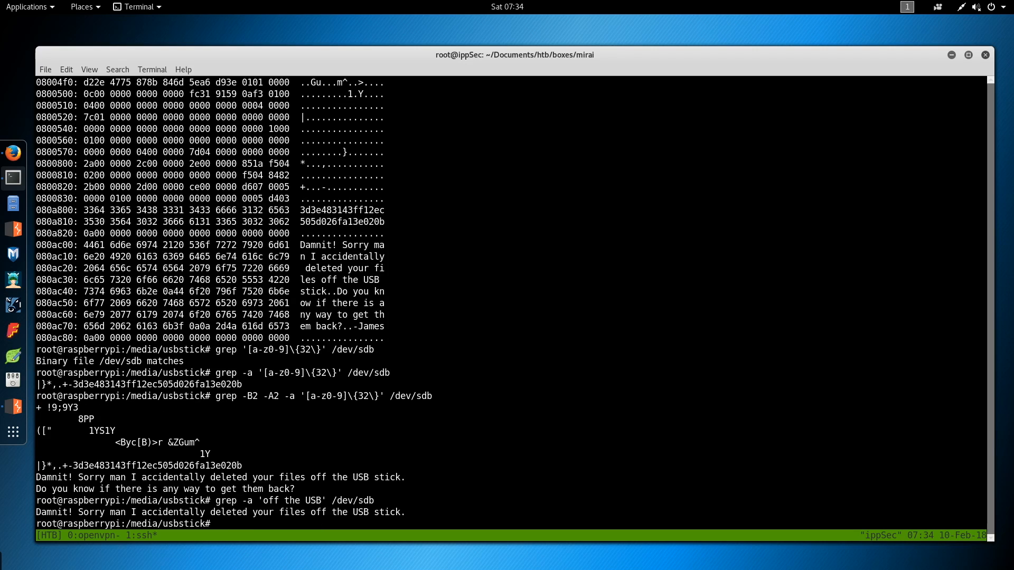
text(grep -a 'off the USB' /dev/sdb)
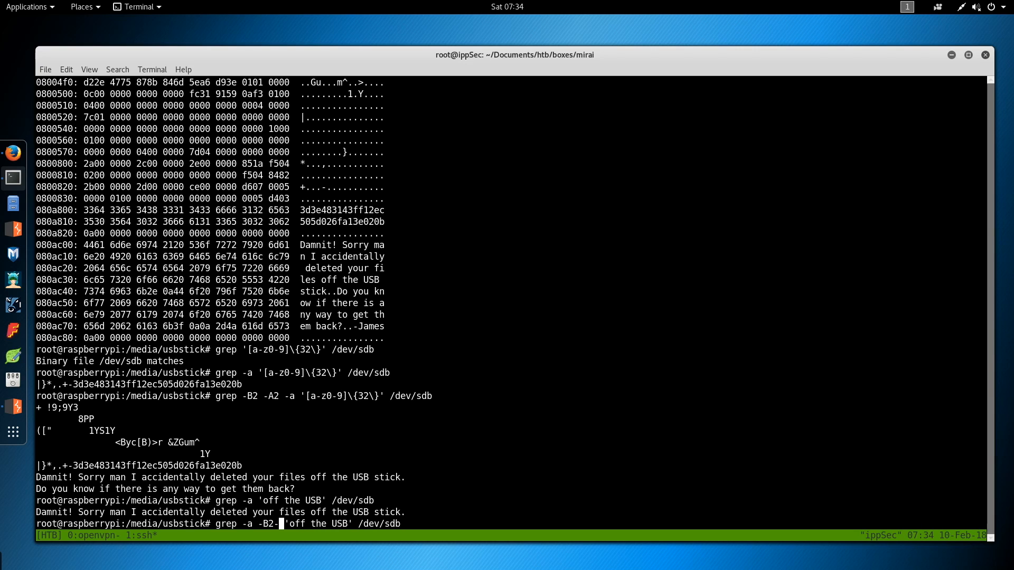
key(Return)
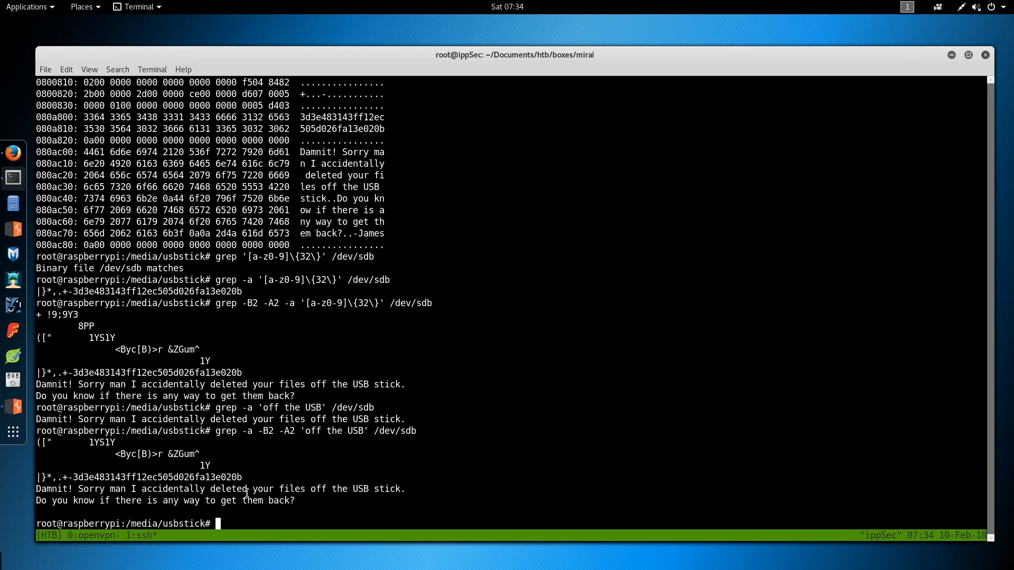
Widen the context to -B2 -A2 then -A5, highlighting the full note signed -James
text(grep -a -B2 -A2 'off the USB' /dev/sdb)
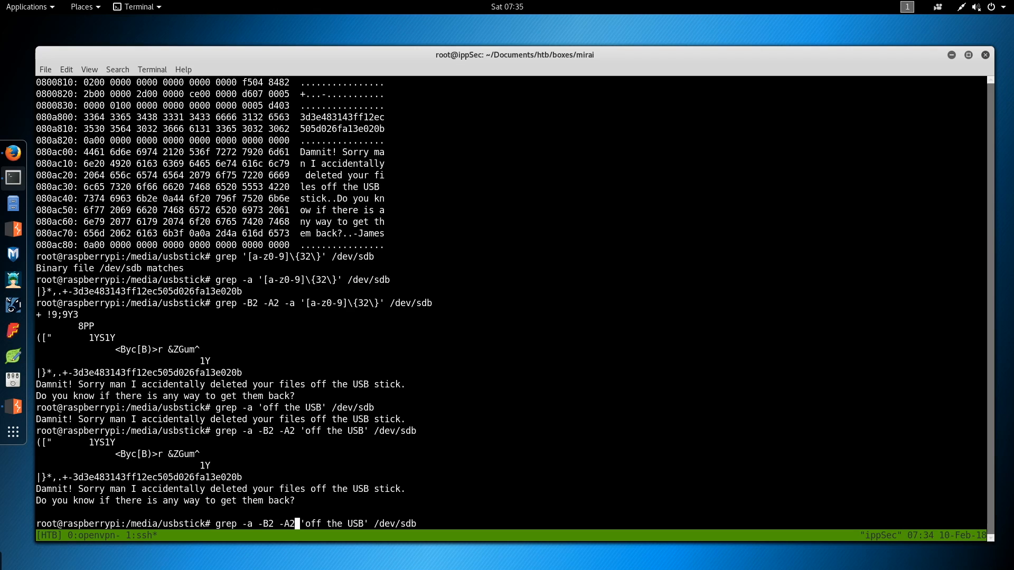
text(-A5)
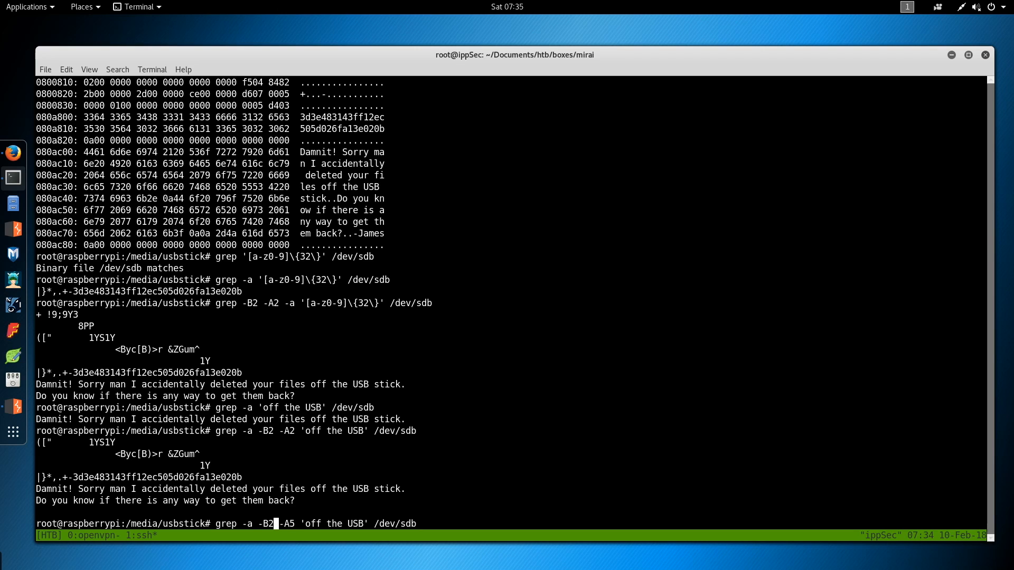
mouse_move(41, 495)
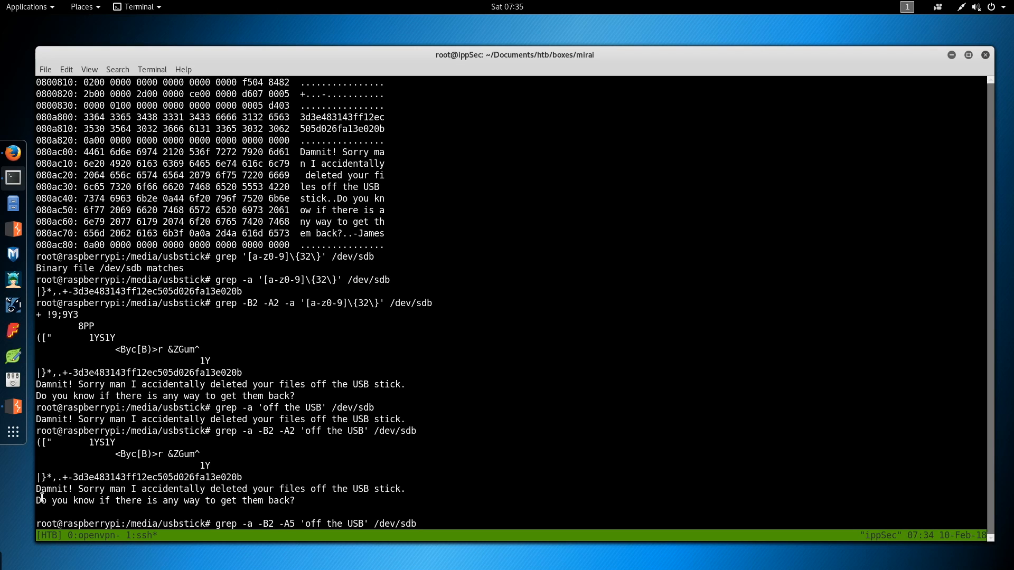
drag(39, 442, 246, 476)
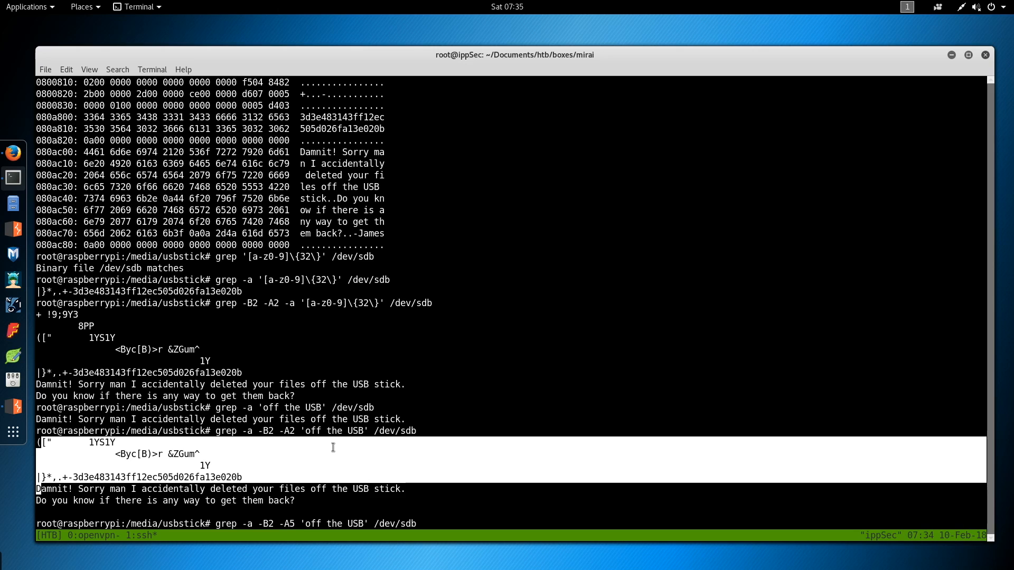
key(Return)
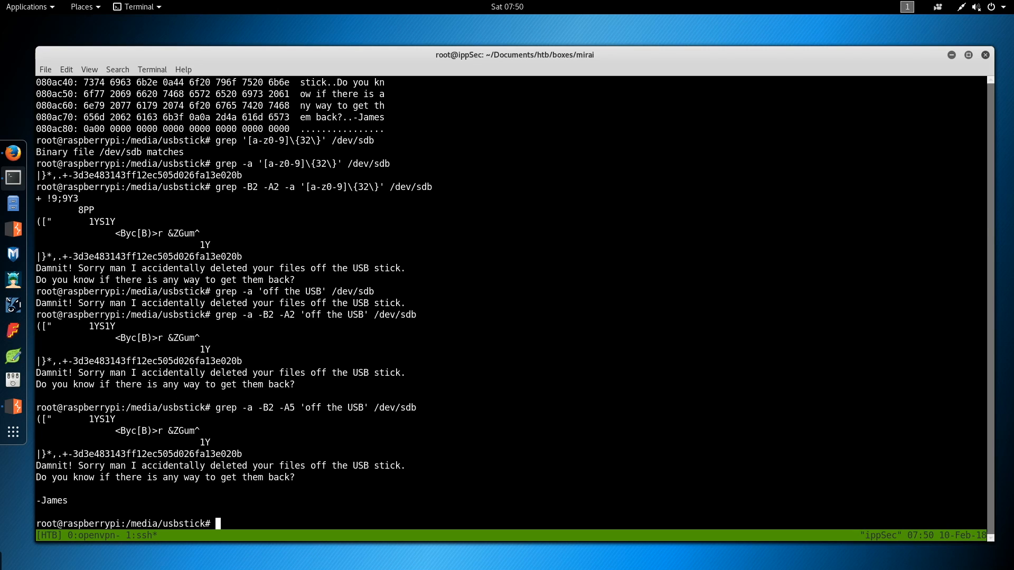
Locate dd and dcfldd with which, then exit the root shell and the SSH session
text(which)
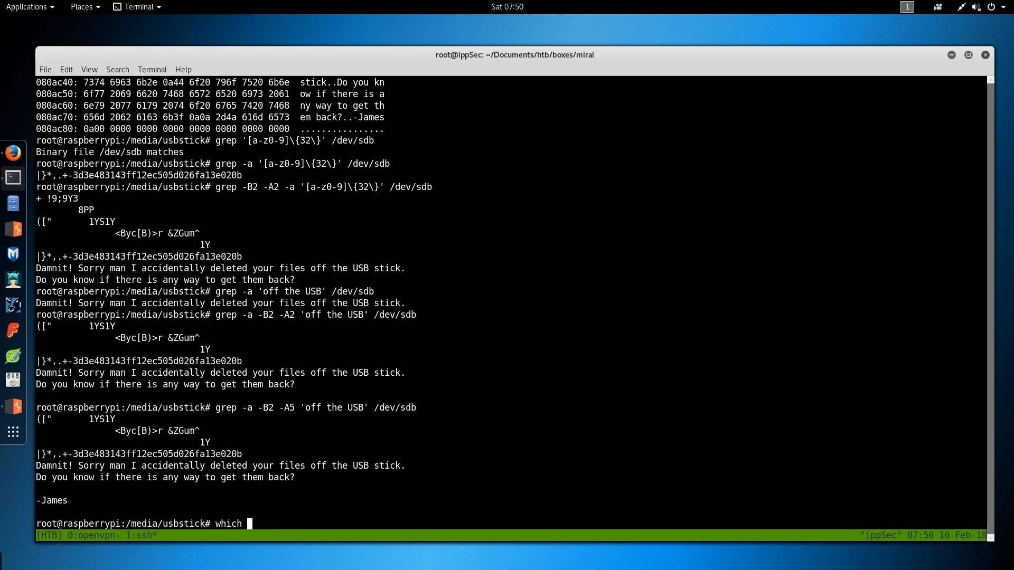
text(dd)
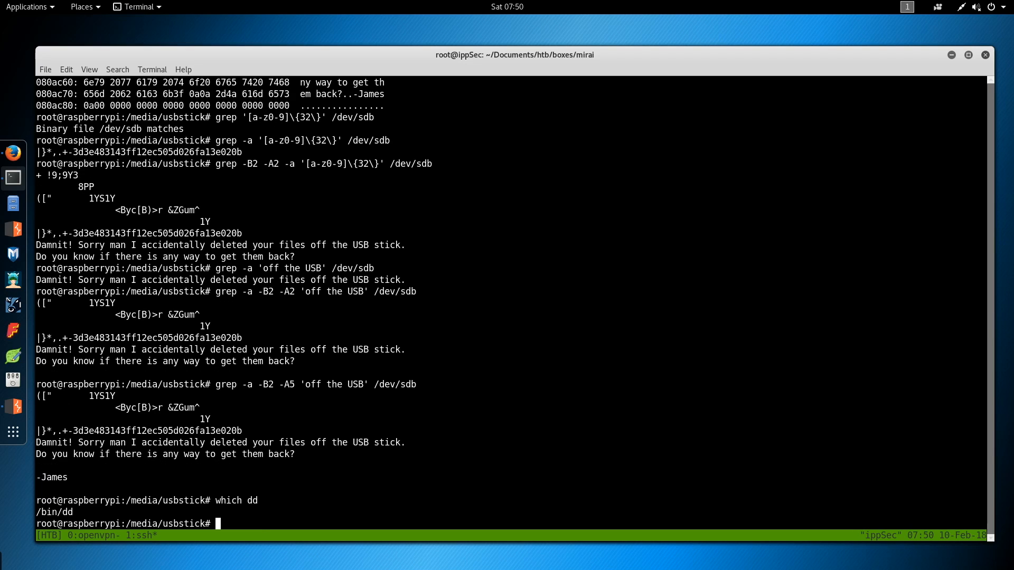
text(which)
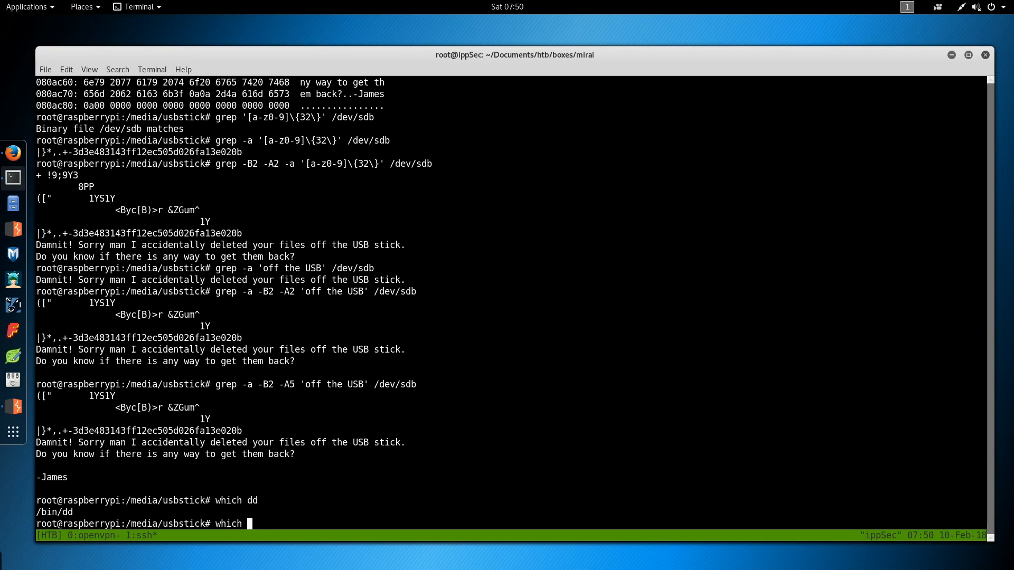
text(dcfldd)
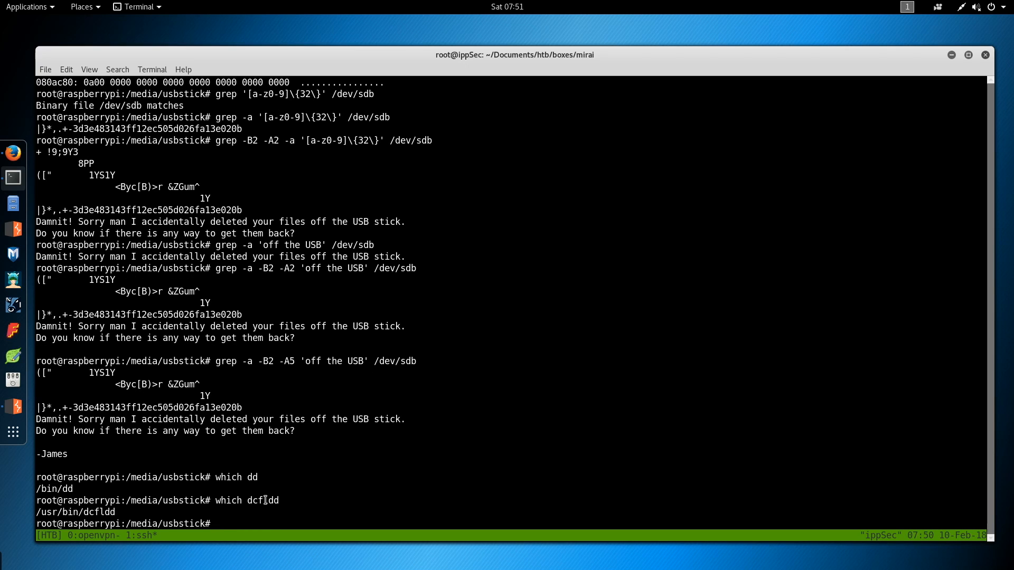
text(e)
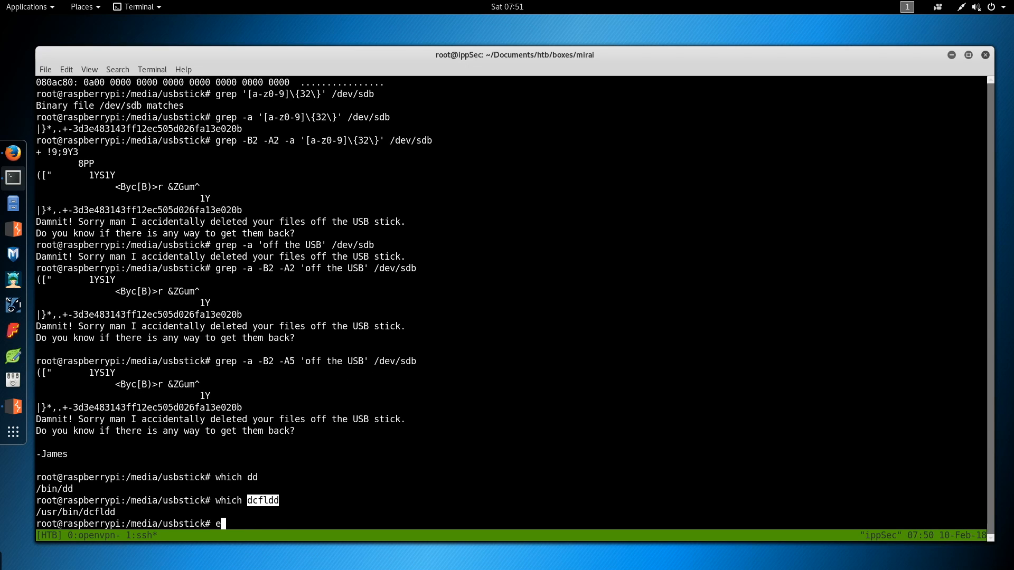
text(xit)
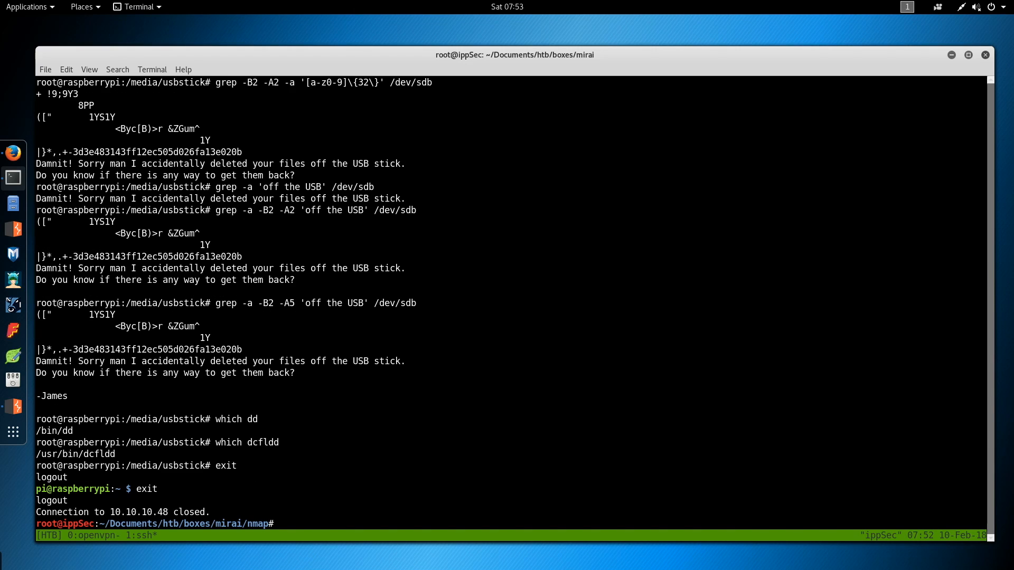
Image /dev/sdb over ssh with sudo dcfldd piped through gzip -1 into local pi.dd.gz
text(ssh pi@)
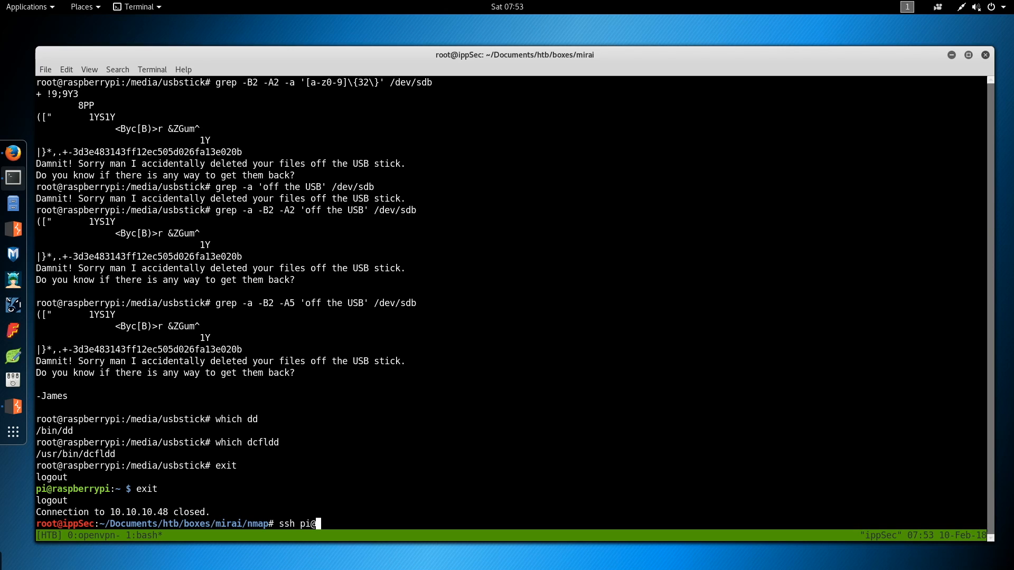
text(10.10.10.)
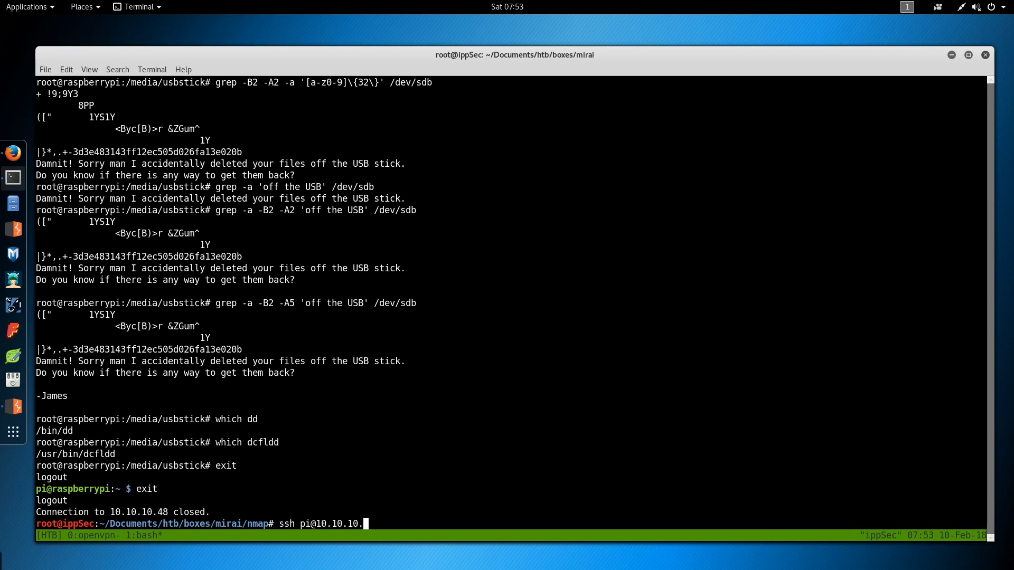
text(48 "sudo dcfl)
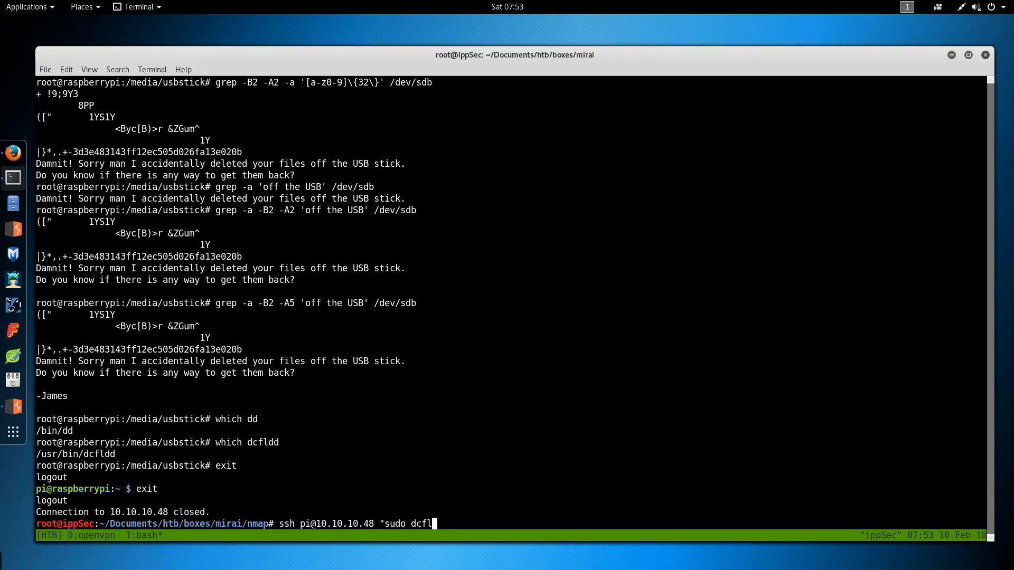
text(dd if=)
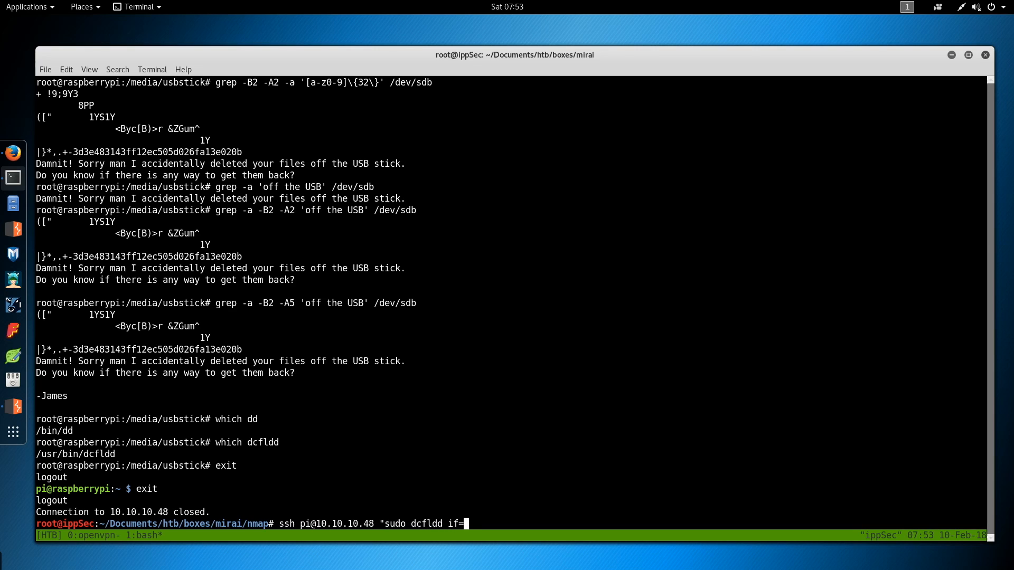
text(/dev/sdb |)
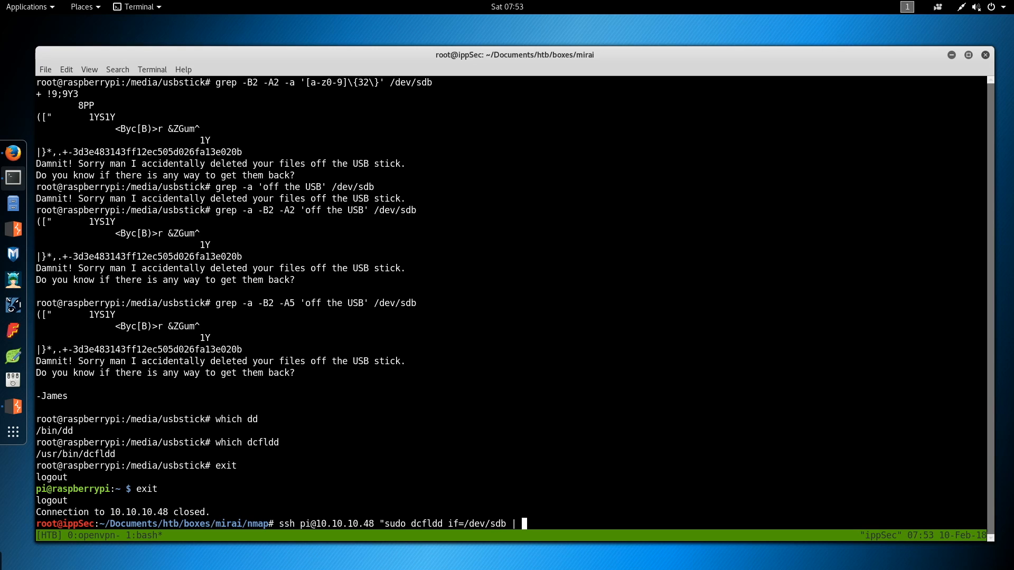
text(gzip -1 -" |)
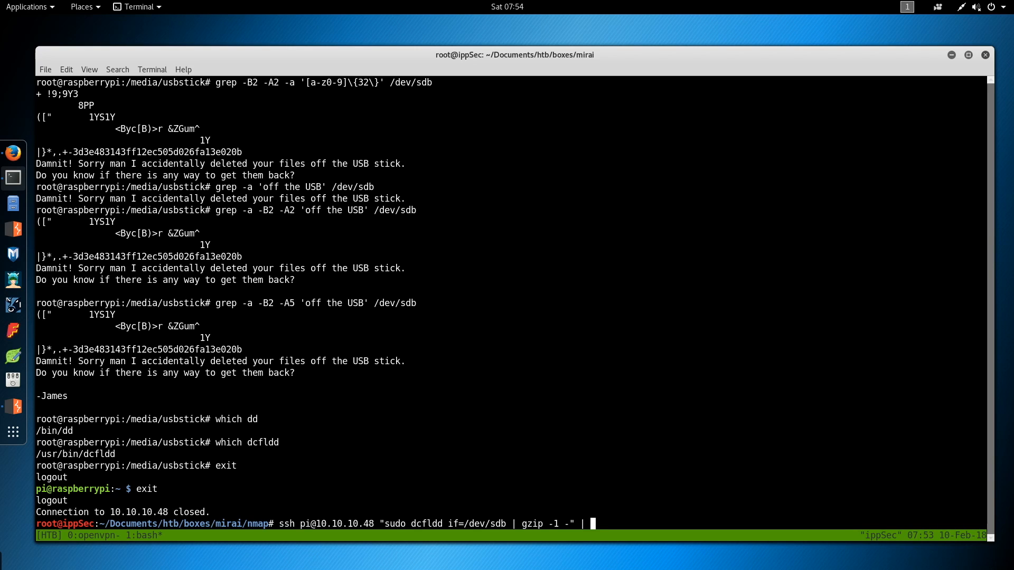
text(dcfldd)
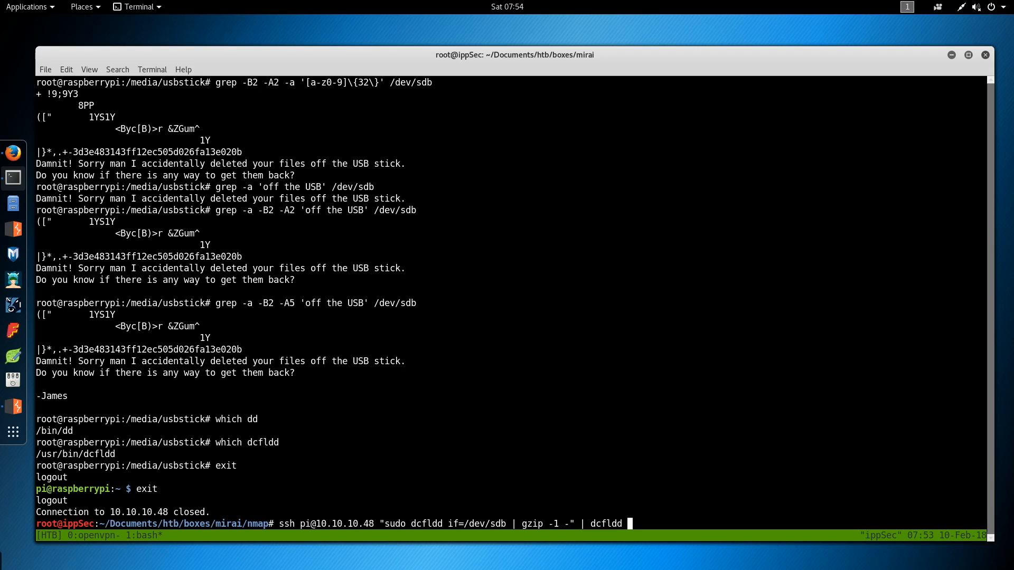
text(of=pi,.)
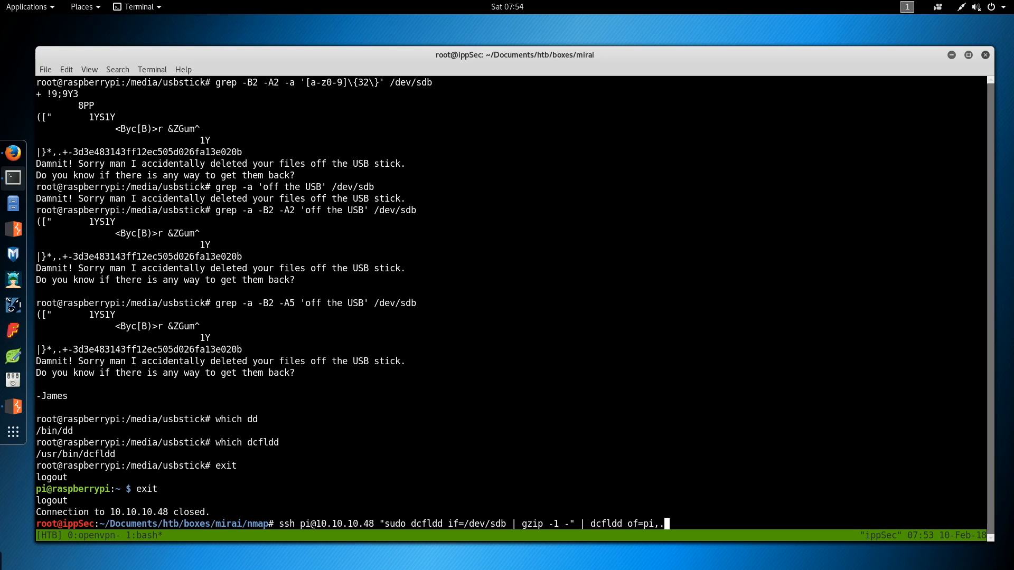
text(dd.gz)
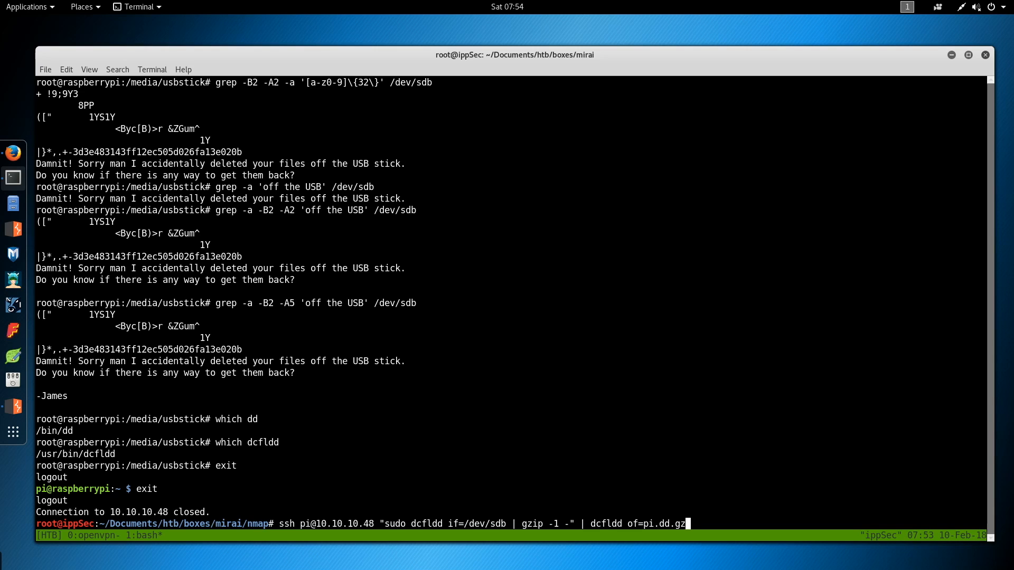
key(Return)
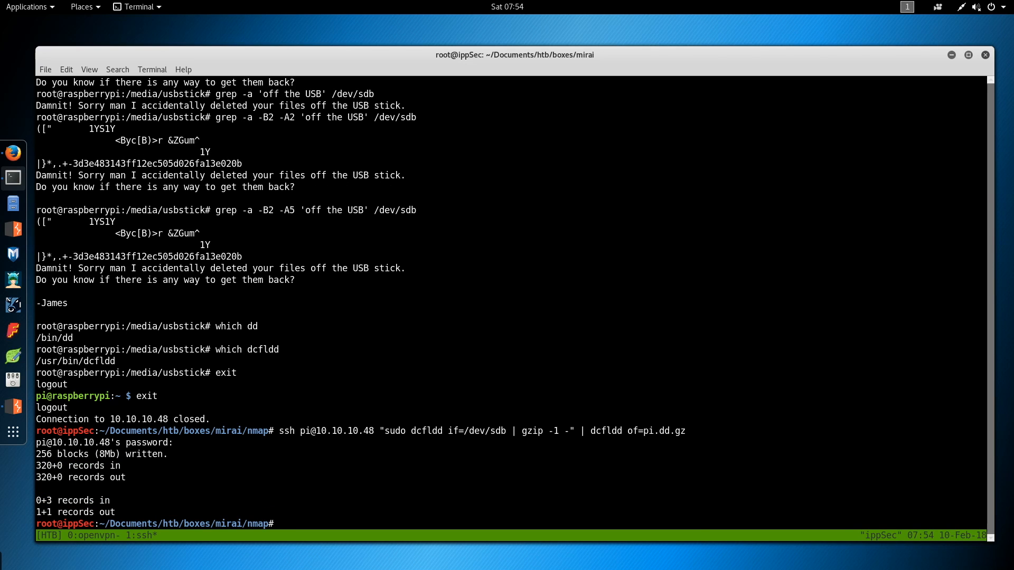
List the folder and check pi.dd.gz's 48K size with du -hs
text(ls)
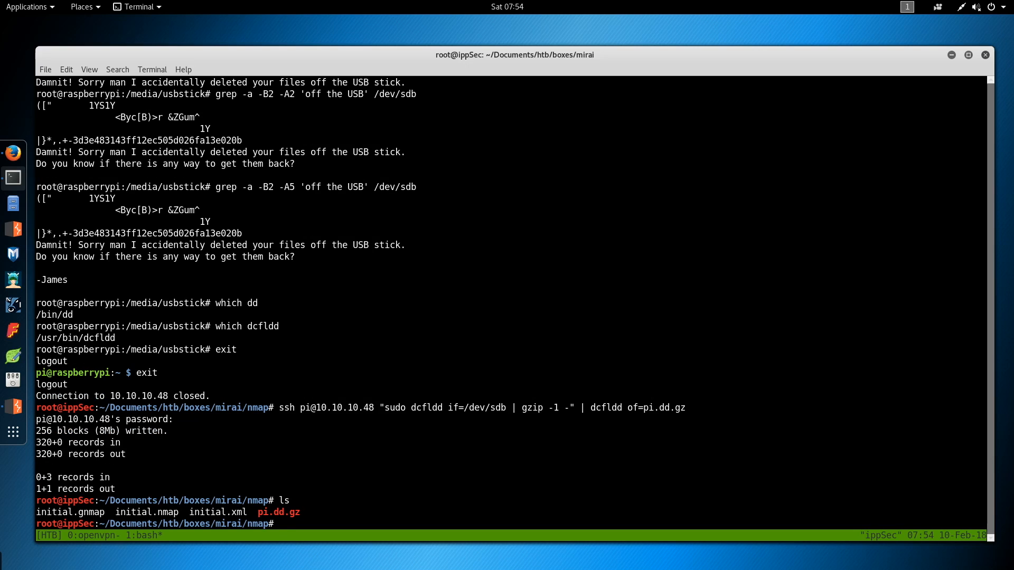
text(du -hd)
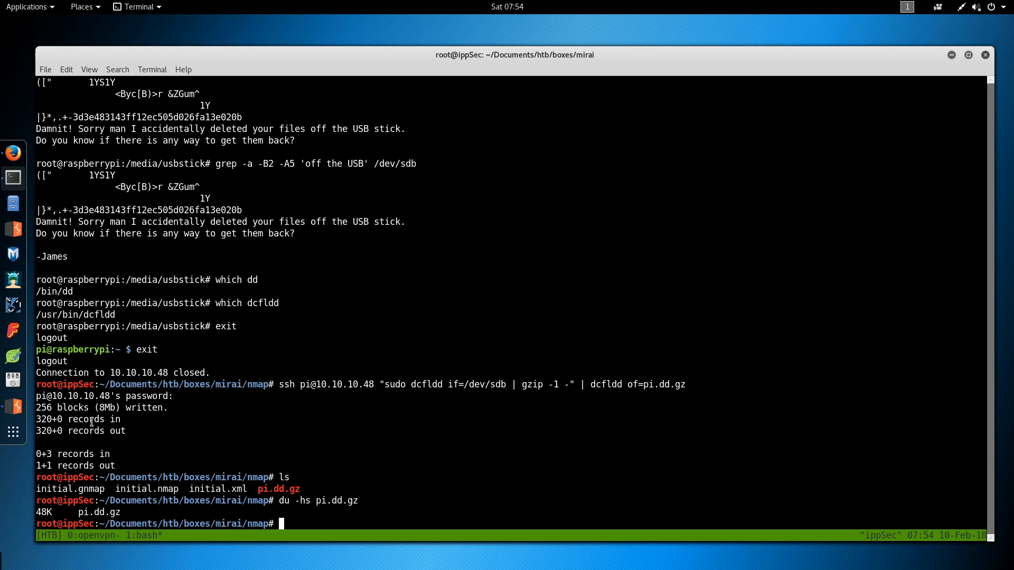
double_click(106, 408)
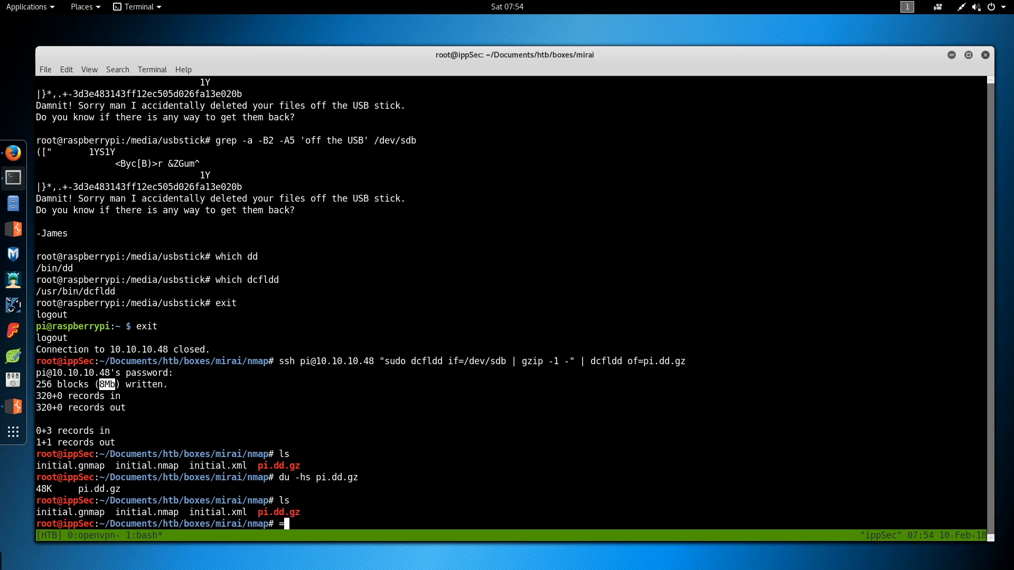
Decompress pi.dd.gz to pi.dd, move it up into the mirai folder and start binwalk on it
text(gunzip -d)
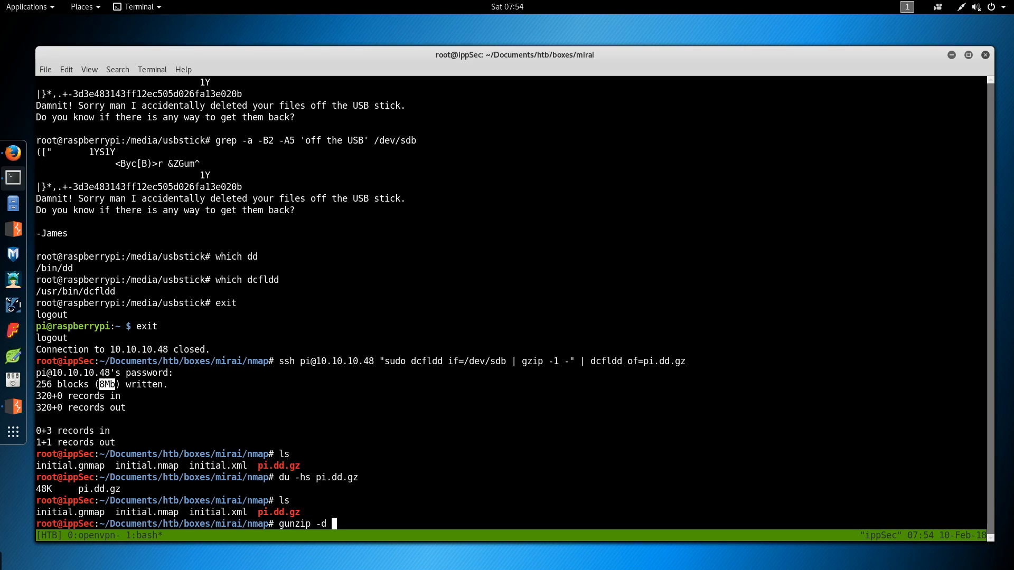
text(pi.dd.gz)
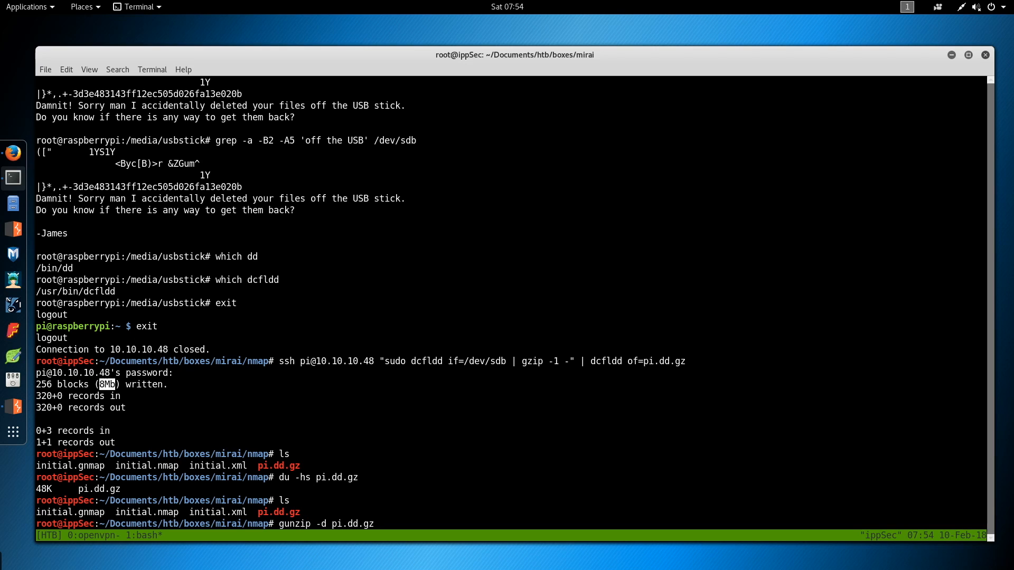
key(Return)
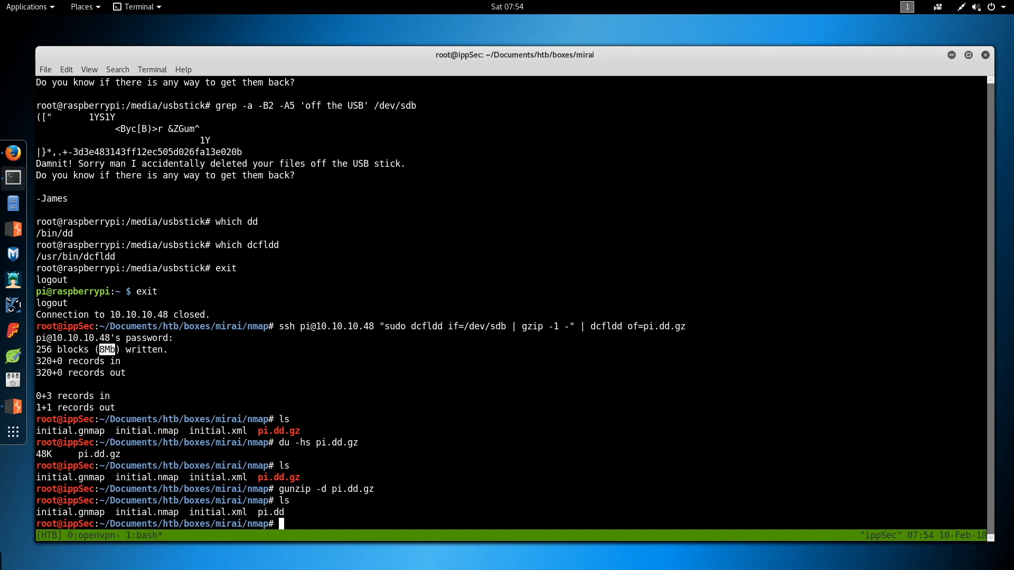
text(mv pi.dd ..)
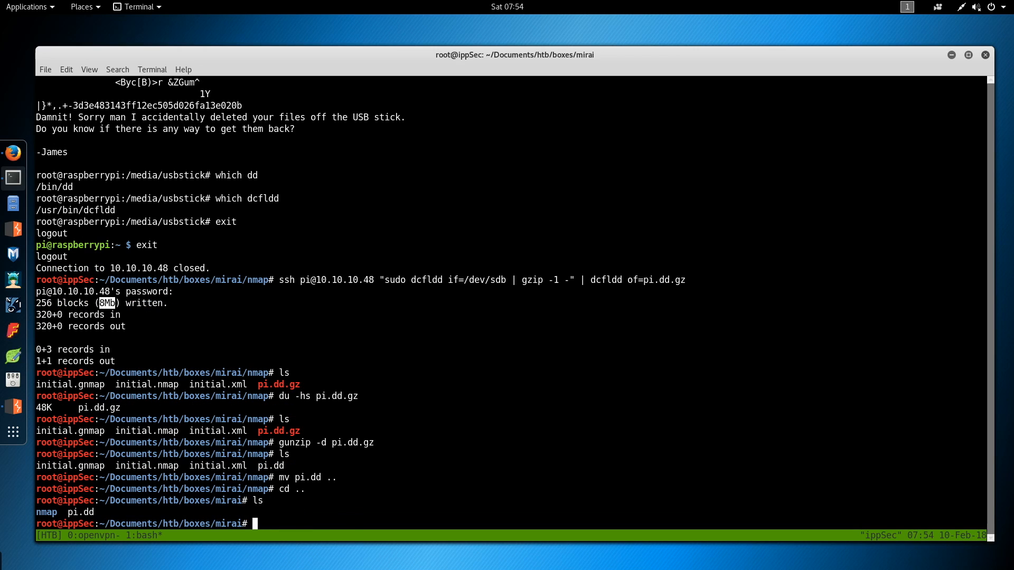
text(binwalk pi.dd)
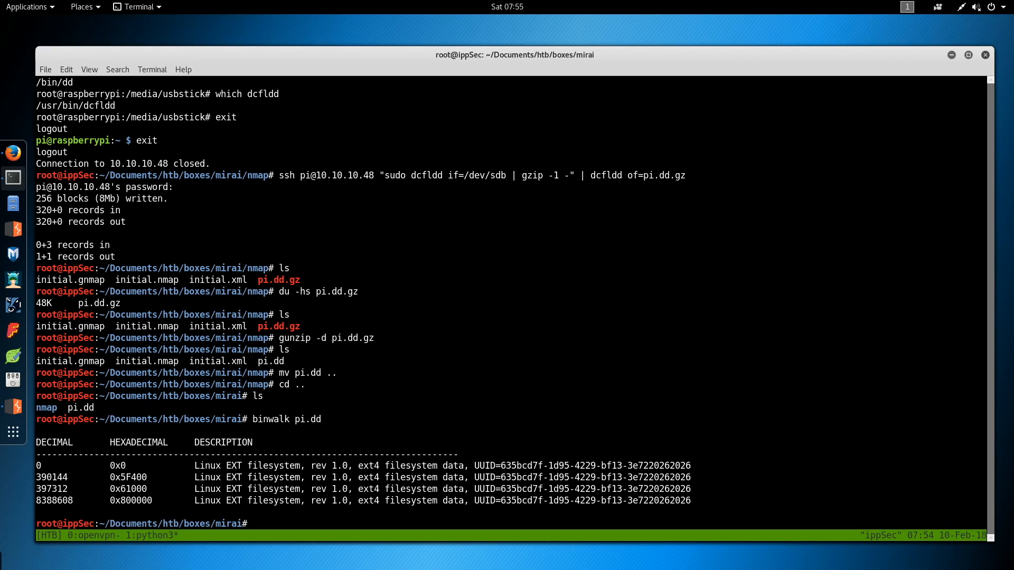
Scan pi.dd with binwalk, extract it with binwalk -Me, and check ext-root, which holds only damnit.txt
text(binwalk pi.dd)
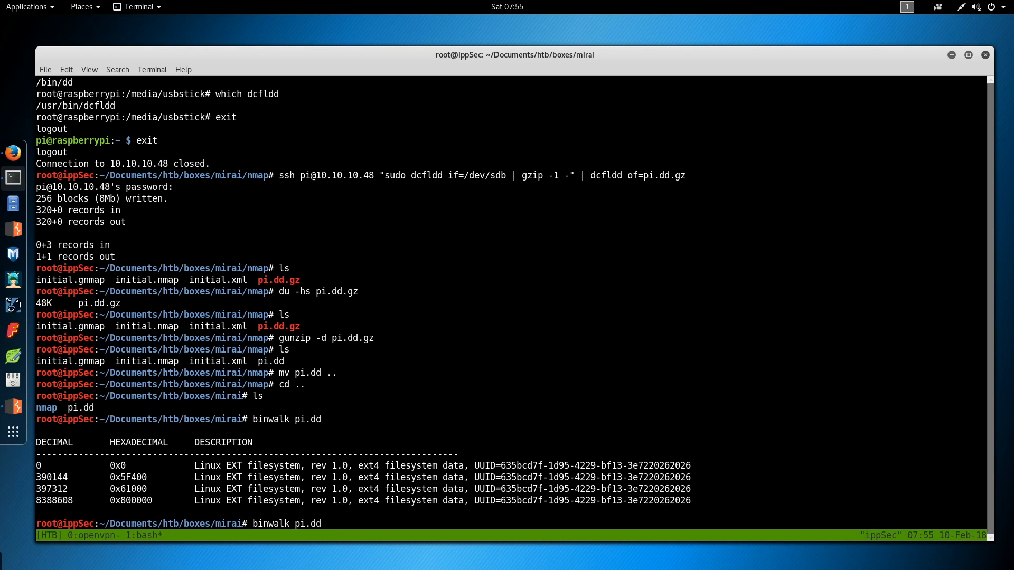
text(-MNe)
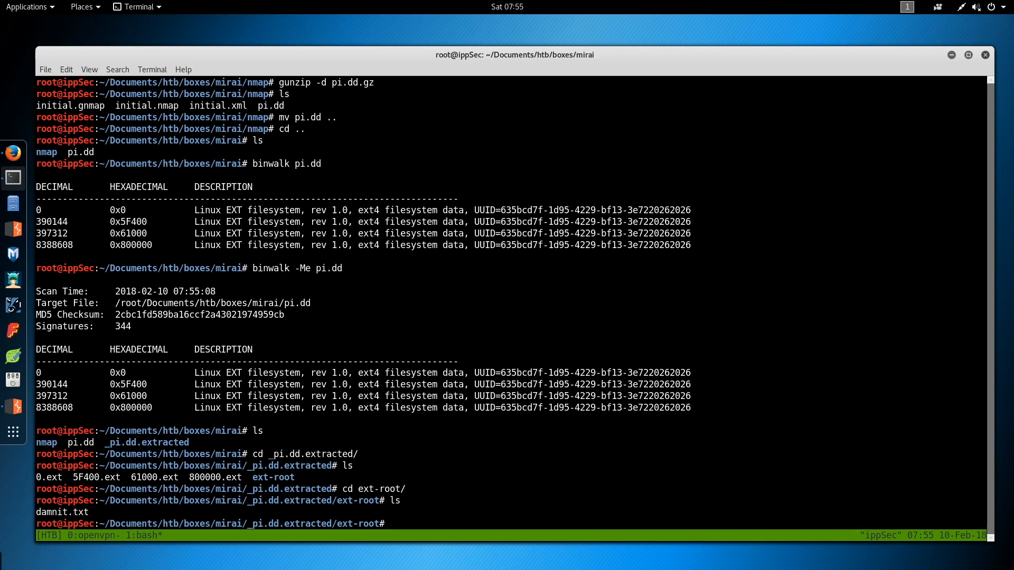
text(cd ../..)
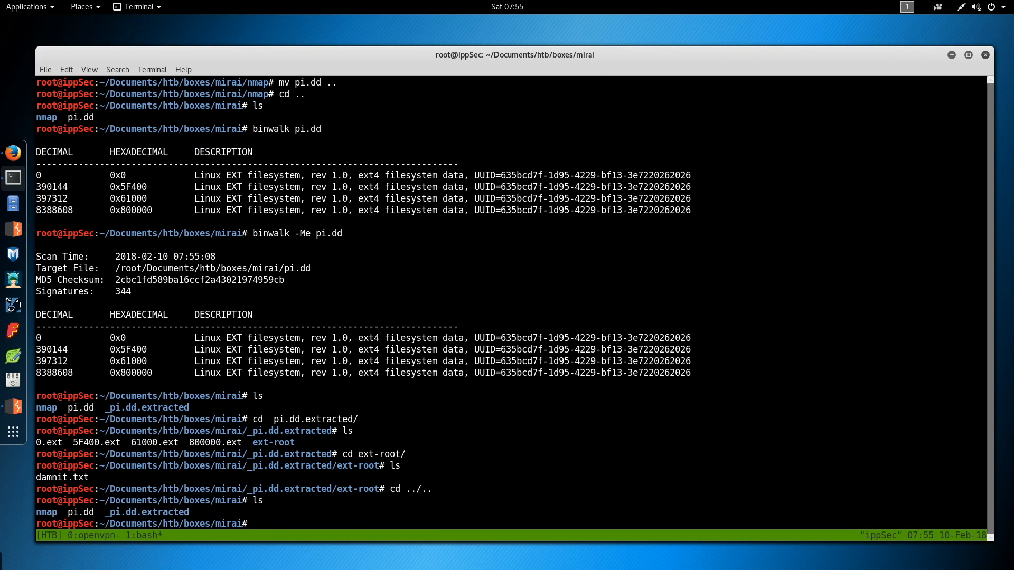
text(tes)
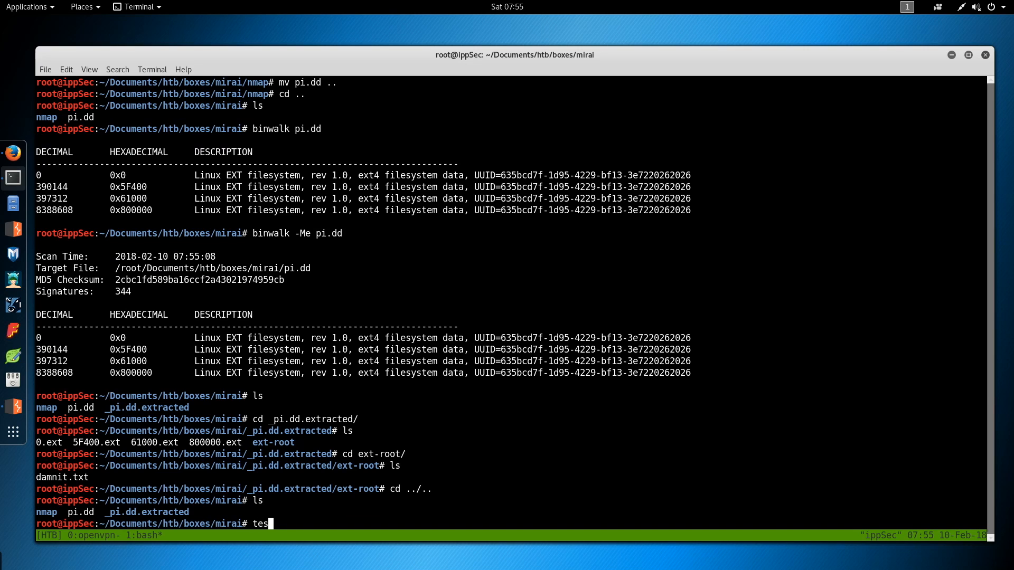
In testdisk on pi.dd, list the ext4 partition's files, copy deleted root.txt to the mirai folder, and quit
text(tdisk pi)
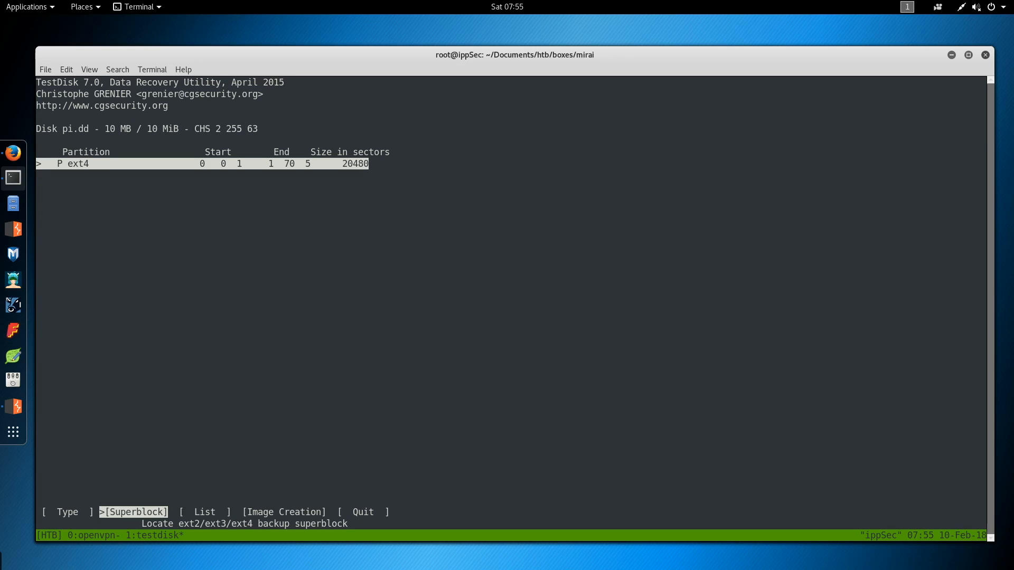
key(Right)
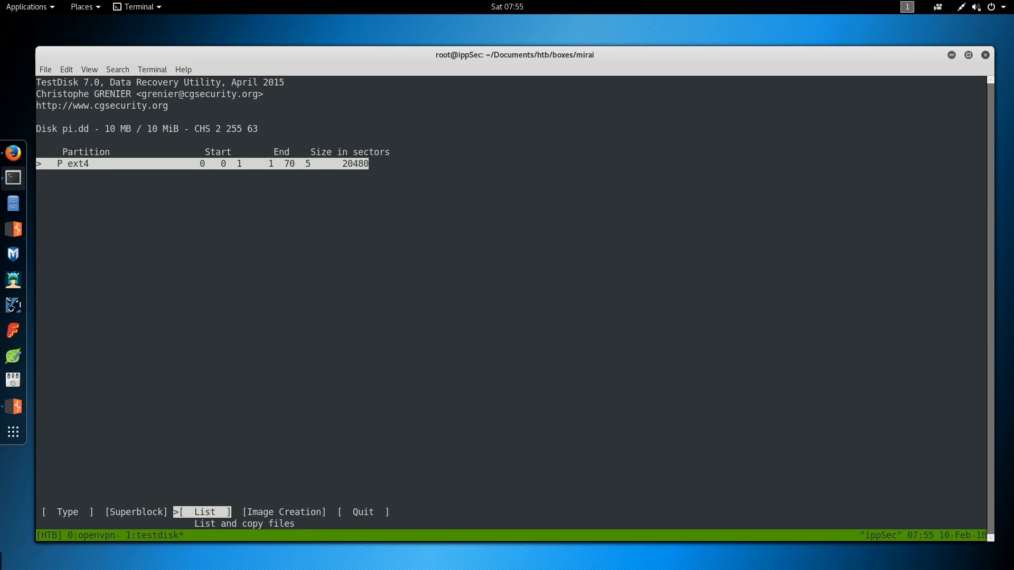
key(Return)
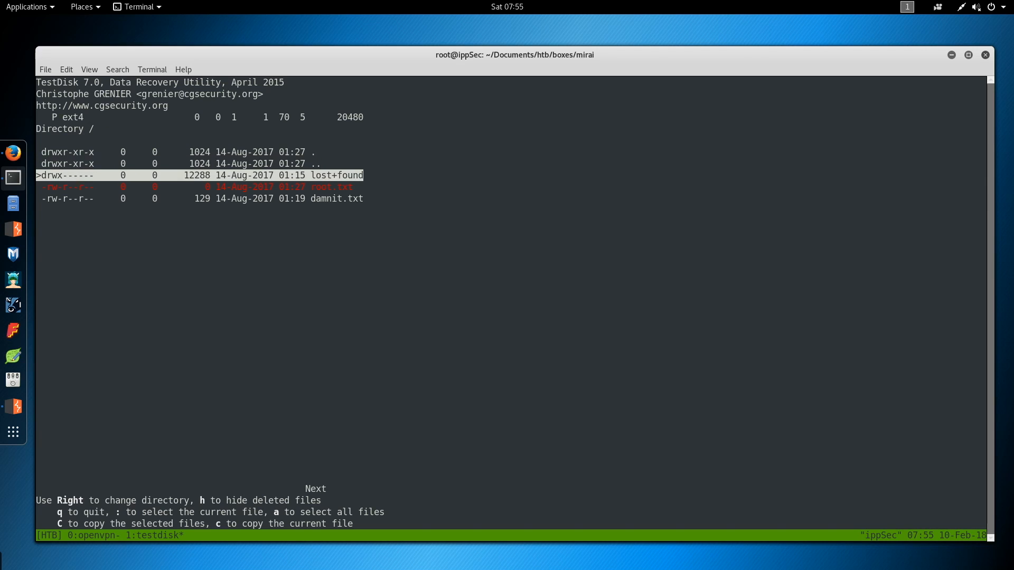
key(Down)
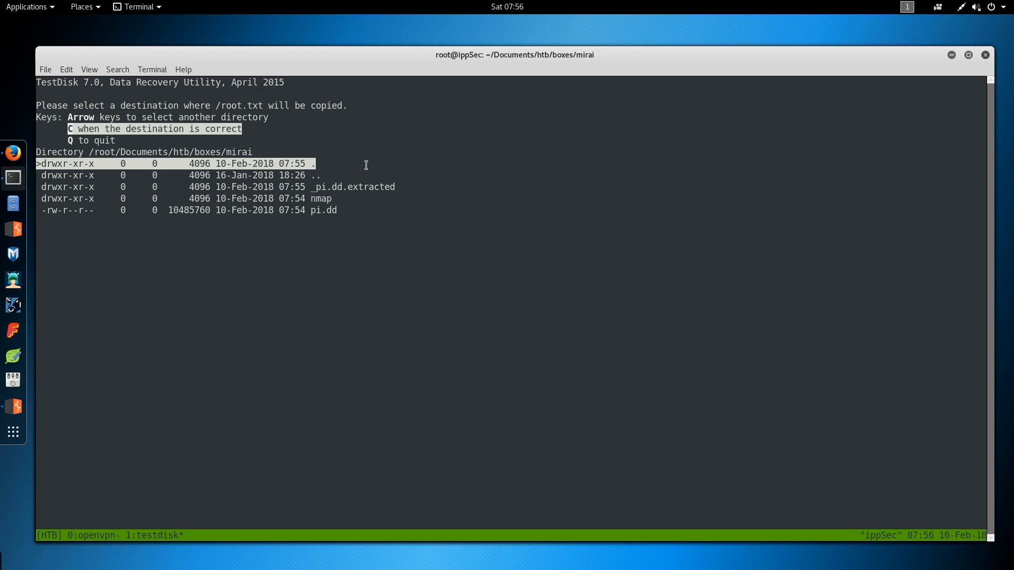
key(C)
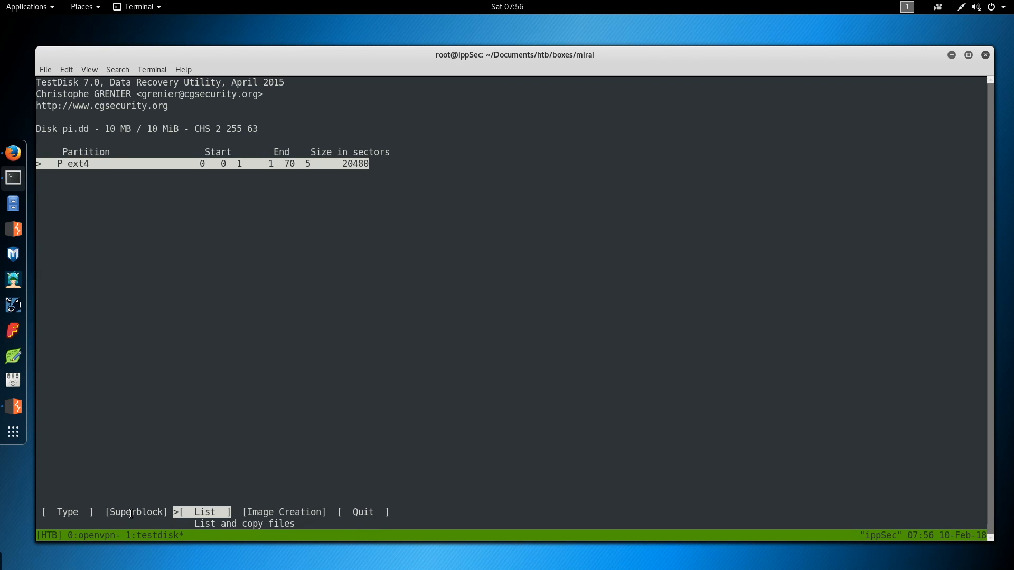
click(136, 511)
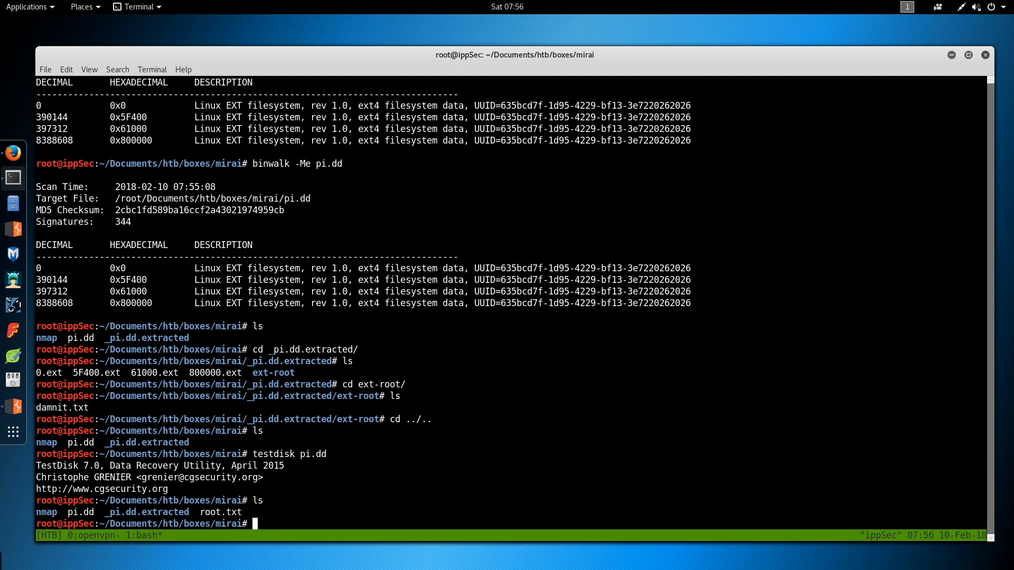
Cat the recovered root.txt, which prints nothing, and begin a photorec command on pi.dd
text(cat root.txt)
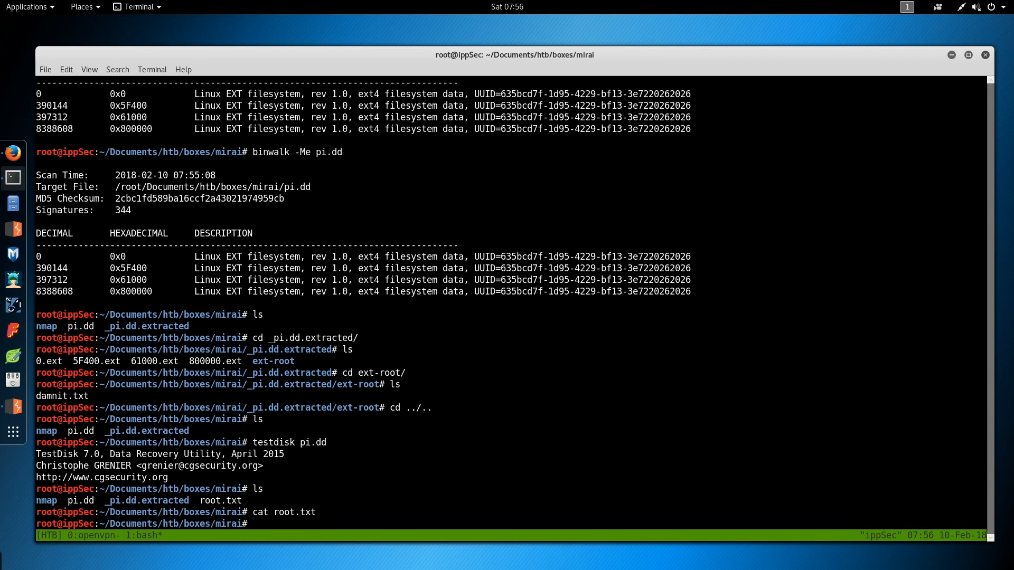
text(photorec)
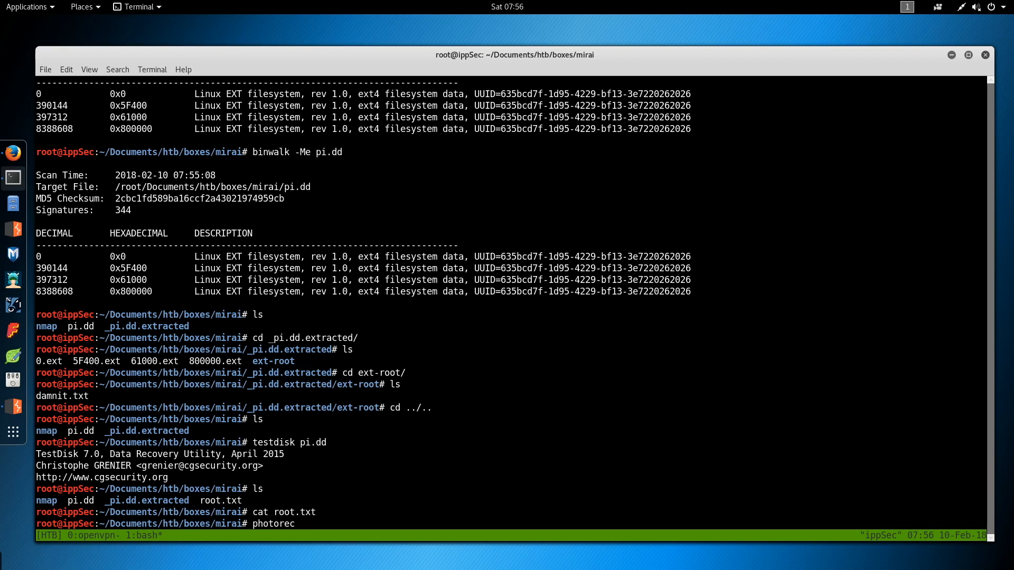
text(pi.d)
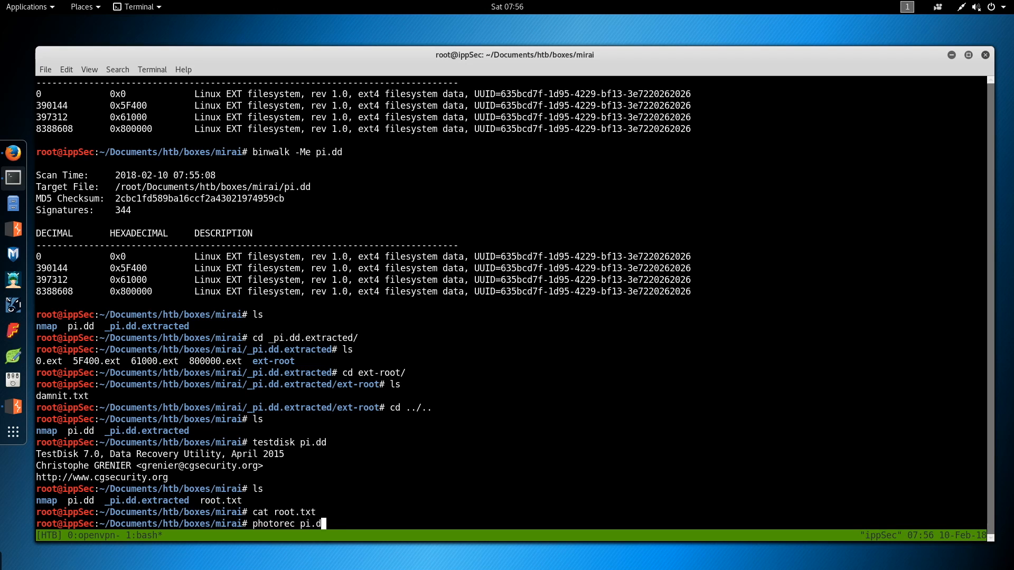
Run PhotoRec on pi.dd, accept the destination folder, scan the ext4 partition's free space, and exit
key(Return)
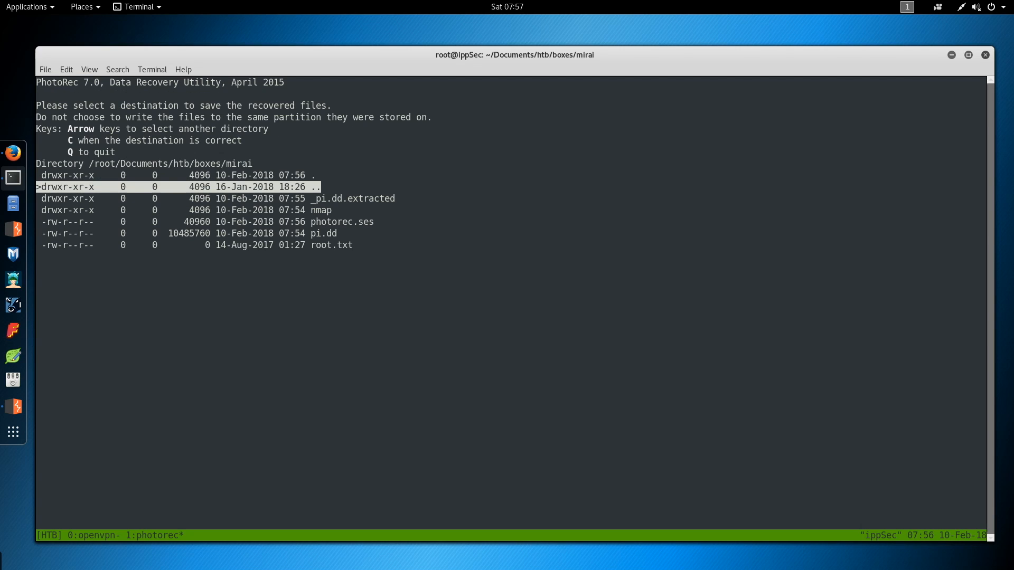
key(Up)
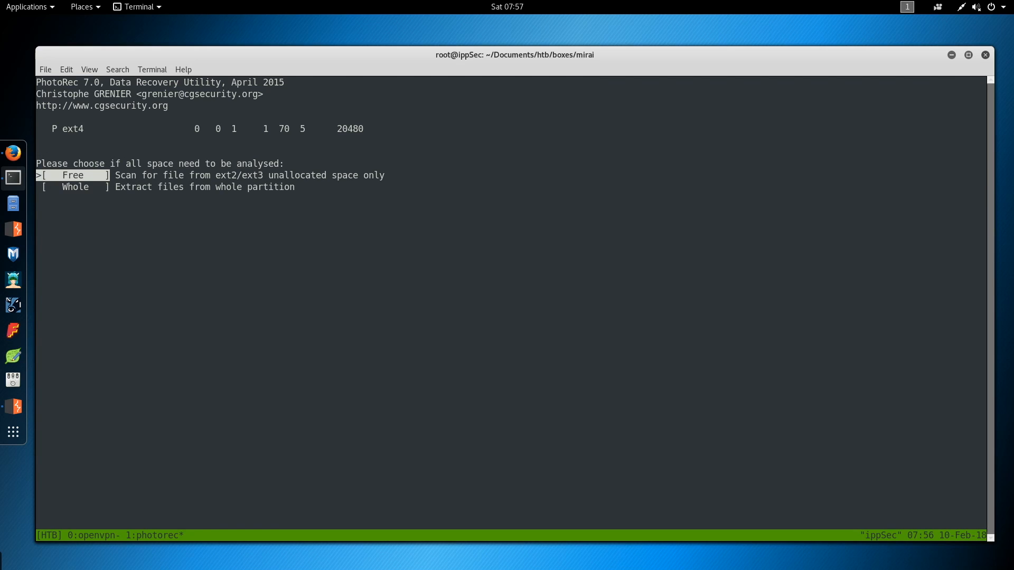
key(Return)
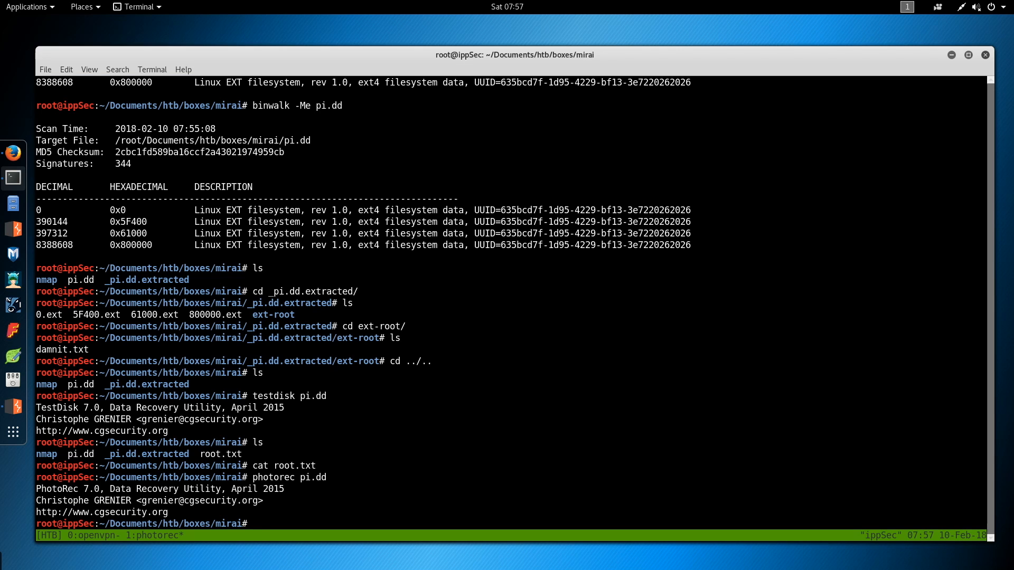
List recup_dir.1 (report.xml only) and recup_dir.2, then cat its recovered f0016470.txt
text(cd recup_dir.1/)
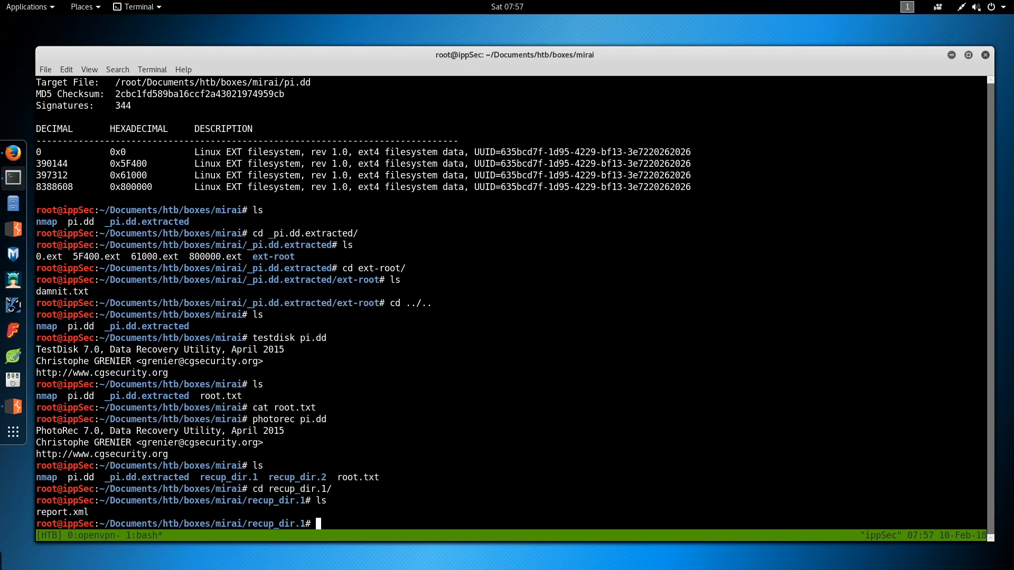
text(cd ..)
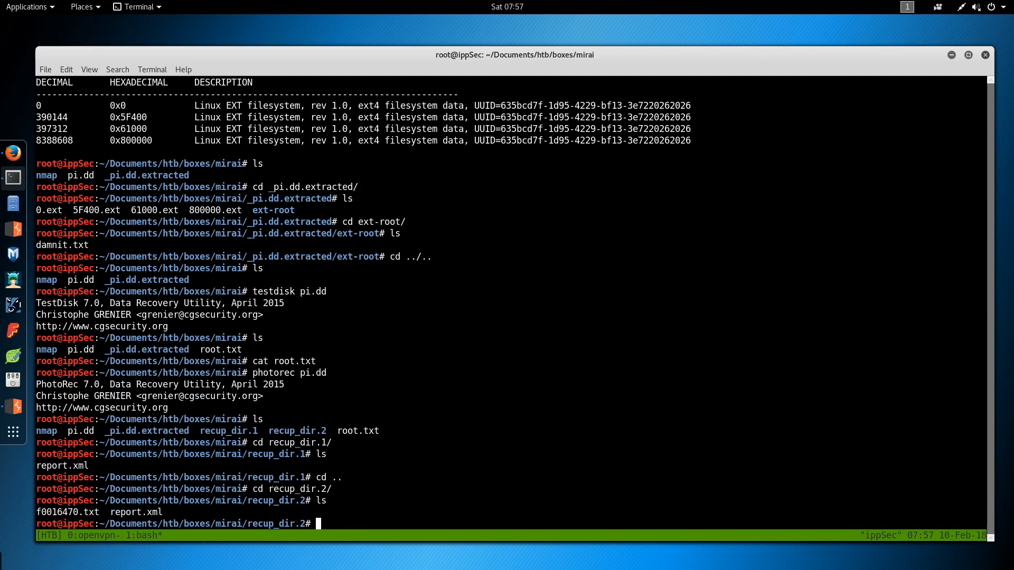
text(cat f0016470.txt)
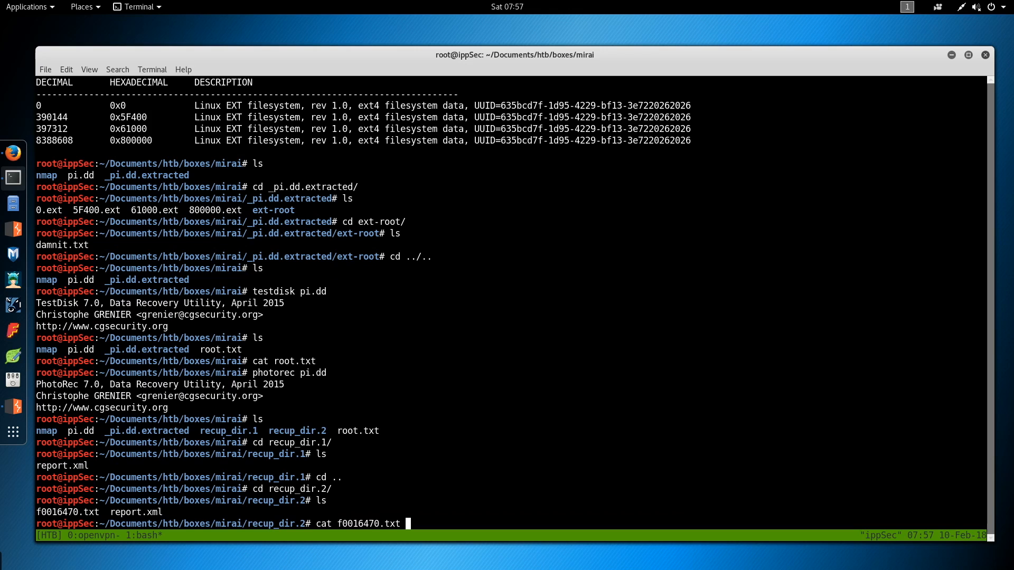